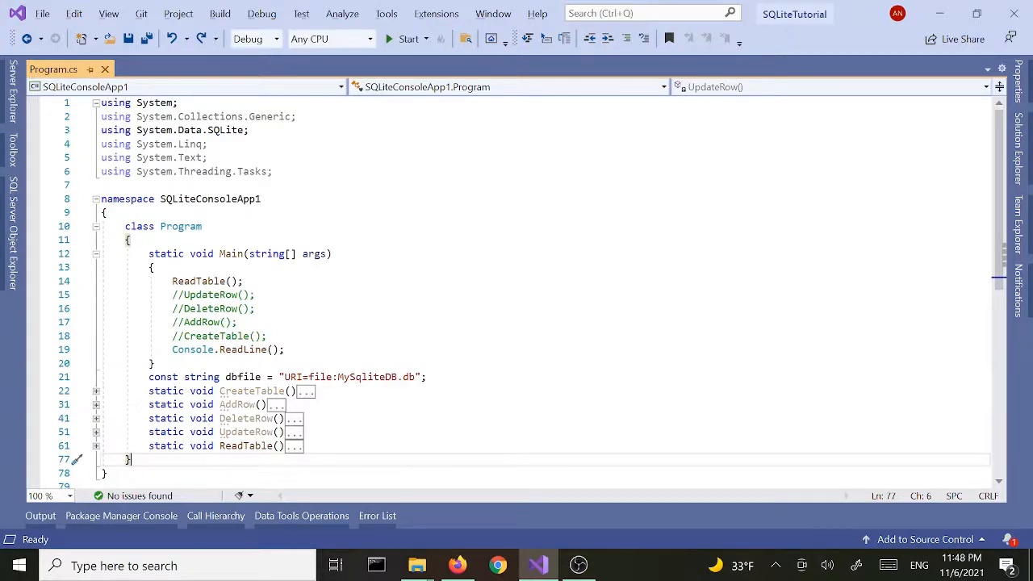
- Review the collapsed CreateTable, AddRow, DeleteRow and ReadTable methods and Main's commented calls
{"action": "left_click", "coordinate": [251, 390]}
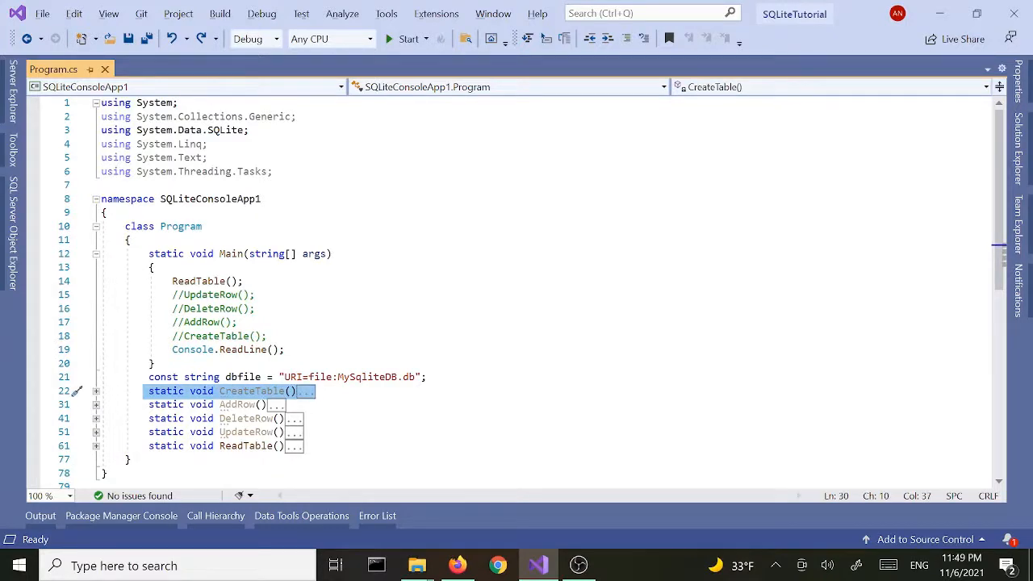
{"action": "left_click", "coordinate": [234, 403]}
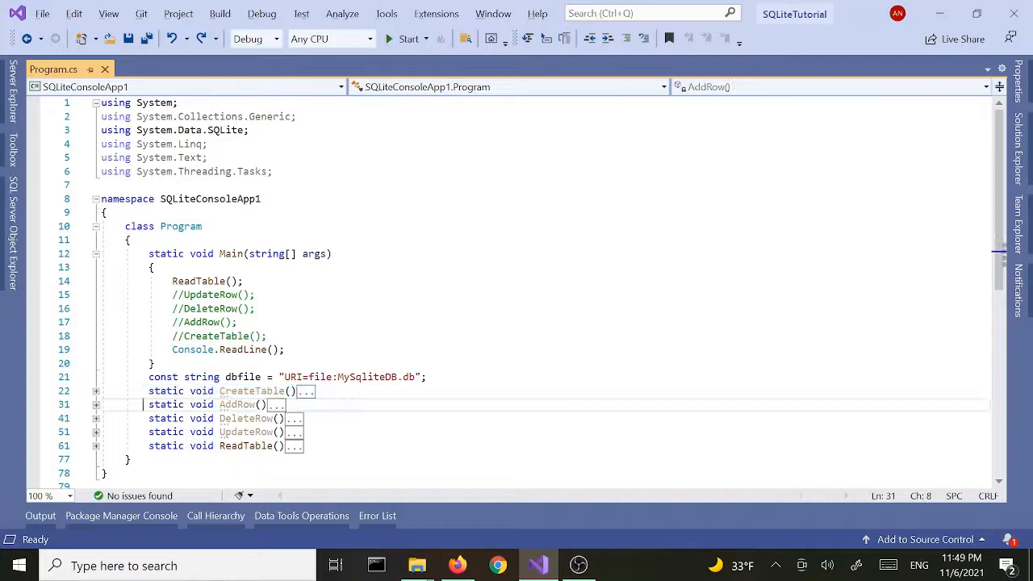
{"action": "left_click", "coordinate": [234, 403]}
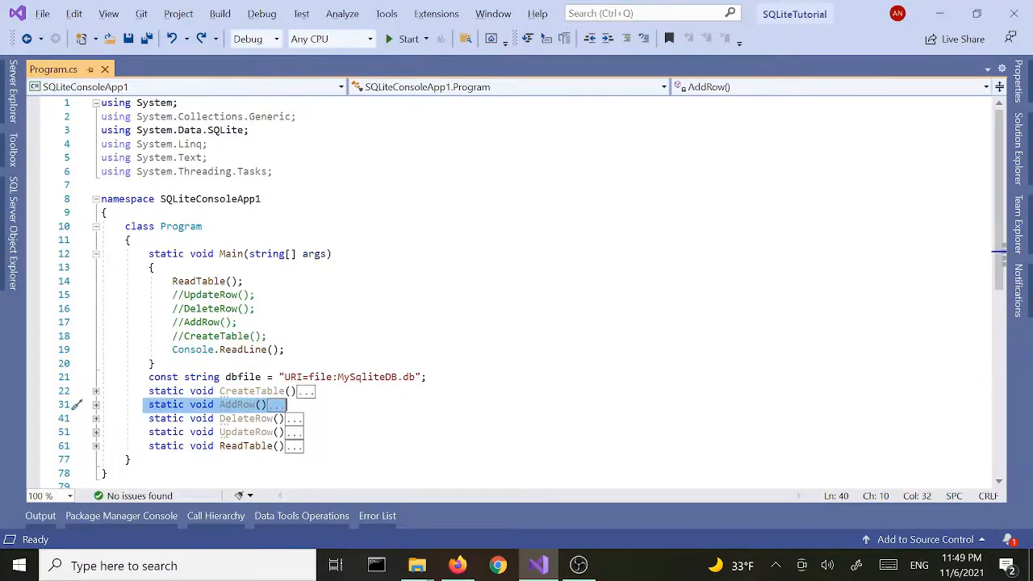
{"action": "left_click", "coordinate": [245, 418]}
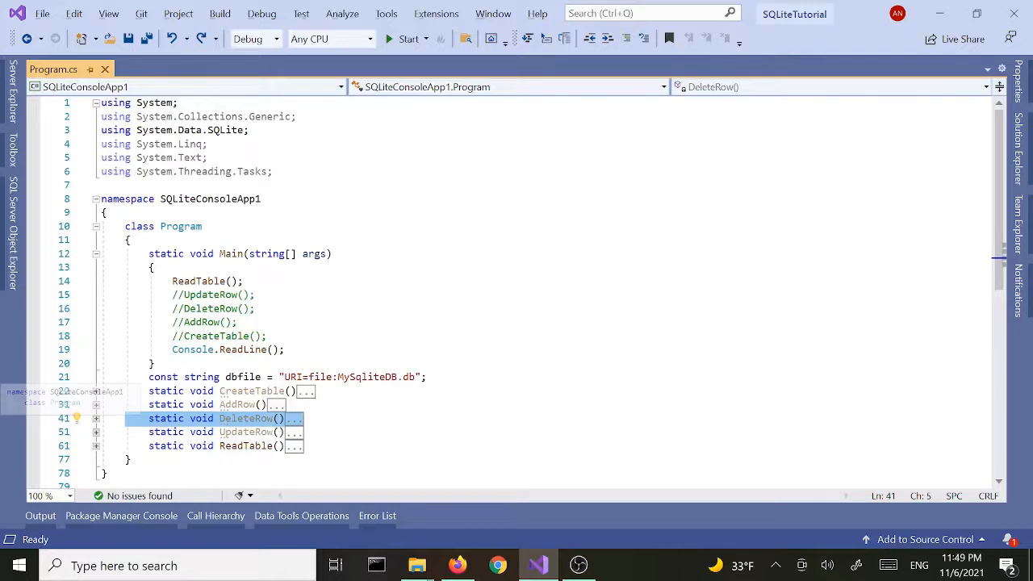
{"action": "left_click", "coordinate": [170, 432]}
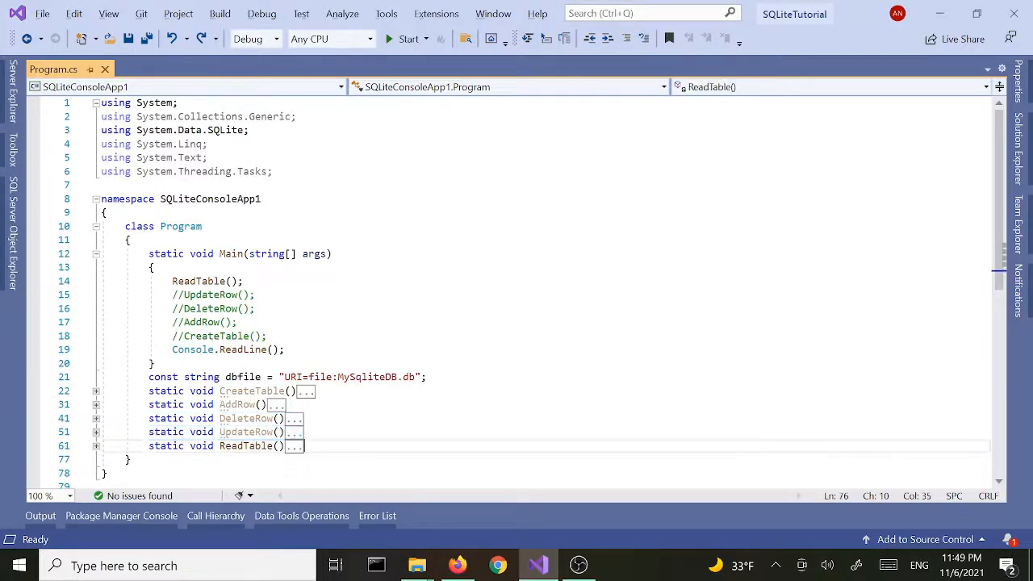
{"action": "left_click", "coordinate": [242, 446]}
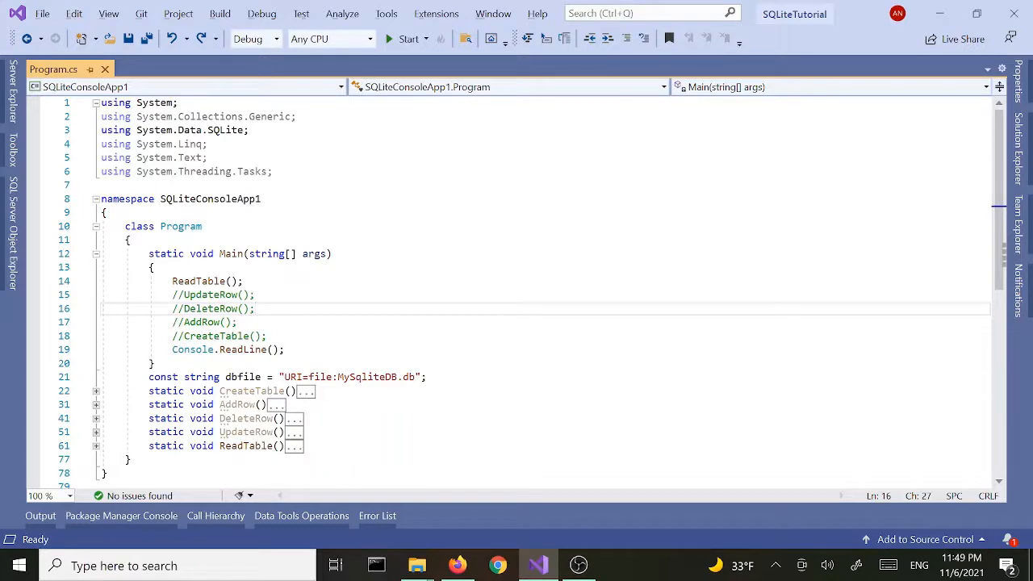
- Show Solution Explorer with the project's file tree beside the code
{"action": "left_click", "coordinate": [1022, 146]}
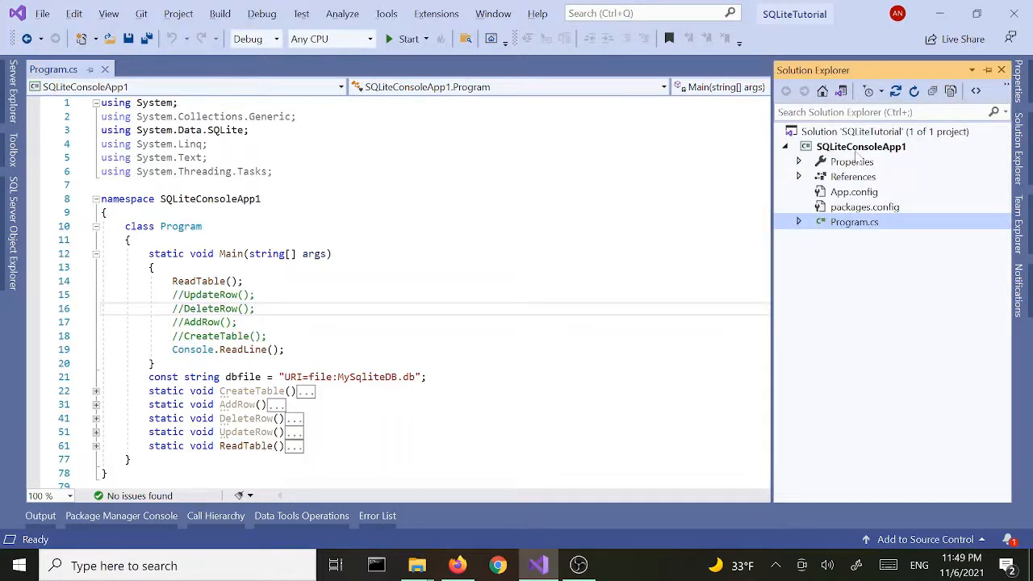
{"action": "mouse_move", "coordinate": [888, 148]}
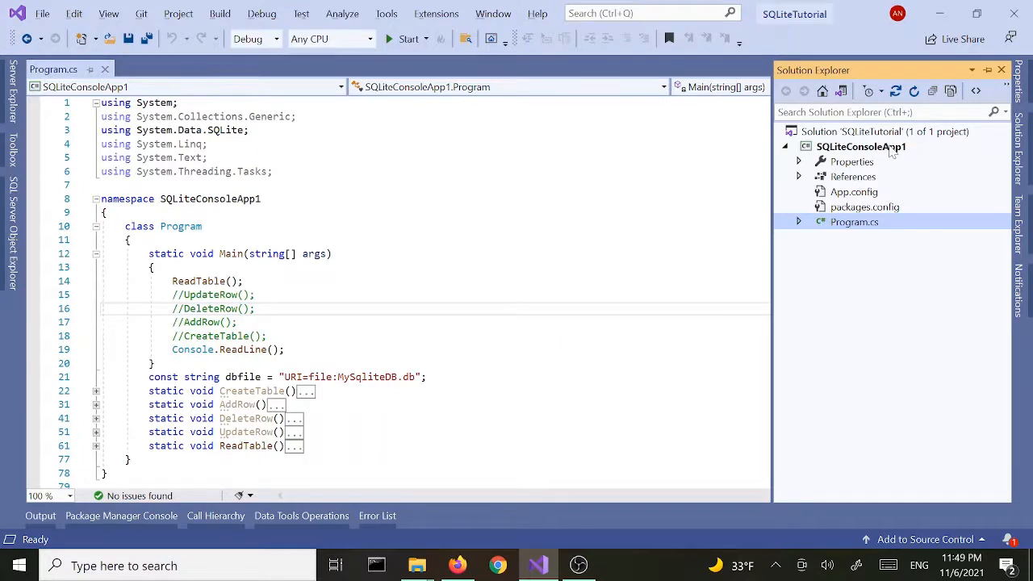
- Open the SQLiteConsoleApp1 folder in File Explorer and reach MySqliteDB.db in bin\Debug
{"action": "right_click", "coordinate": [861, 145]}
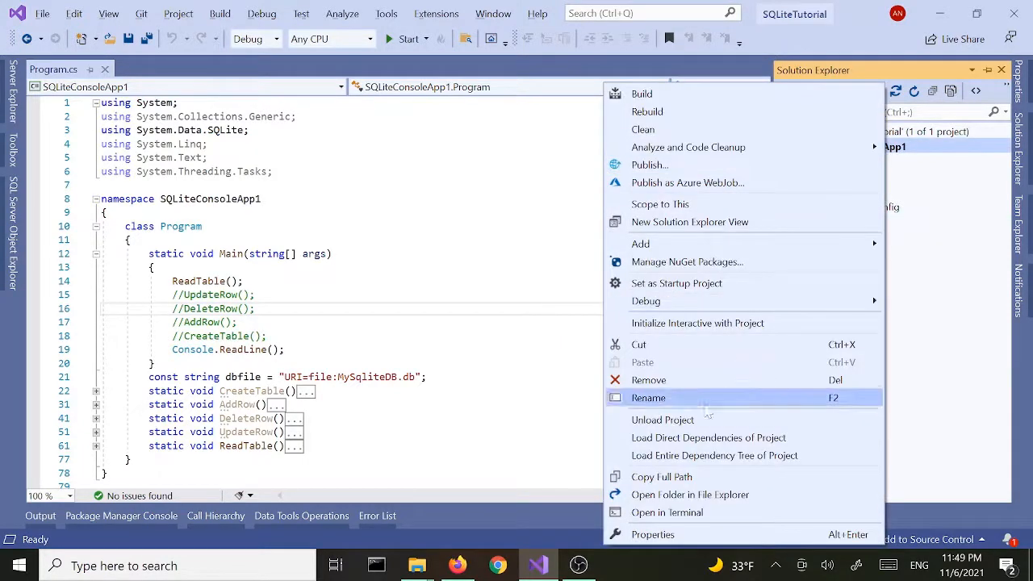
{"action": "mouse_move", "coordinate": [689, 493]}
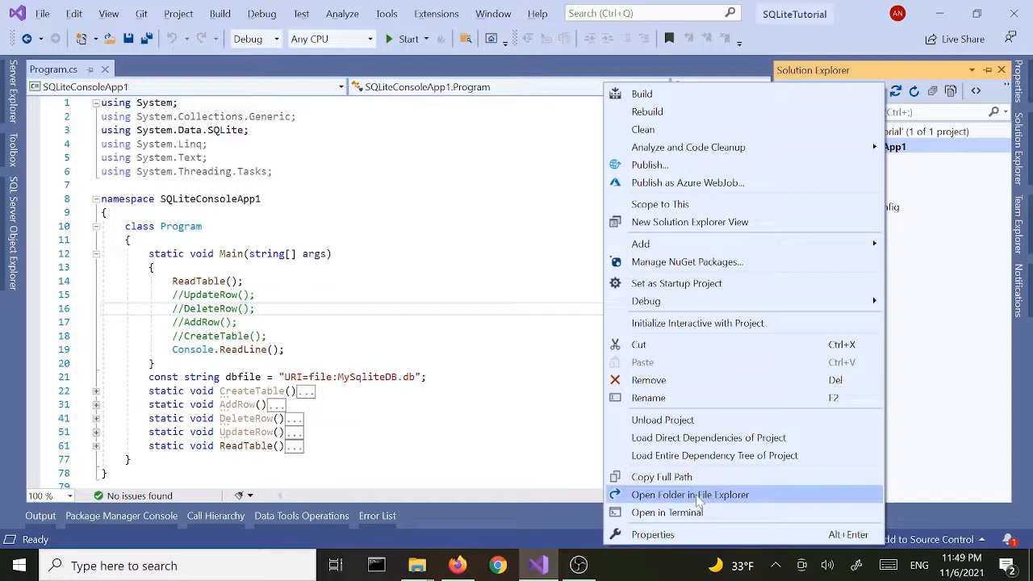
{"action": "left_click", "coordinate": [689, 494]}
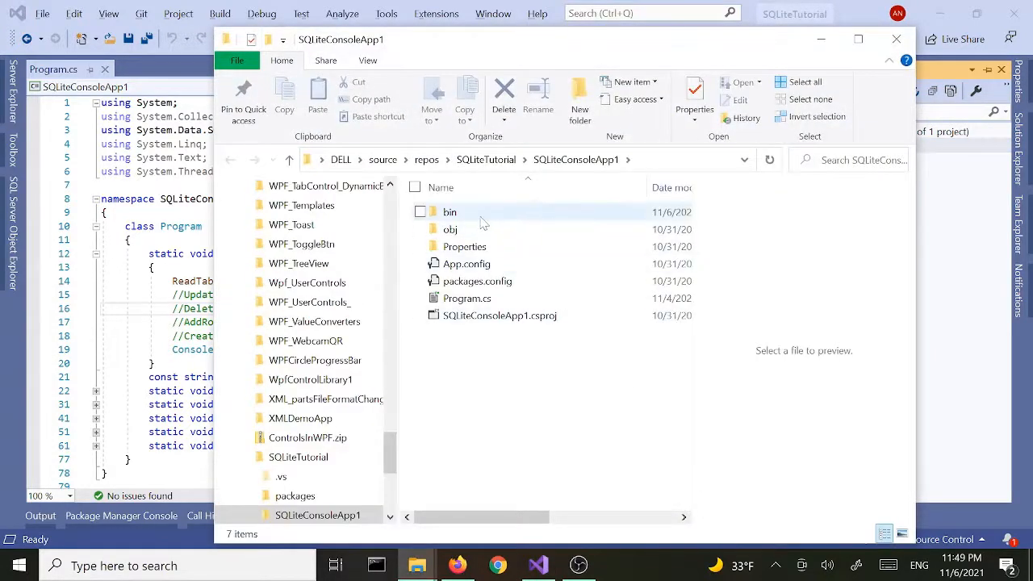
{"action": "double_click", "coordinate": [449, 211]}
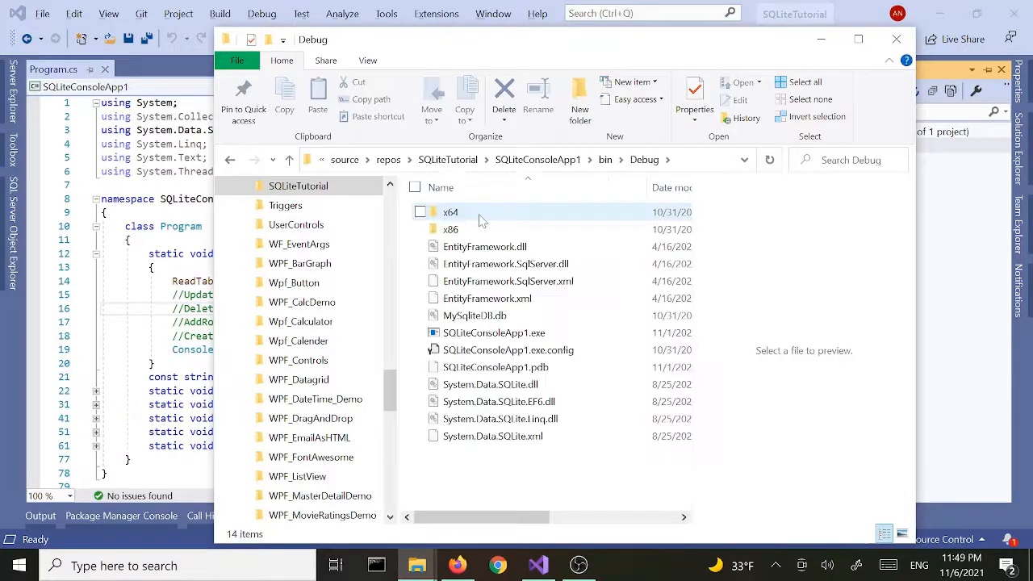
{"action": "left_click", "coordinate": [474, 315]}
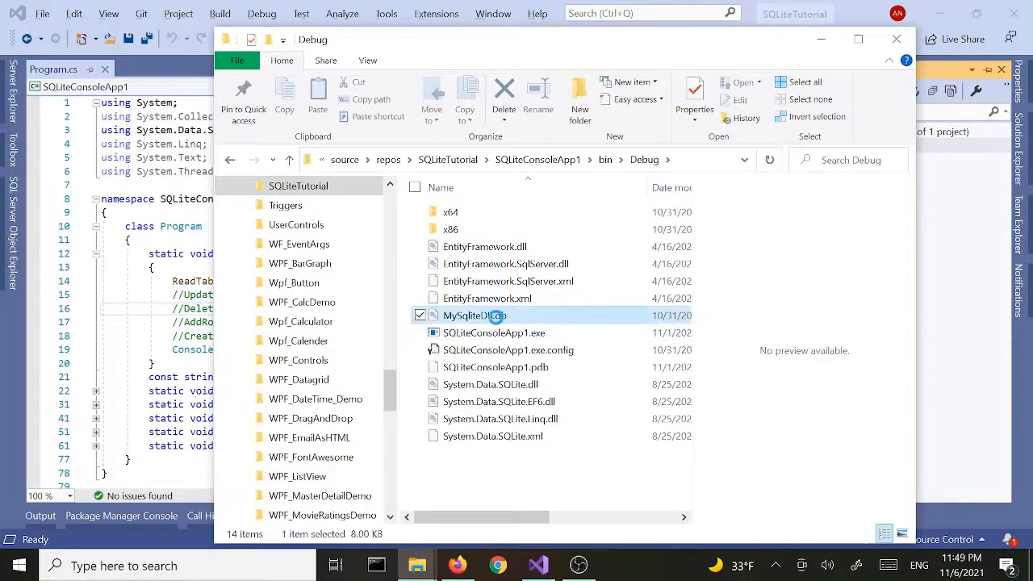
{"action": "left_click", "coordinate": [458, 565]}
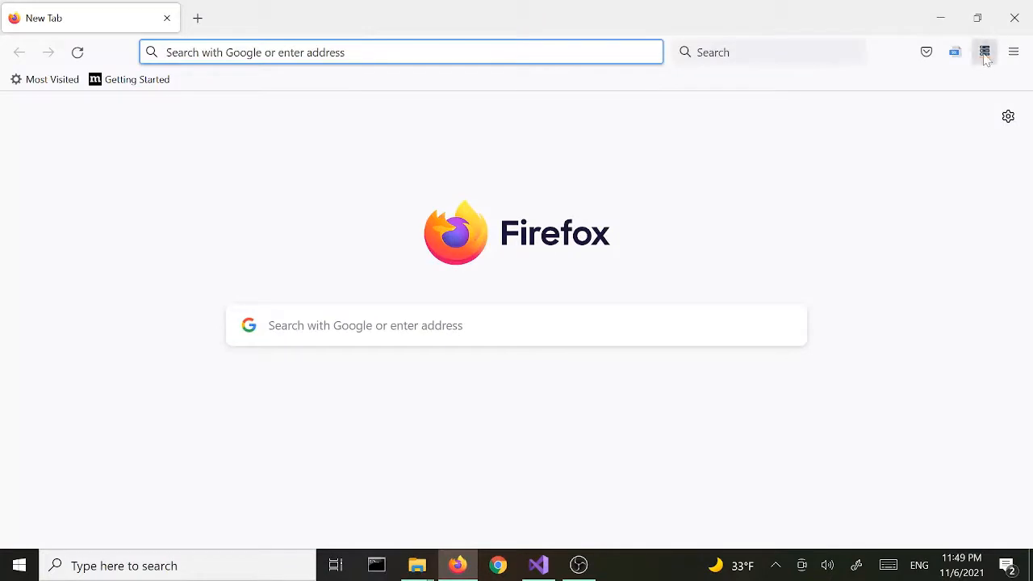
{"action": "mouse_move", "coordinate": [984, 52]}
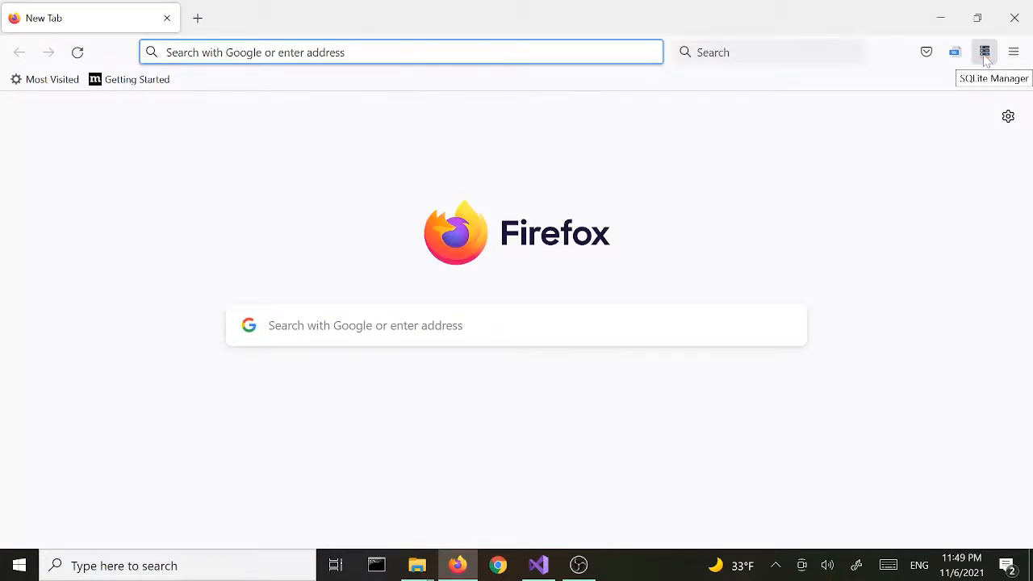
- Load MySqliteDB.db in SQLite Manager, view the jim jones and jane doe rows, then return to Visual Studio
{"action": "left_click", "coordinate": [984, 51]}
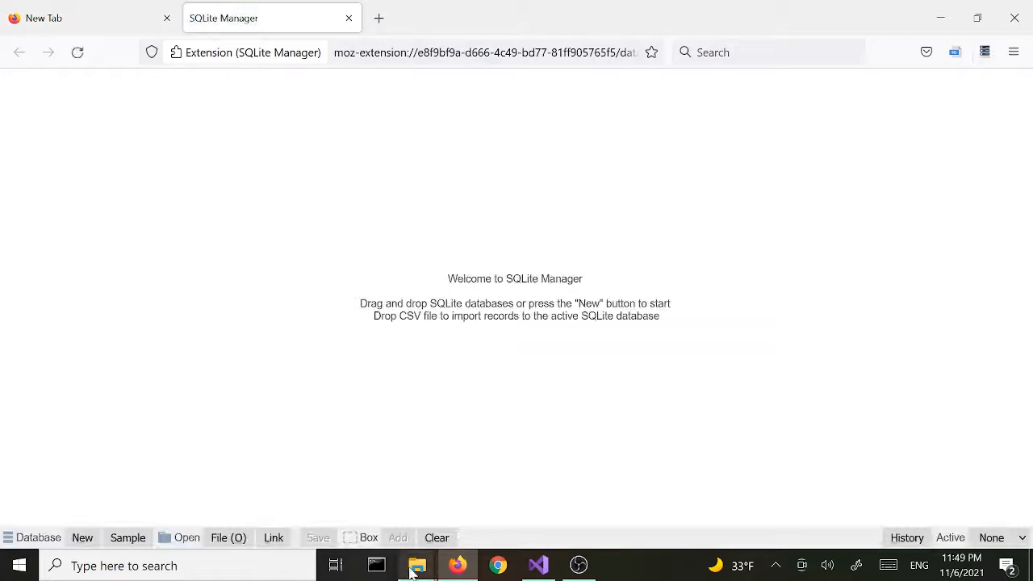
{"action": "left_click", "coordinate": [417, 564]}
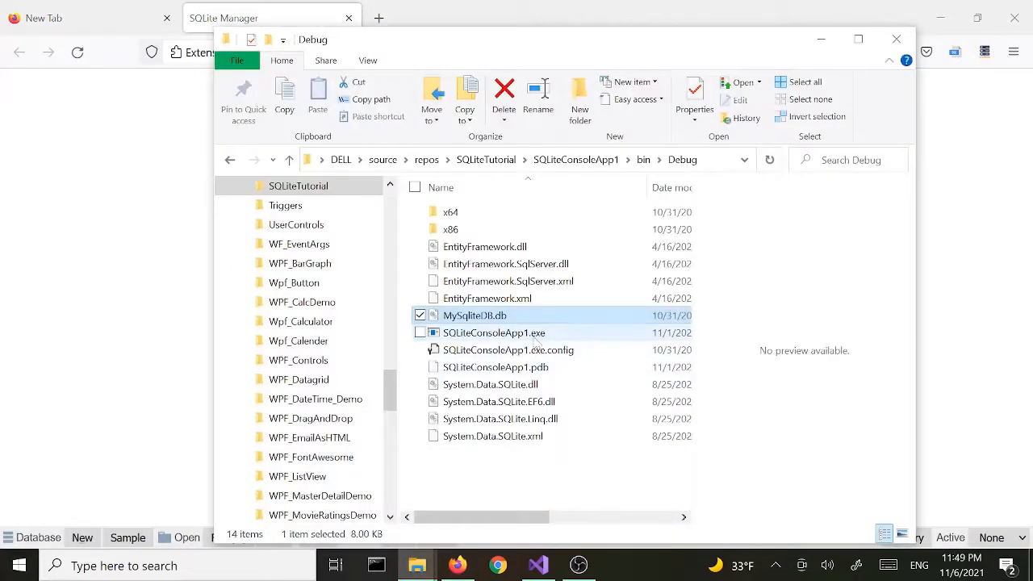
{"action": "double_click", "coordinate": [474, 314]}
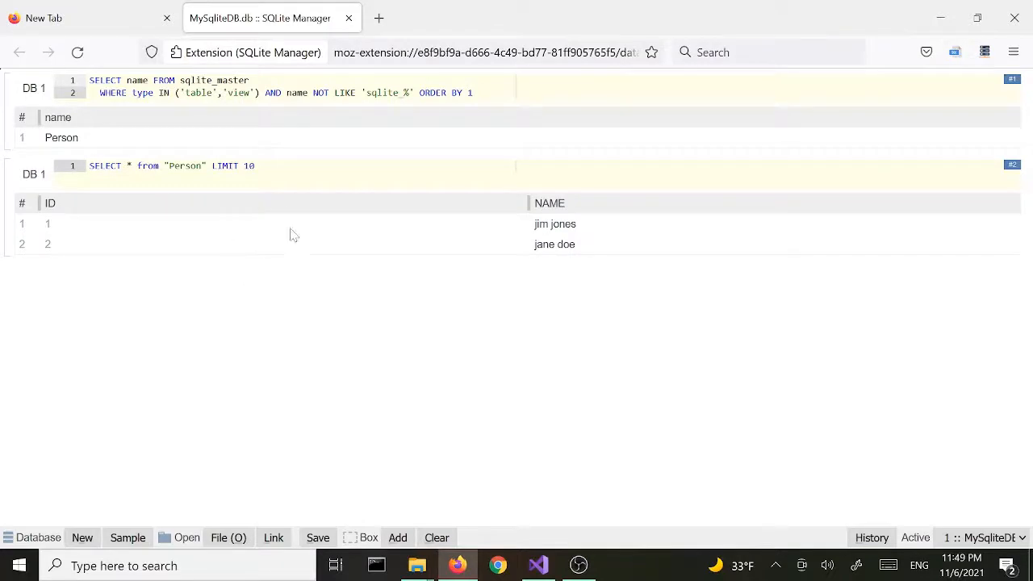
{"action": "left_click", "coordinate": [282, 223]}
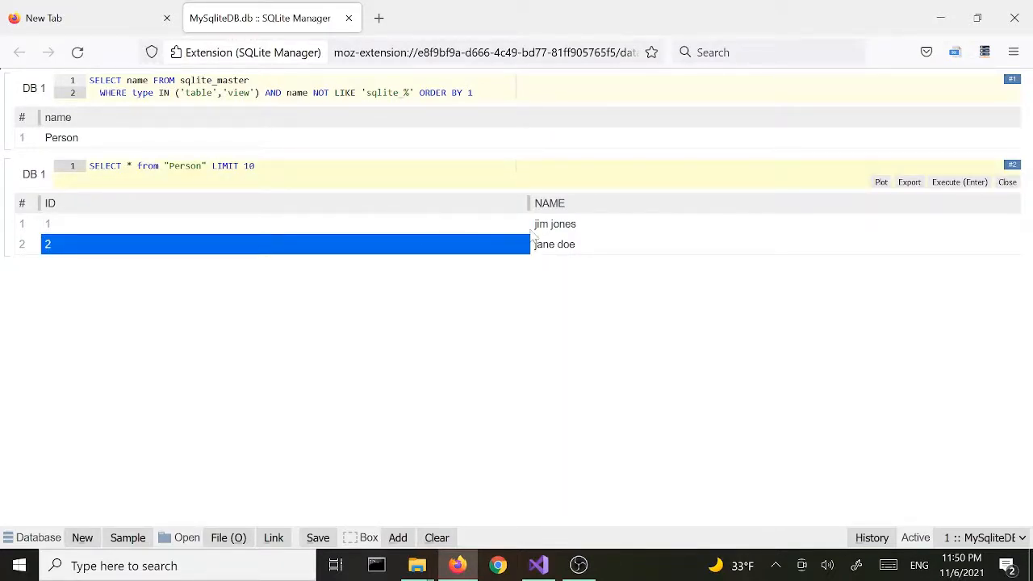
{"action": "left_click", "coordinate": [282, 223]}
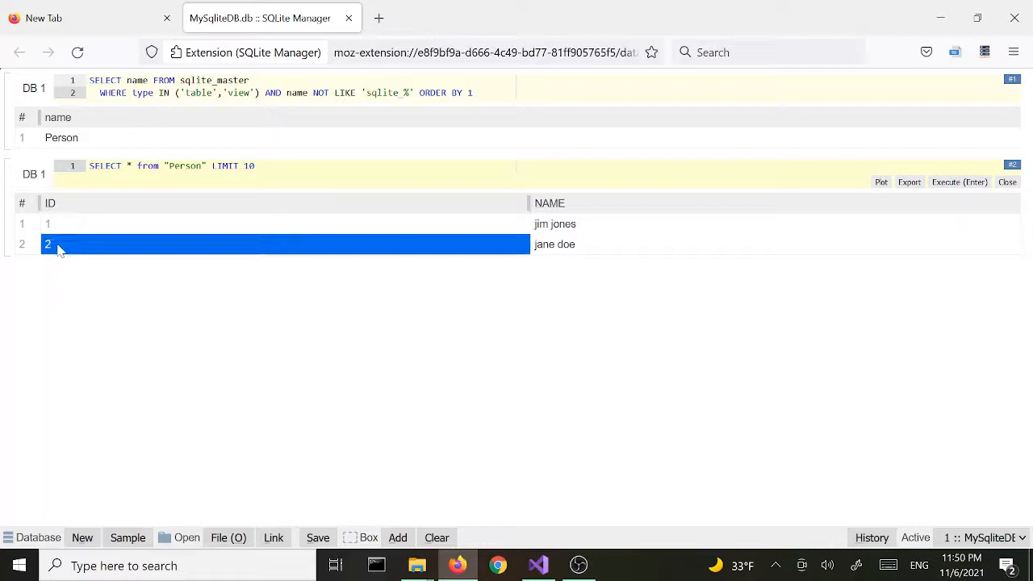
{"action": "mouse_move", "coordinate": [630, 263]}
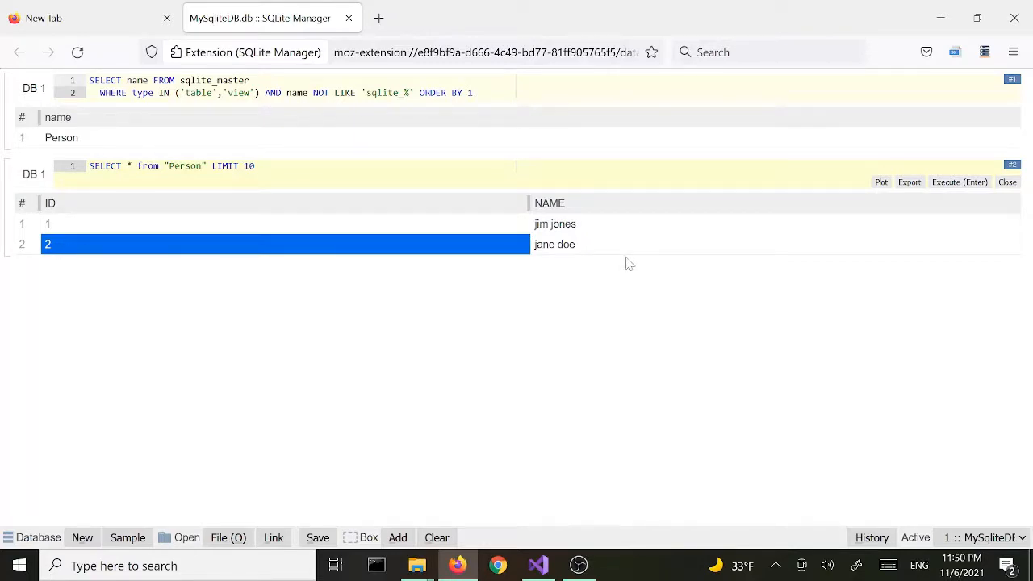
{"action": "left_click", "coordinate": [539, 565]}
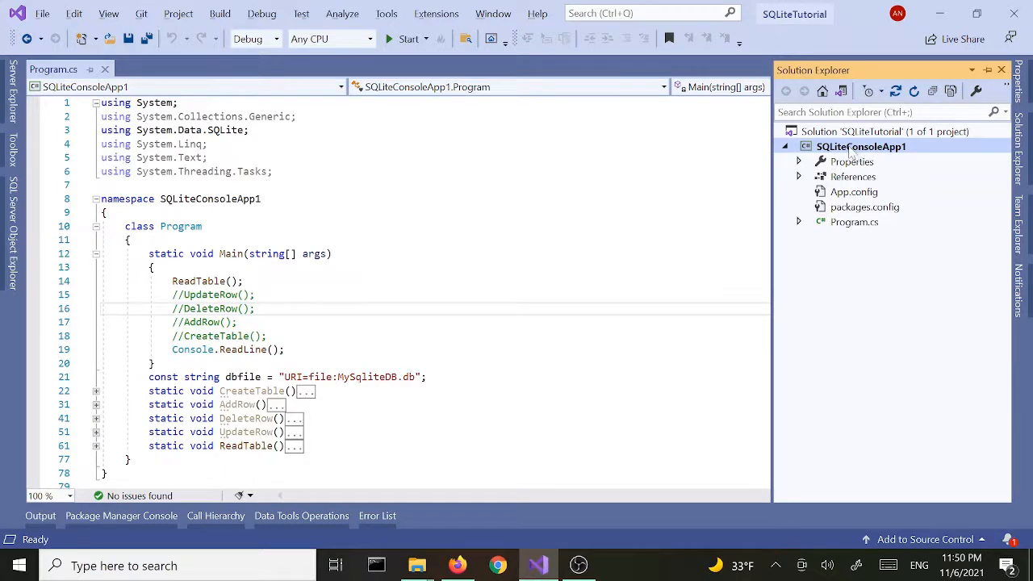
- Add a new class file named Person to the SQLiteConsoleApp1 project
{"action": "right_click", "coordinate": [862, 145]}
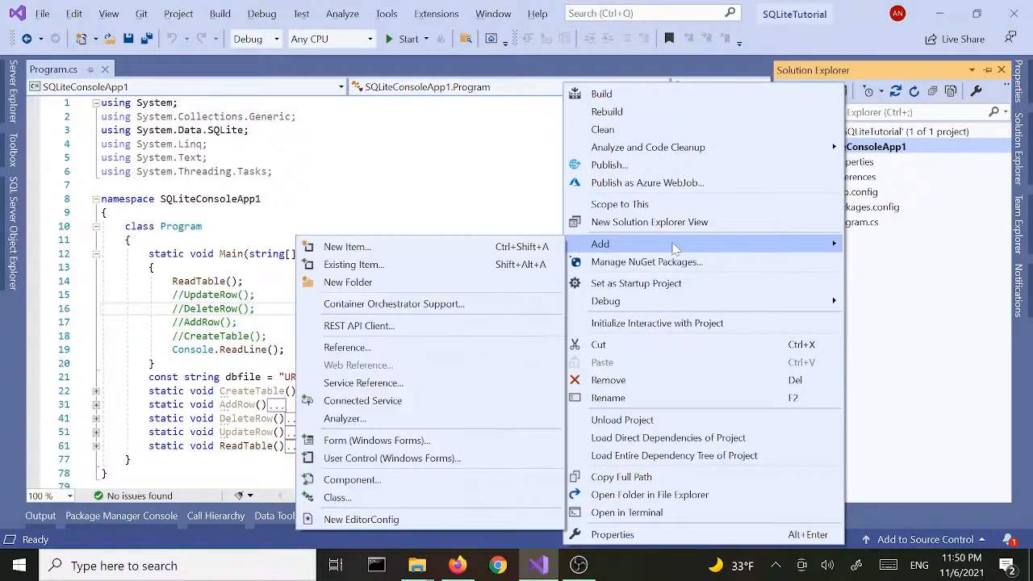
{"action": "mouse_move", "coordinate": [336, 497]}
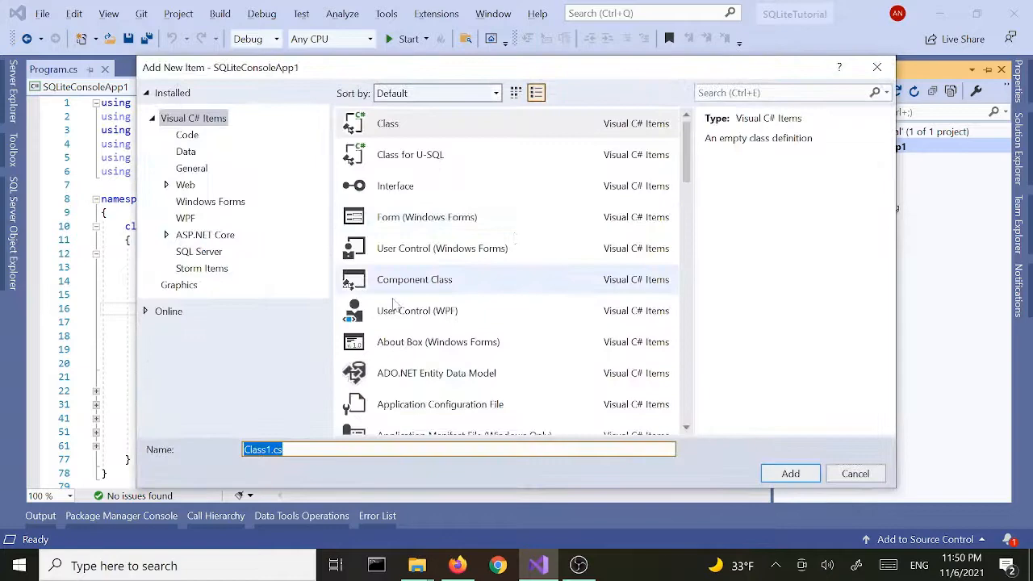
{"action": "type", "text": "P"}
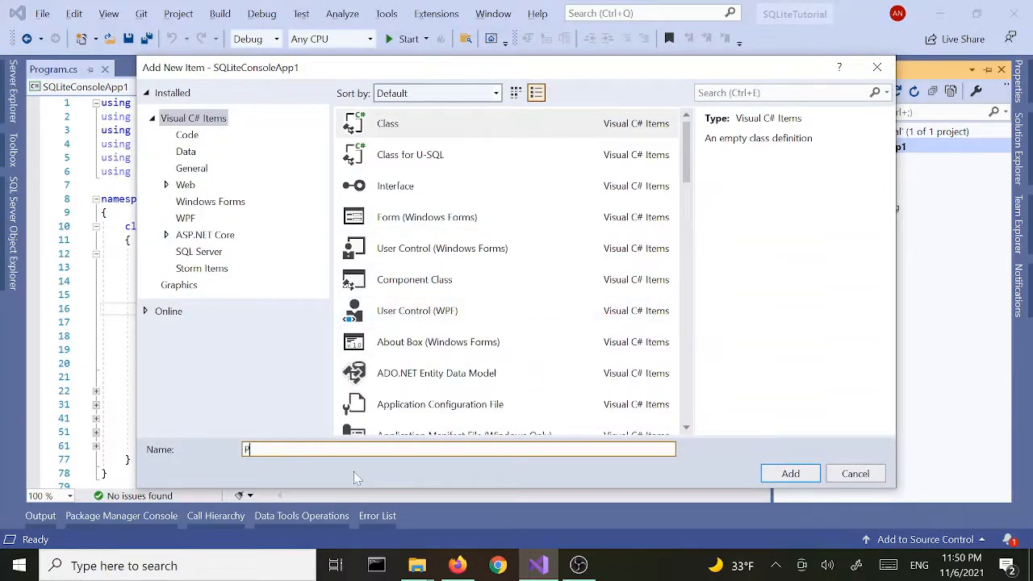
{"action": "type", "text": "erson"}
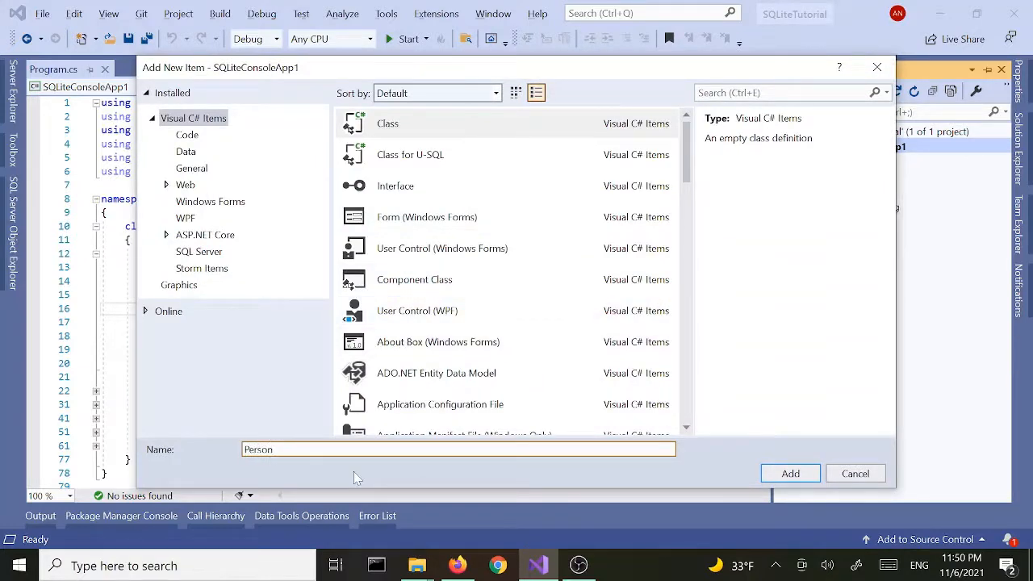
{"action": "left_click", "coordinate": [789, 473]}
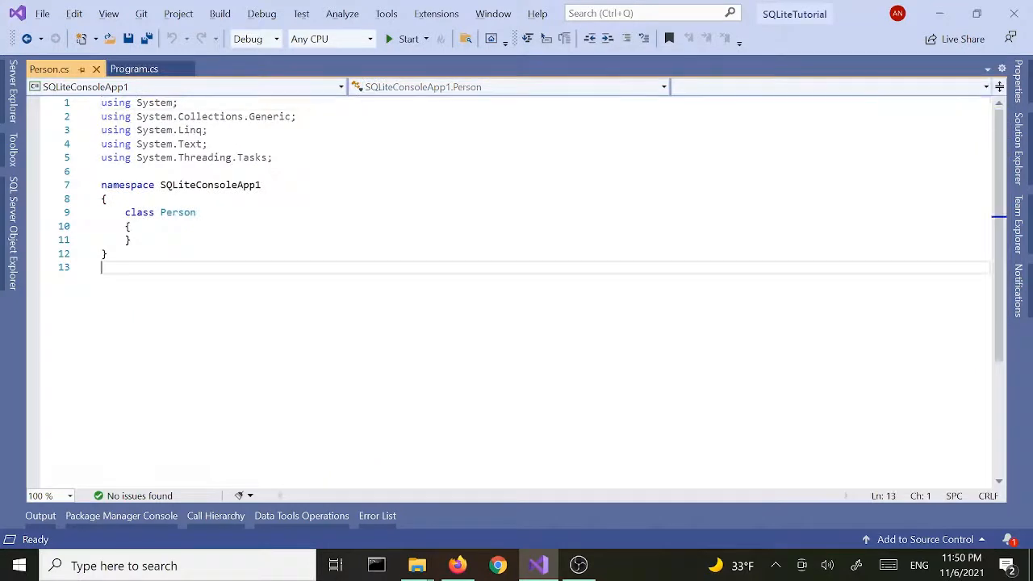
- Make Person public with auto-properties public int ID and public string NAME
{"action": "left_click", "coordinate": [146, 211]}
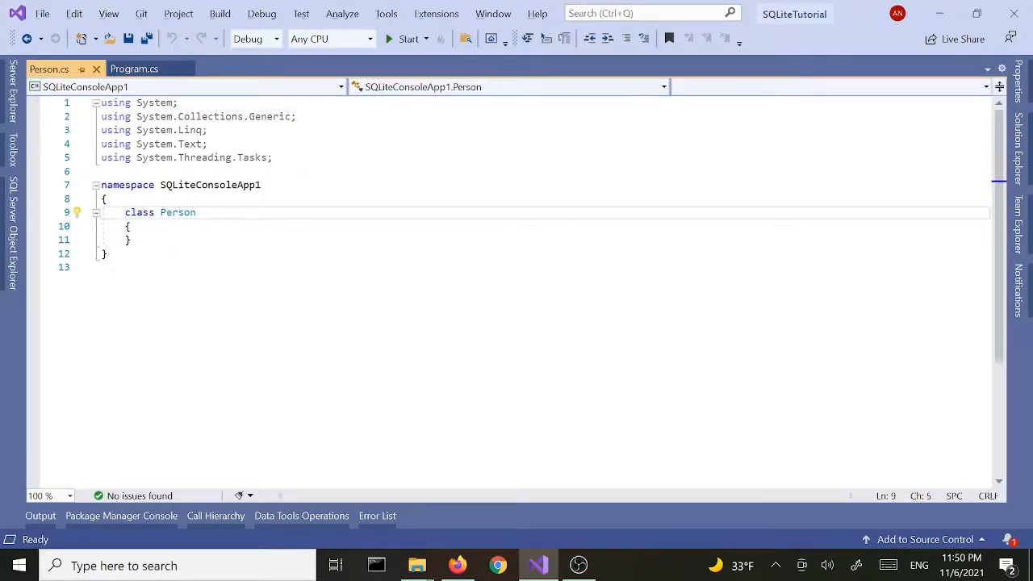
{"action": "type", "text": "public"}
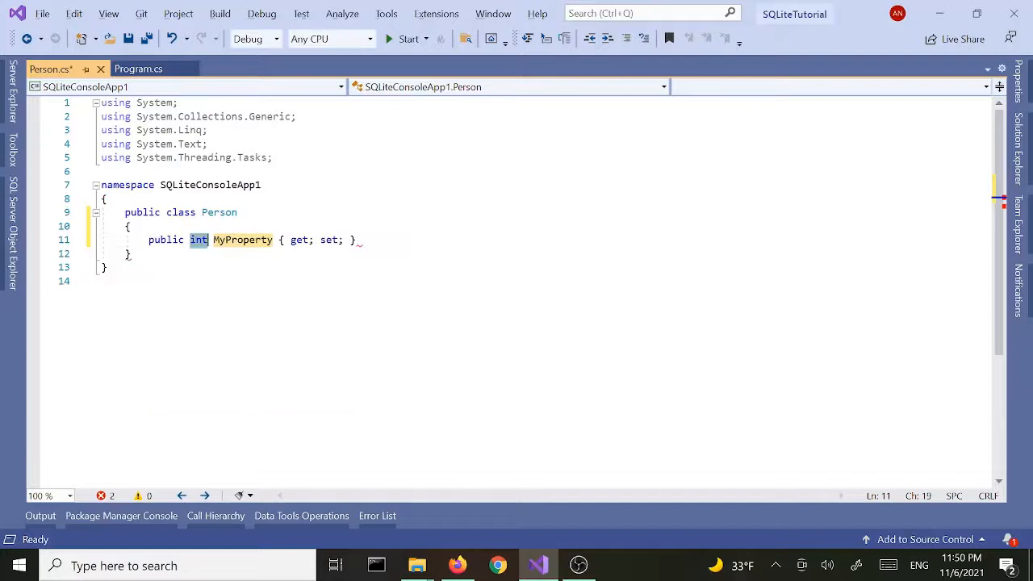
{"action": "type", "text": "ID"}
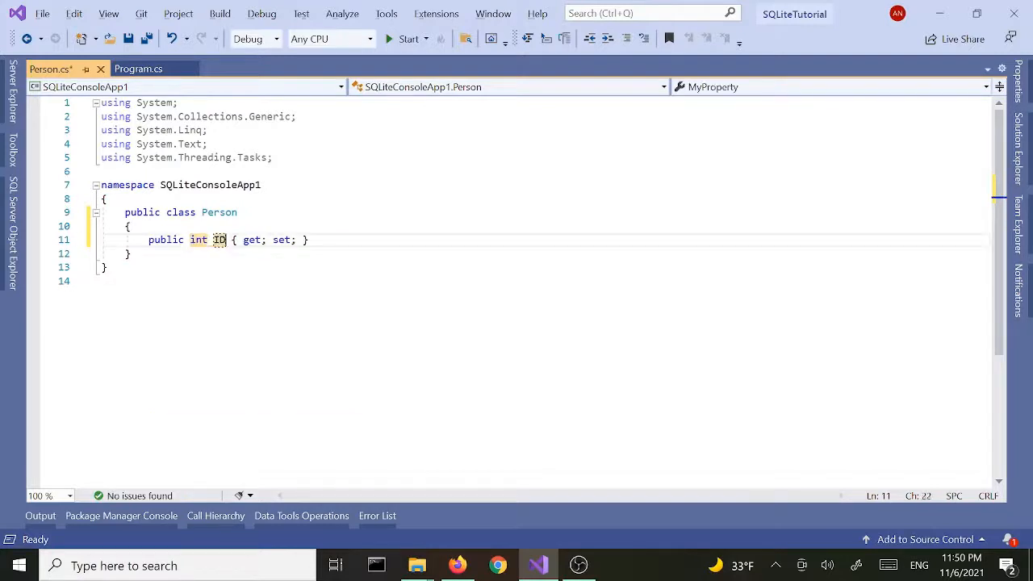
{"action": "type", "text": "pro"}
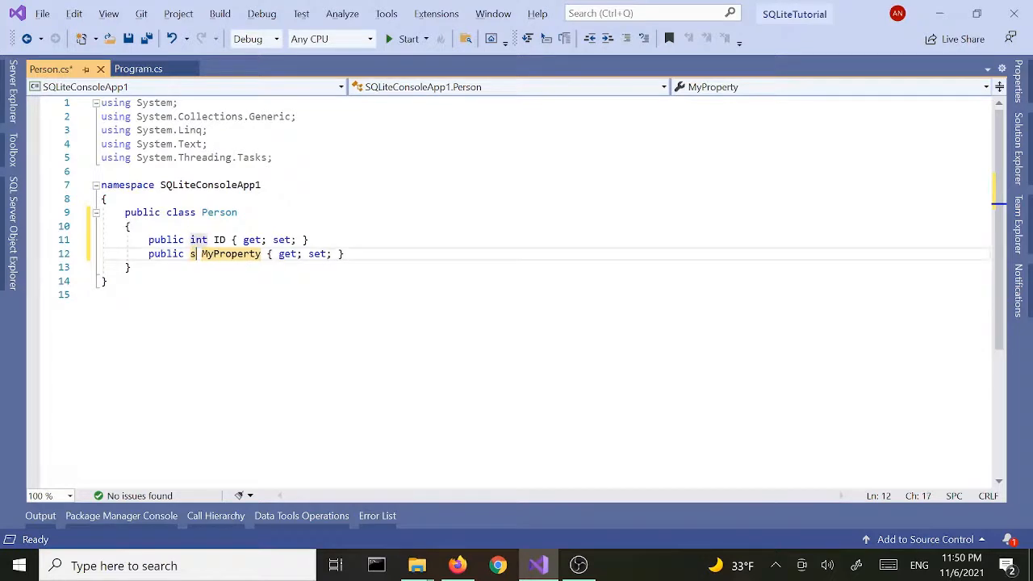
{"action": "type", "text": "tring"}
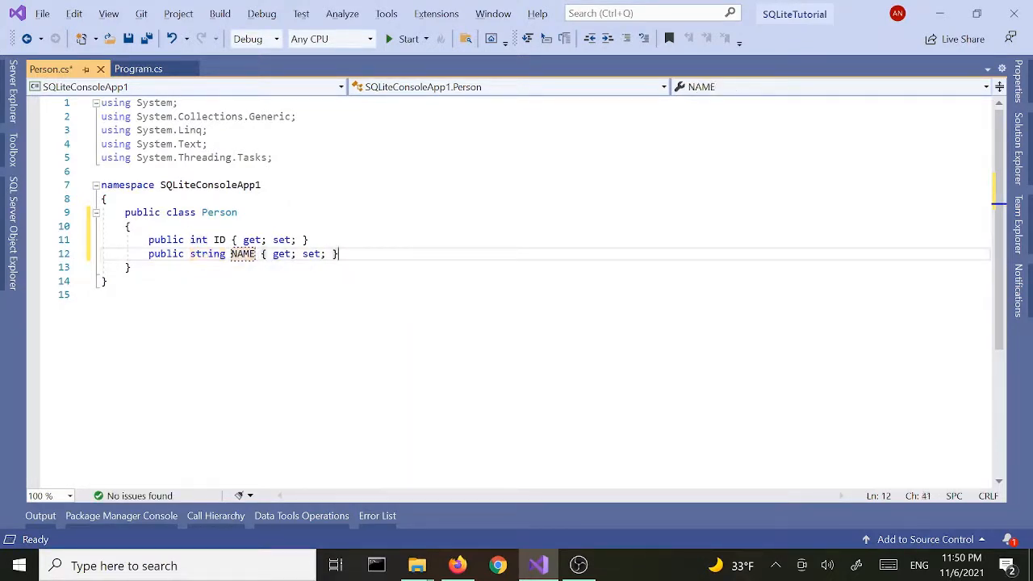
{"action": "left_click", "coordinate": [219, 213]}
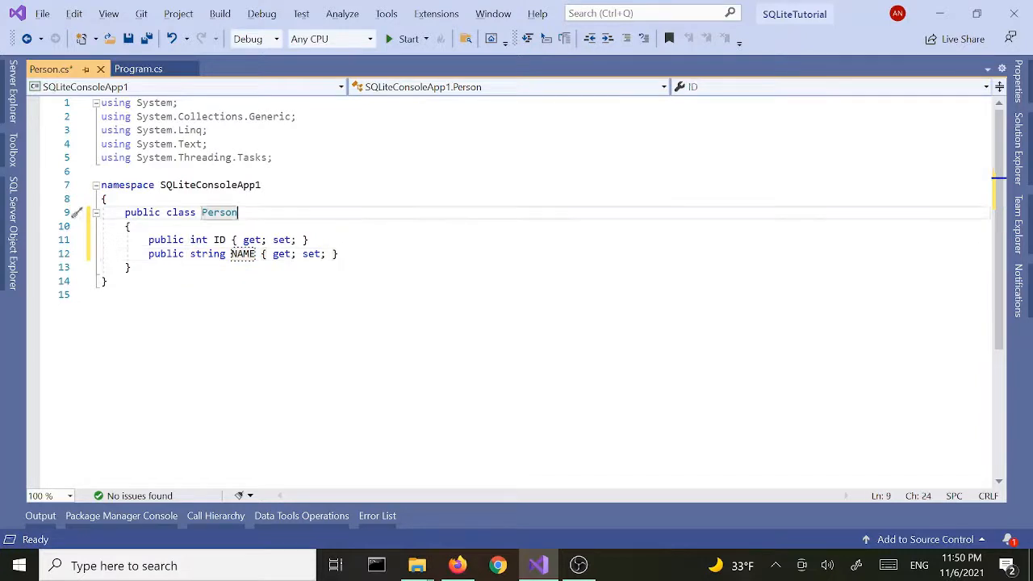
{"action": "mouse_move", "coordinate": [137, 68]}
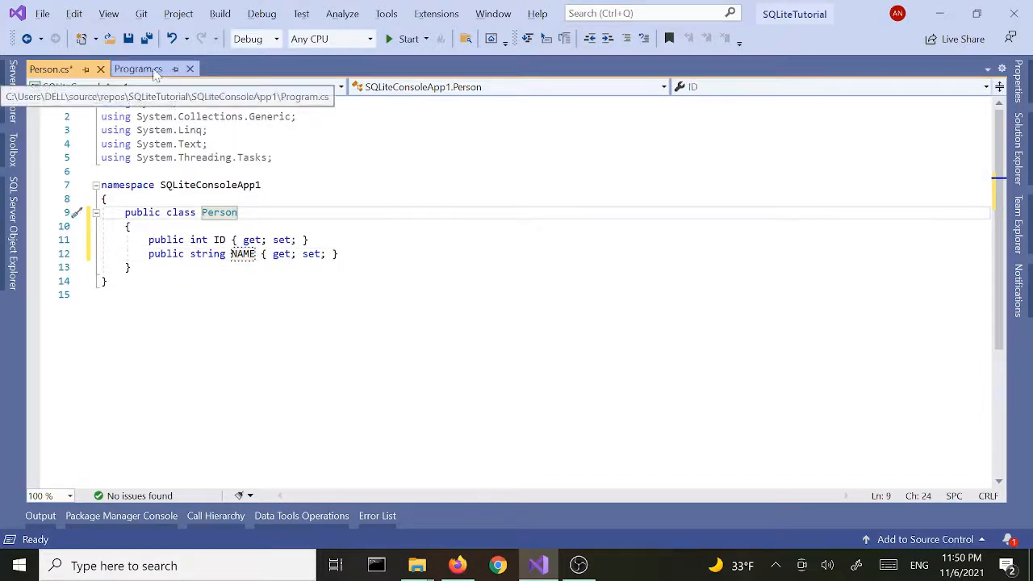
- Comment out the ReadTable call in Main and give AddRow a Person p parameter
{"action": "left_click", "coordinate": [137, 67]}
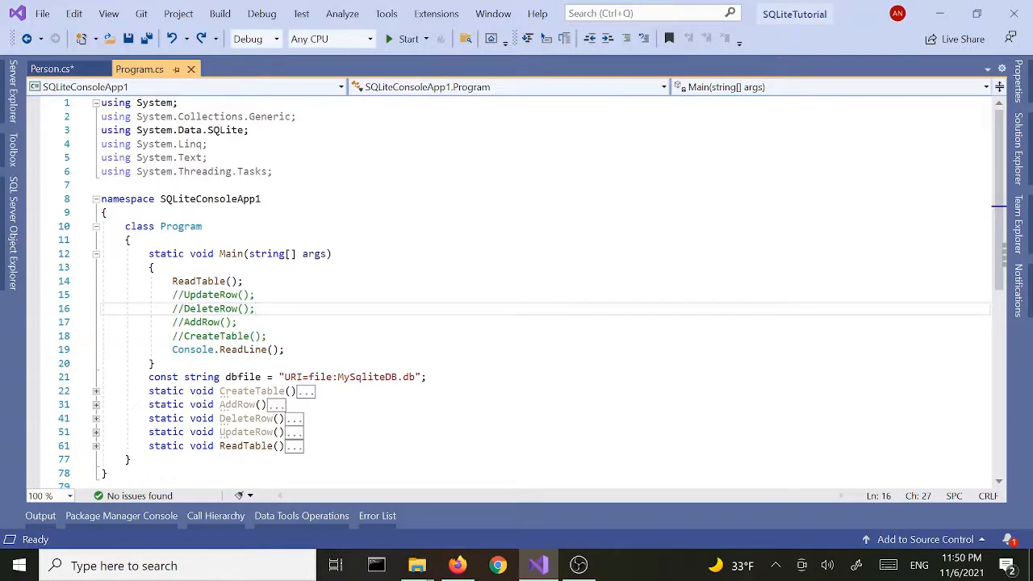
{"action": "type", "text": "//"}
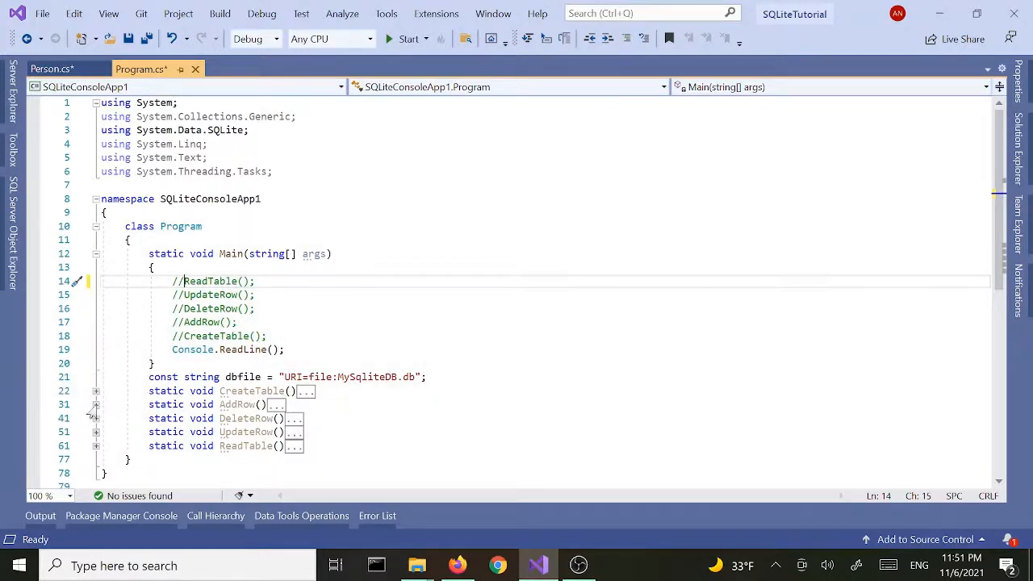
{"action": "left_click", "coordinate": [97, 404]}
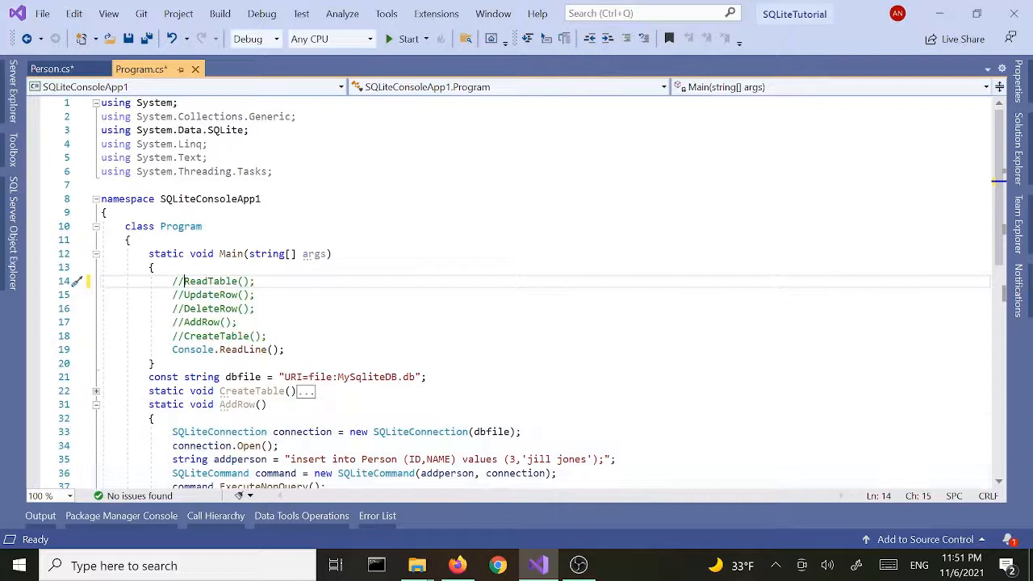
{"action": "scroll", "scroll_direction": "down", "scroll_amount": 3}
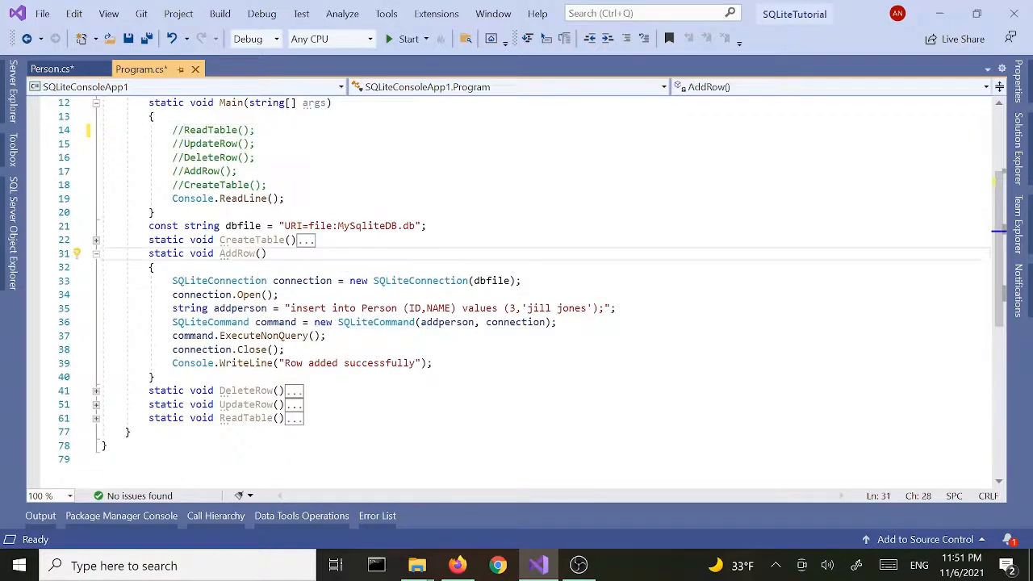
{"action": "type", "text": "per"}
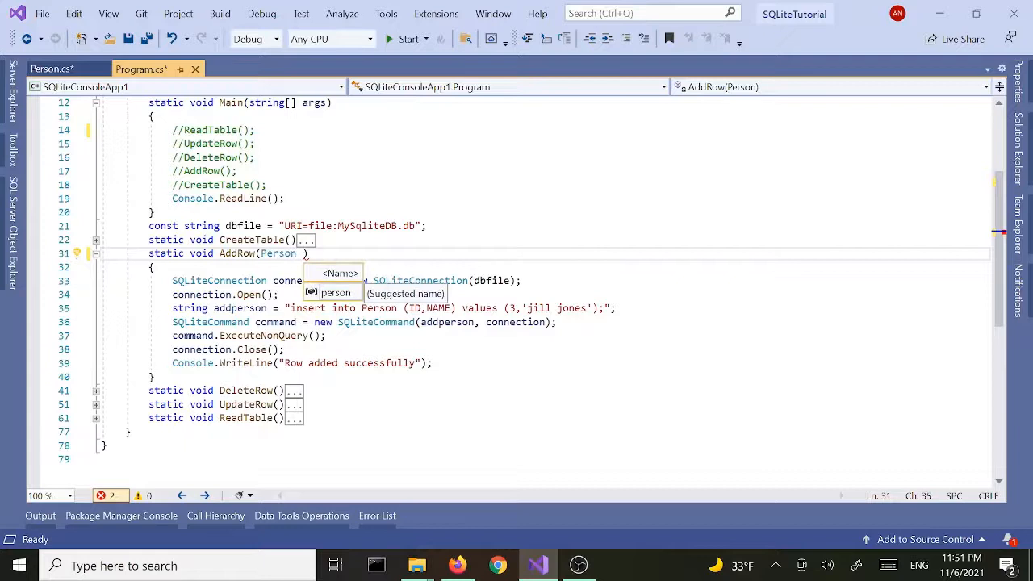
{"action": "type", "text": "p"}
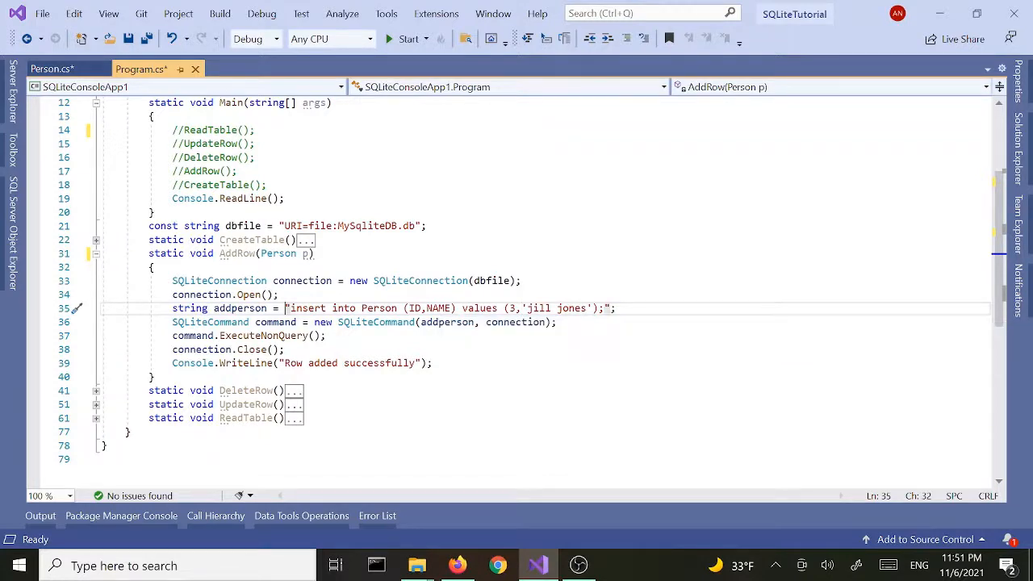
- Change AddRow's insert string to an interpolated query using {p.ID} and '{p.NAME}'
{"action": "type", "text": "$"}
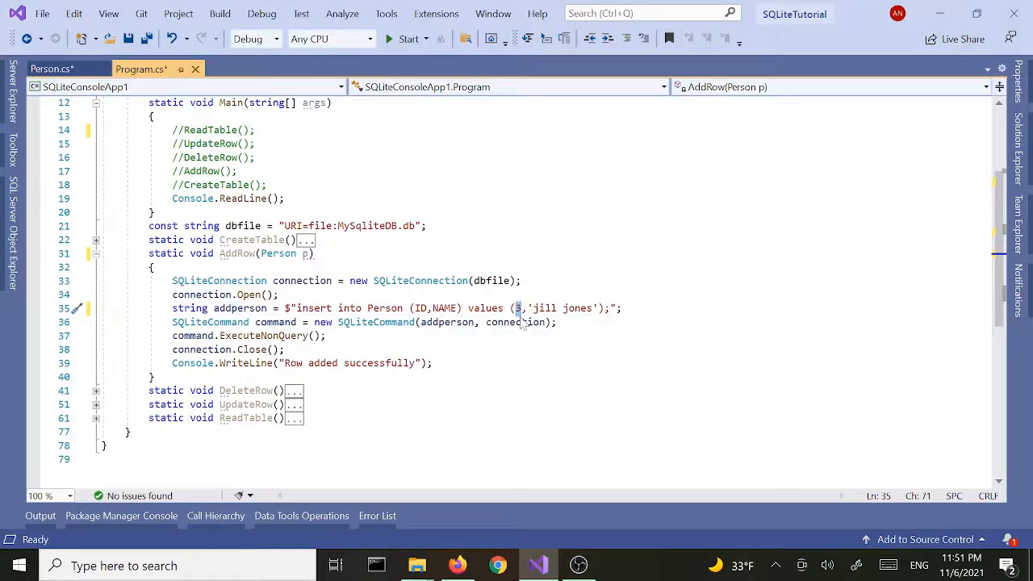
{"action": "type", "text": "{"}
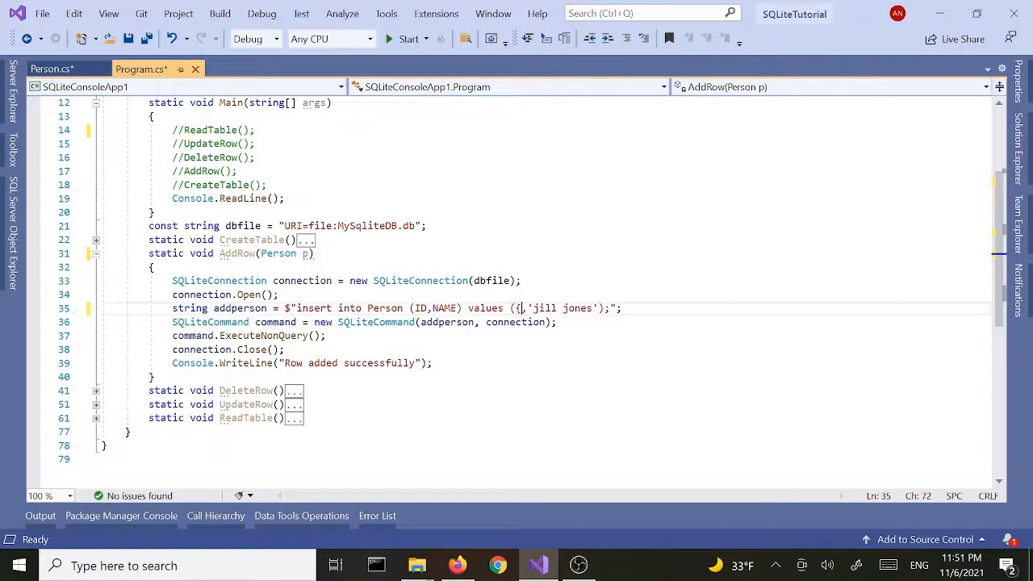
{"action": "type", "text": "}"}
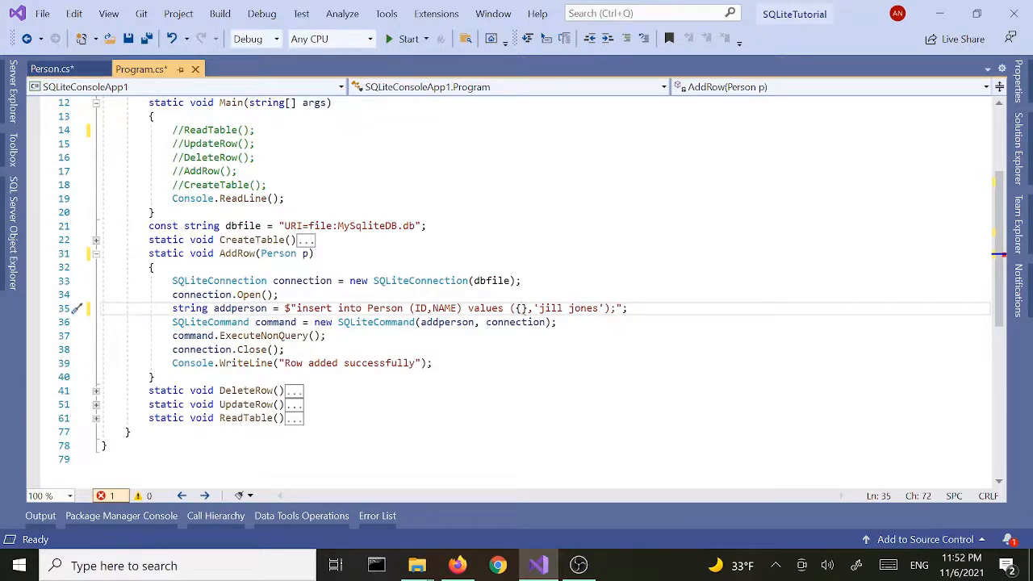
{"action": "type", "text": "p.ID"}
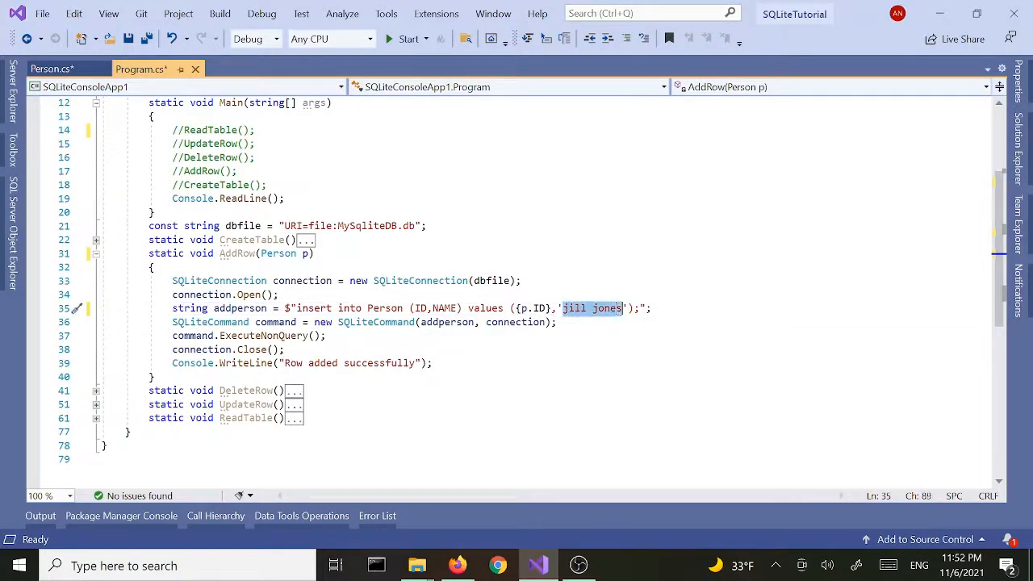
{"action": "mouse_move", "coordinate": [621, 316]}
{"action": "type", "text": "{}"}
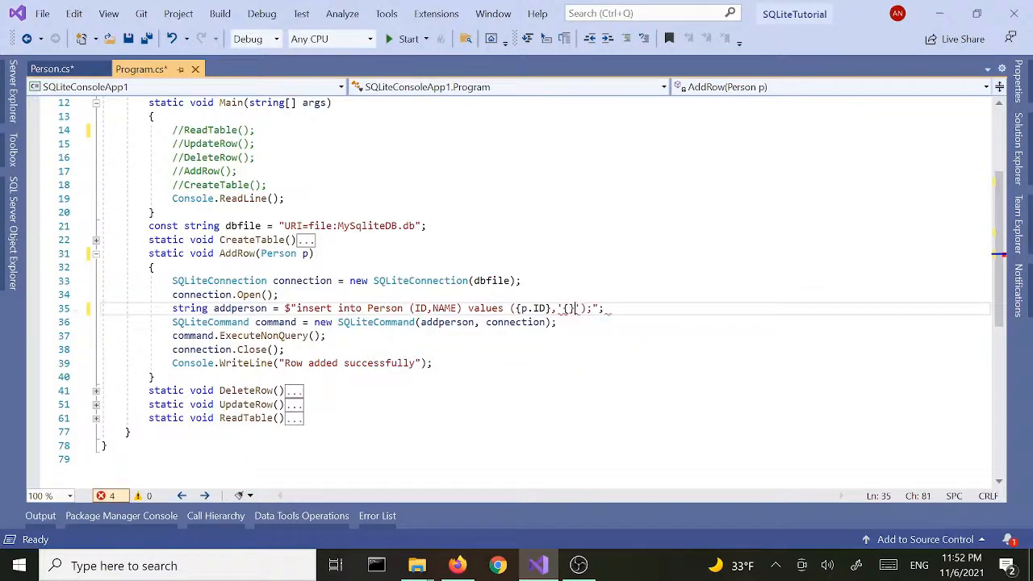
{"action": "key", "text": "Backspace"}
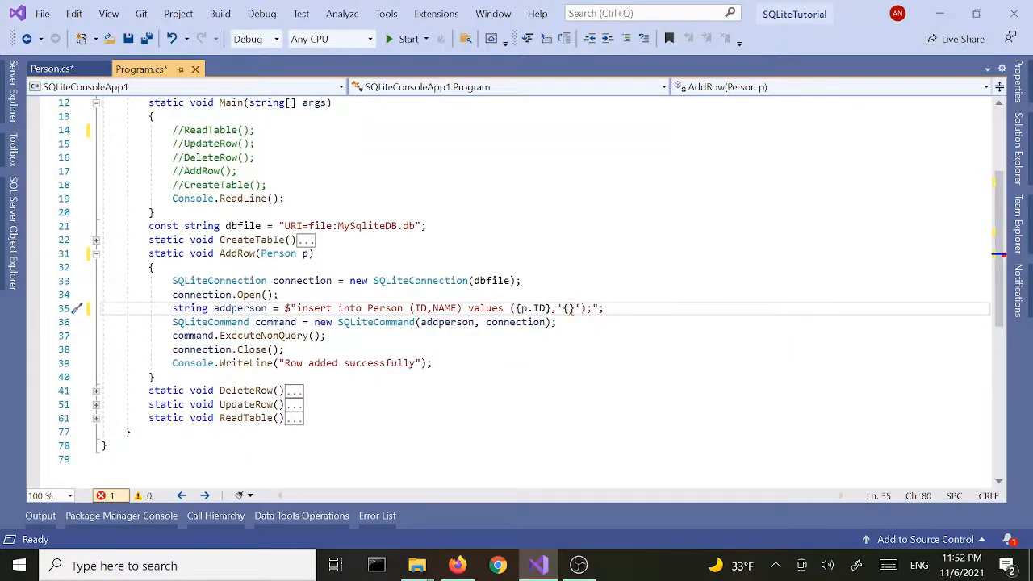
{"action": "type", "text": "p.NAME"}
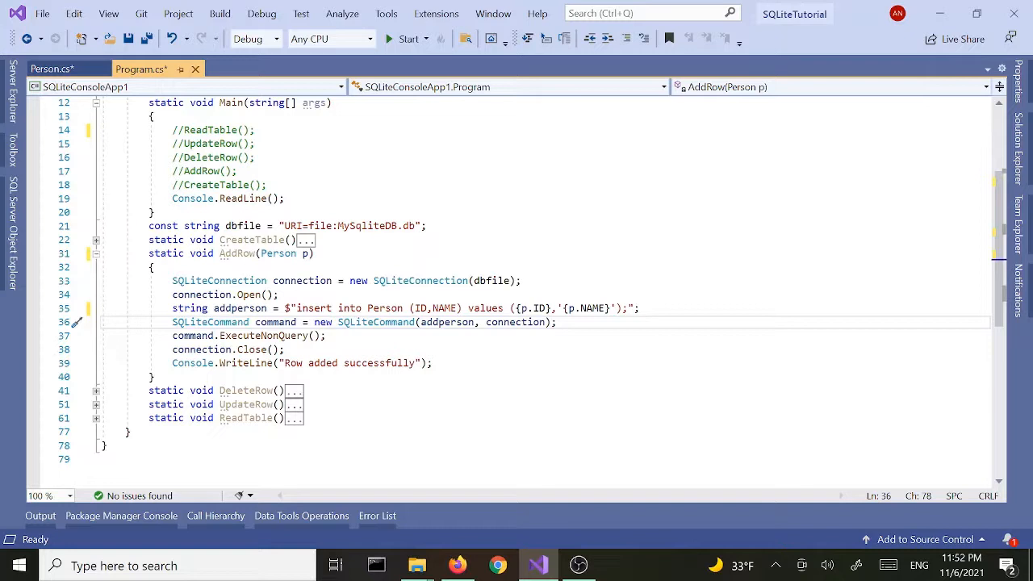
{"action": "scroll", "scroll_direction": "up", "scroll_amount": 3}
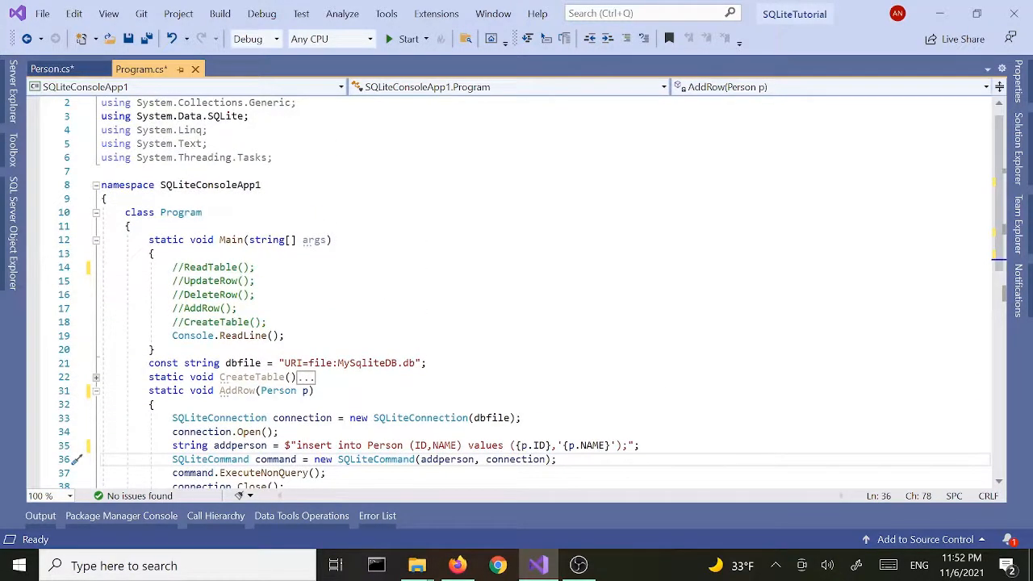
- Create Person p = new Person() { ID = 3, NAME = "John Doe" } in Main and call AddRow(p)
{"action": "left_click", "coordinate": [186, 308]}
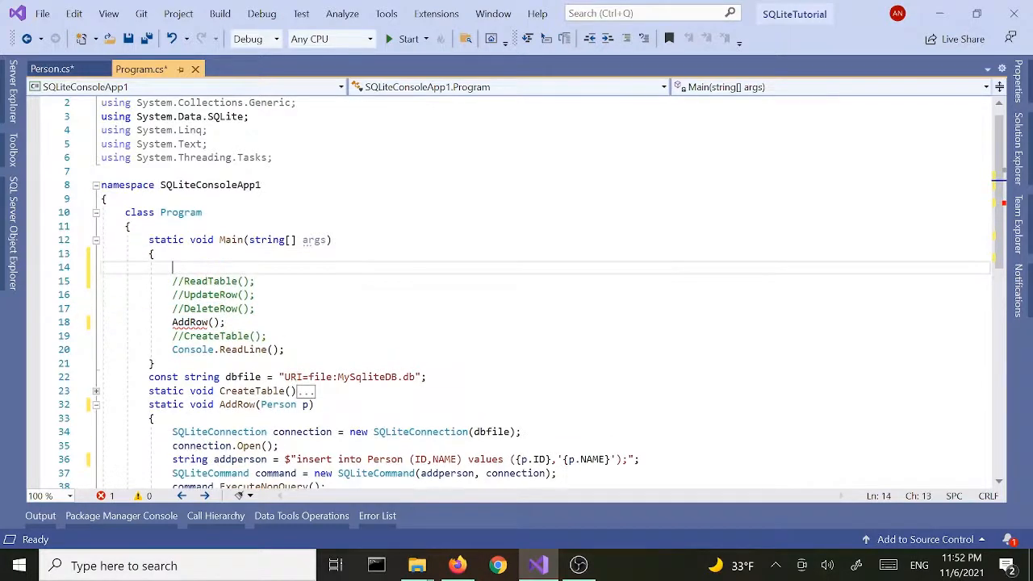
{"action": "type", "text": "Person"}
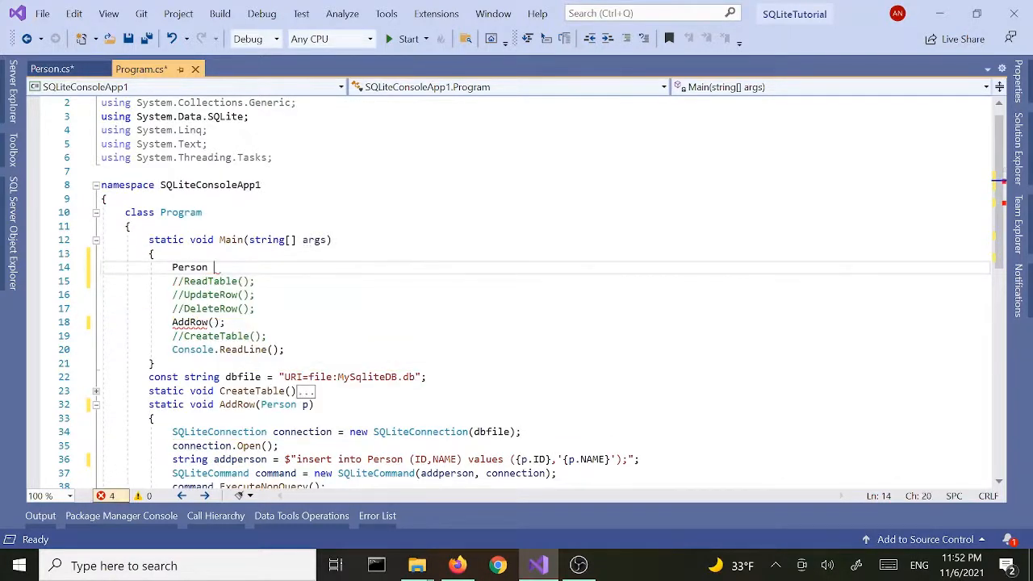
{"action": "type", "text": "_p"}
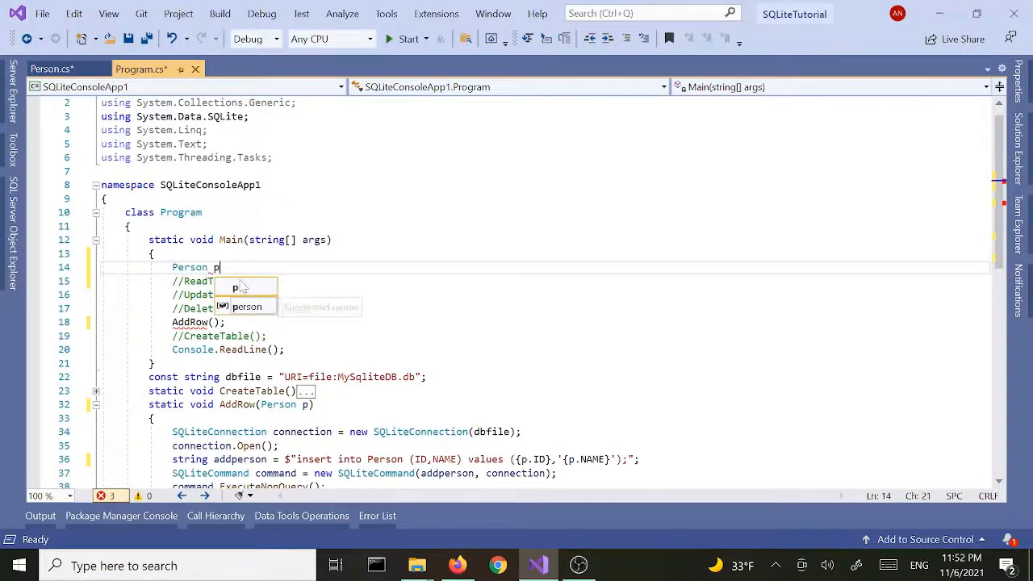
{"action": "type", "text": "=new"}
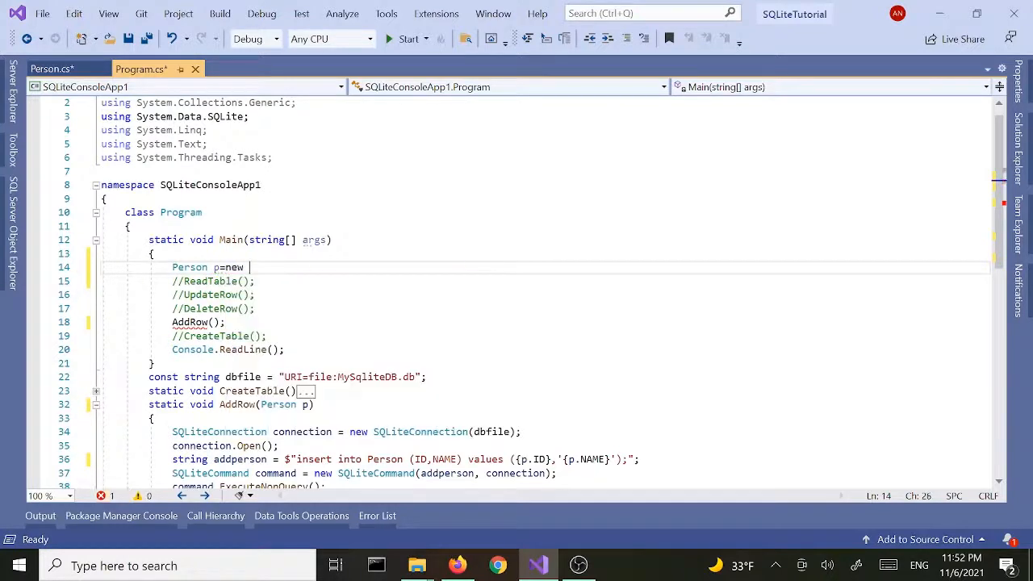
{"action": "type", "text": "Person"}
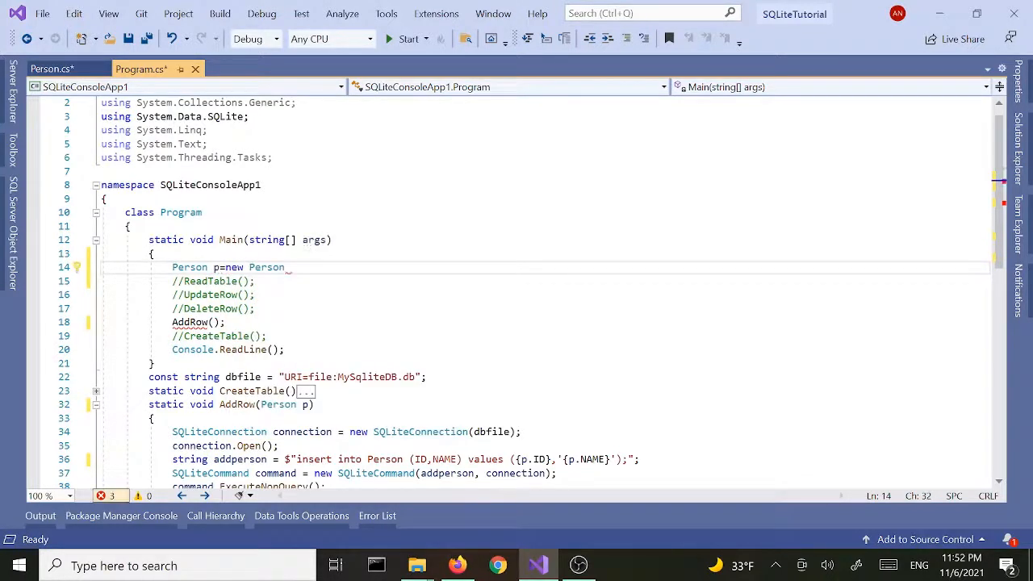
{"action": "type", "text": "()"}
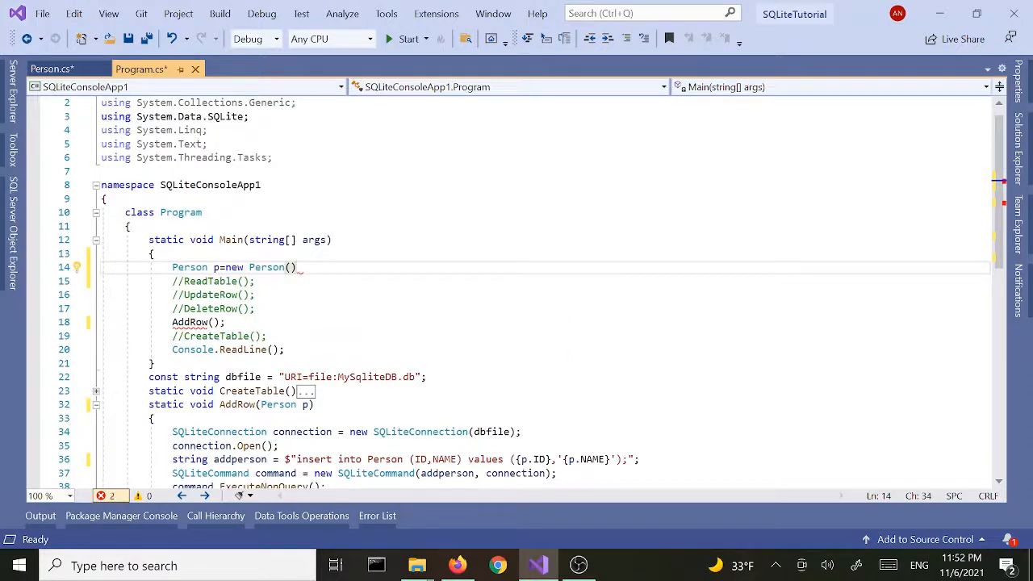
{"action": "type", "text": "{ ID"}
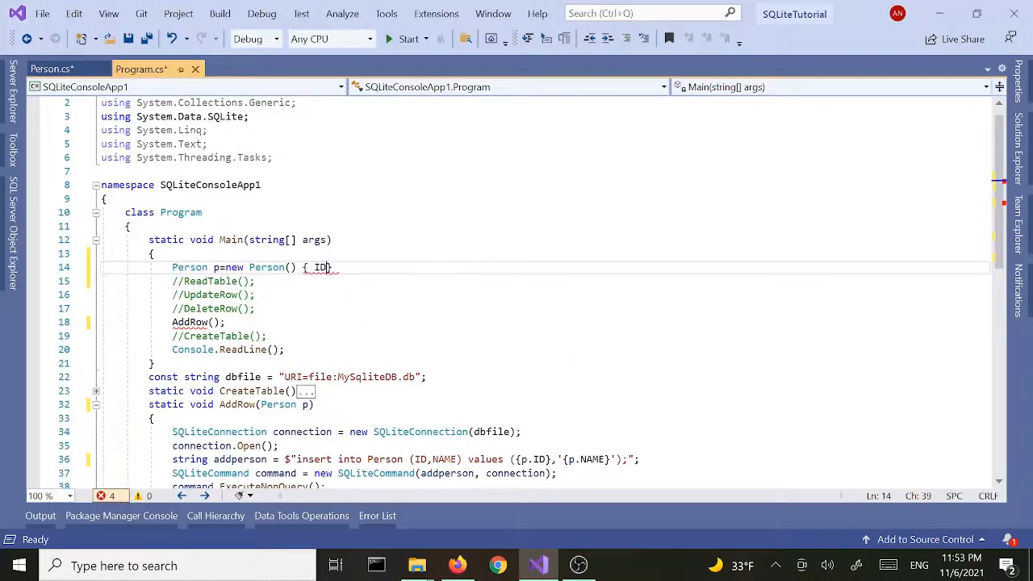
{"action": "type", "text": "=3"}
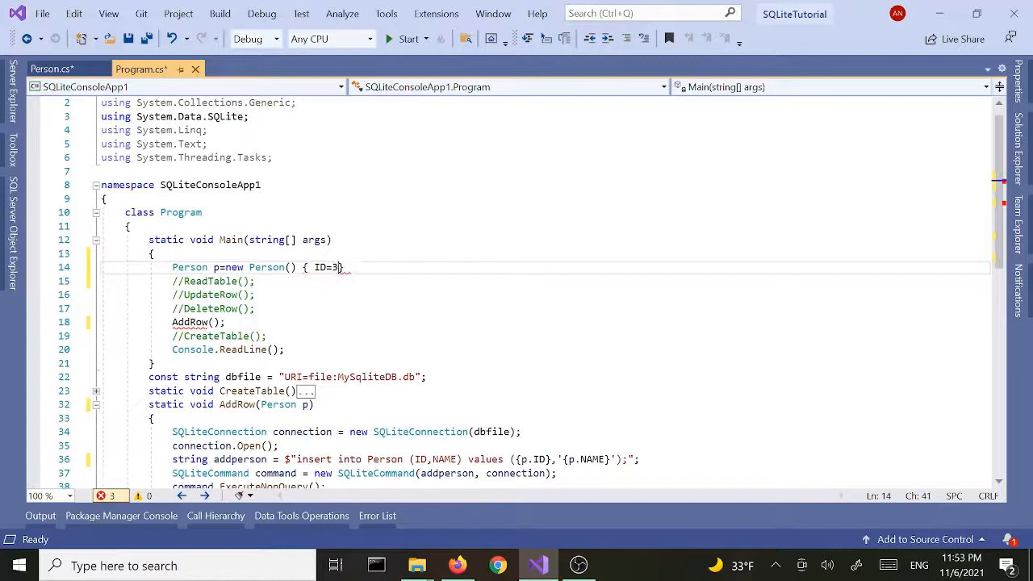
{"action": "type", "text": ","}
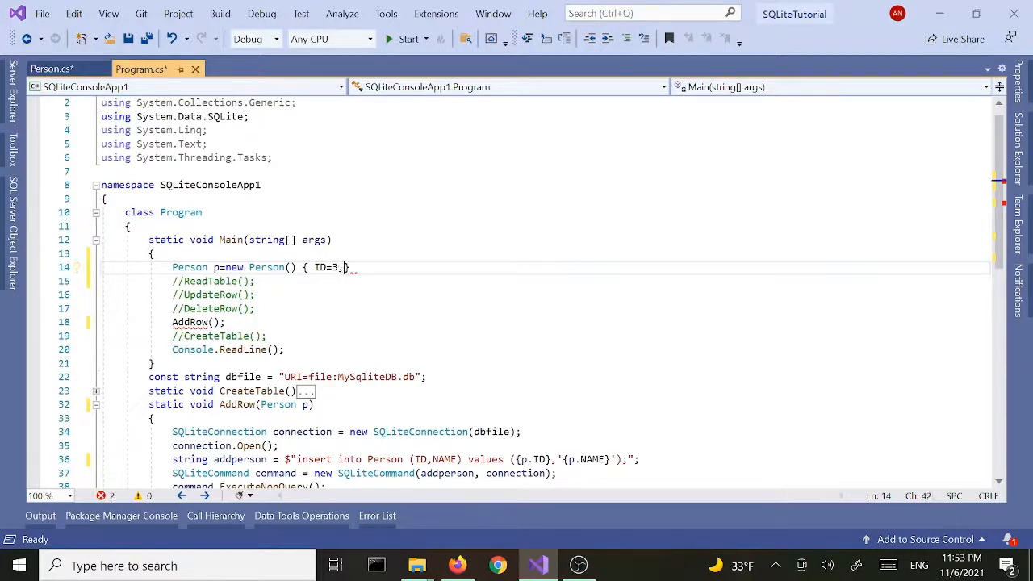
{"action": "type", "text": "NAME"}
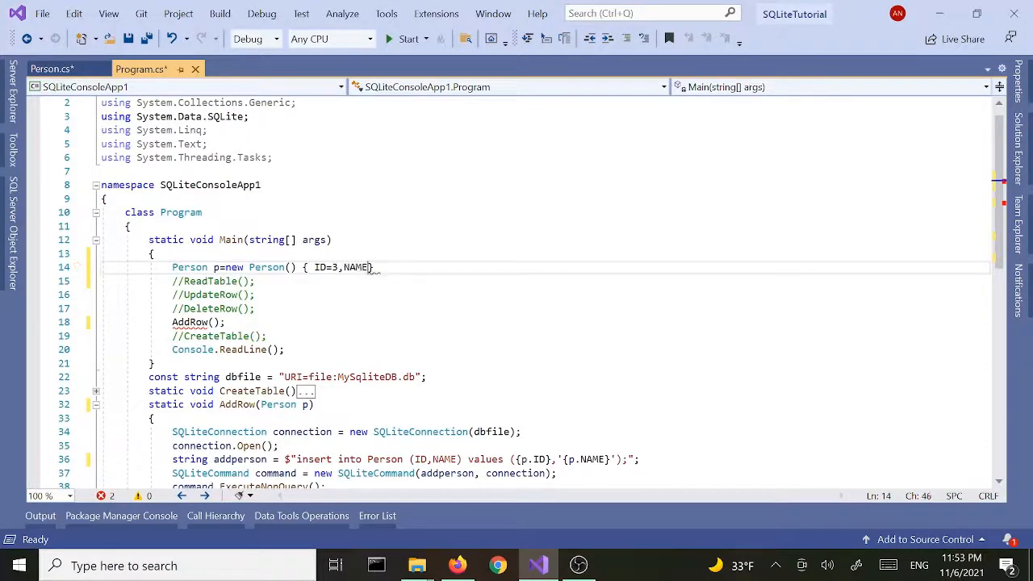
{"action": "type", "text": "Jo"}
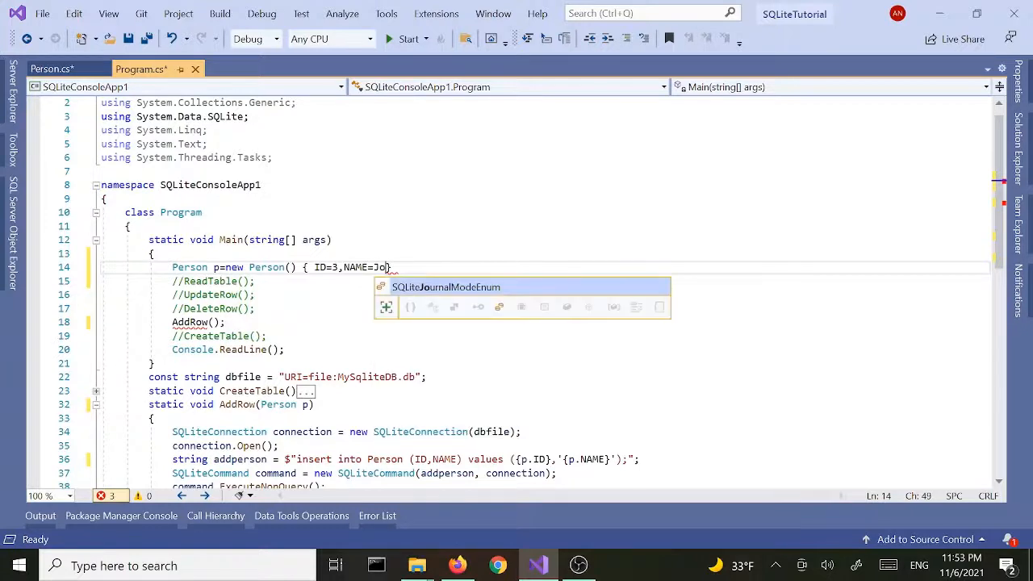
{"action": "key", "text": "Backspace"}
{"action": "type", "text": "\"Jo"}
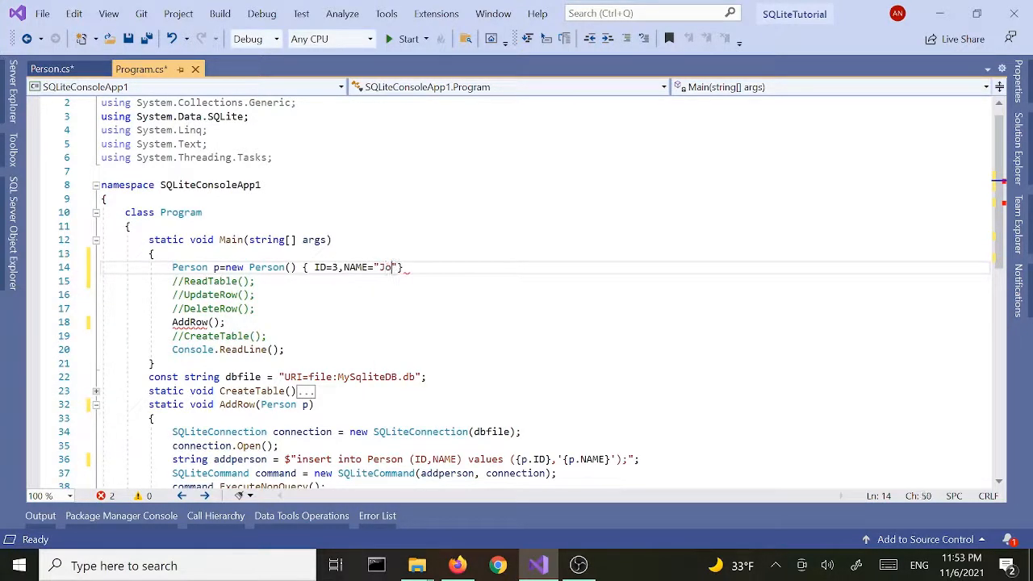
{"action": "type", "text": "hn"}
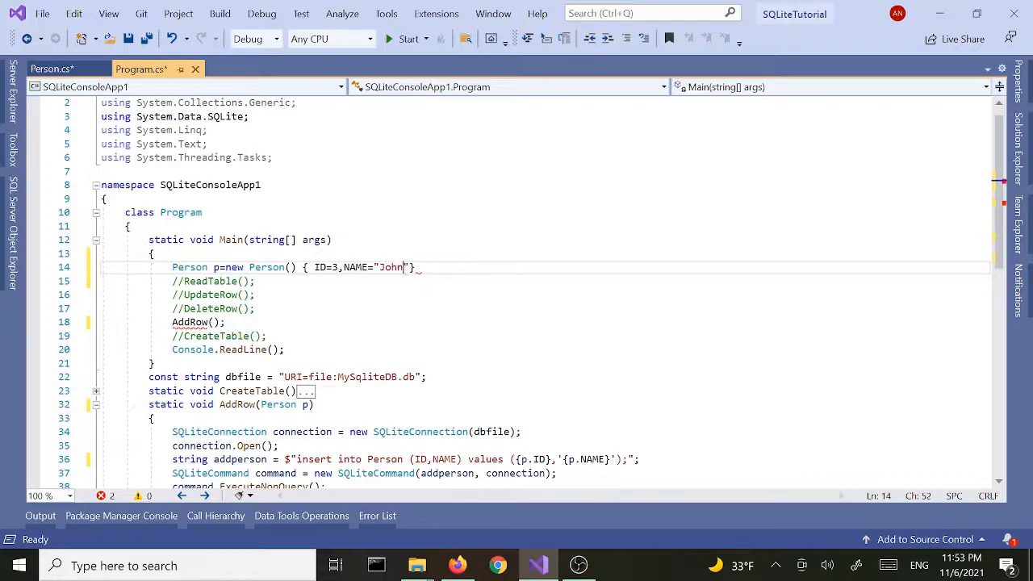
{"action": "type", "text": "Doe"}
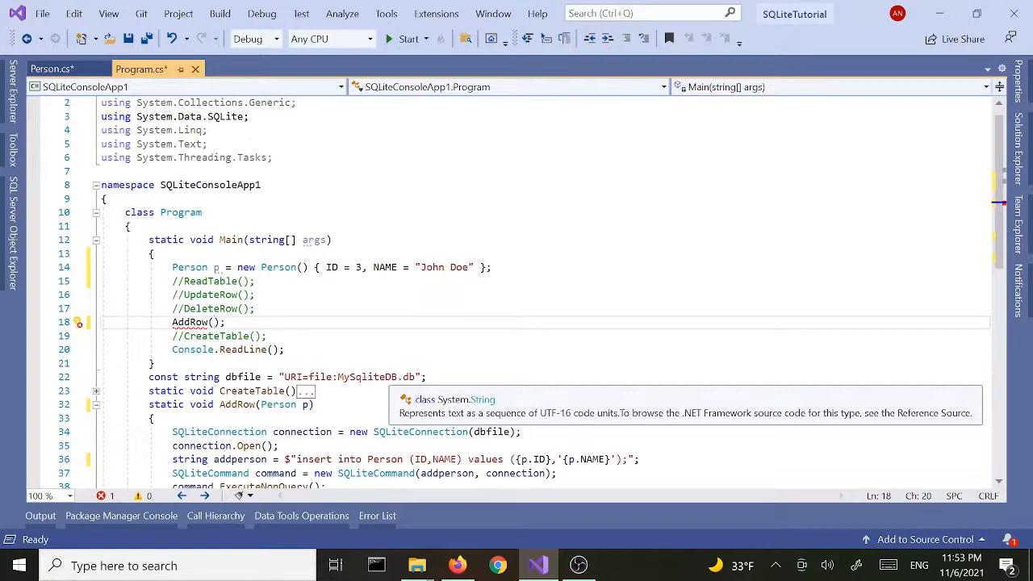
{"action": "type", "text": "p"}
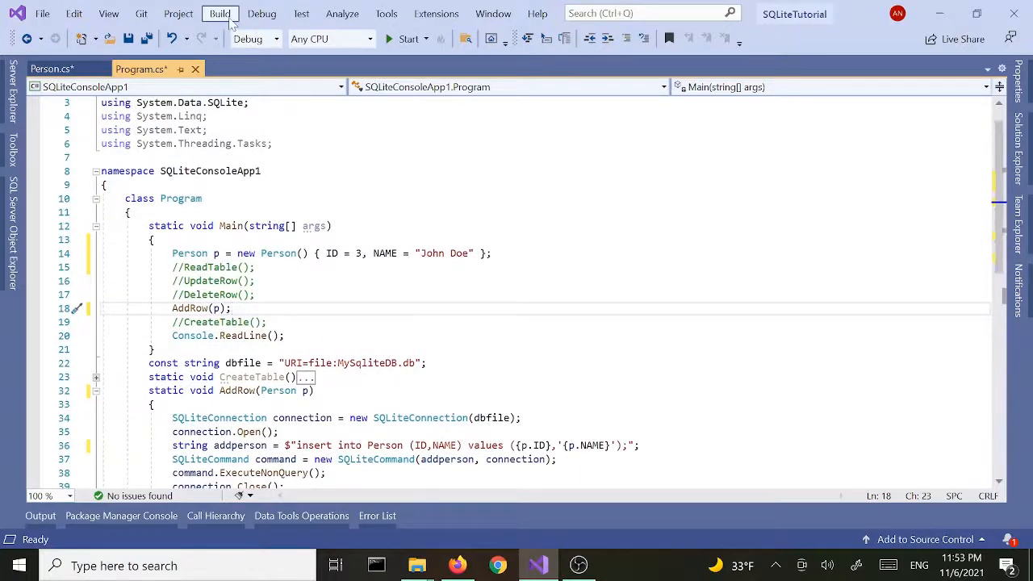
- Build the solution and start the console app so AddRow inserts John Doe
{"action": "left_click", "coordinate": [219, 13]}
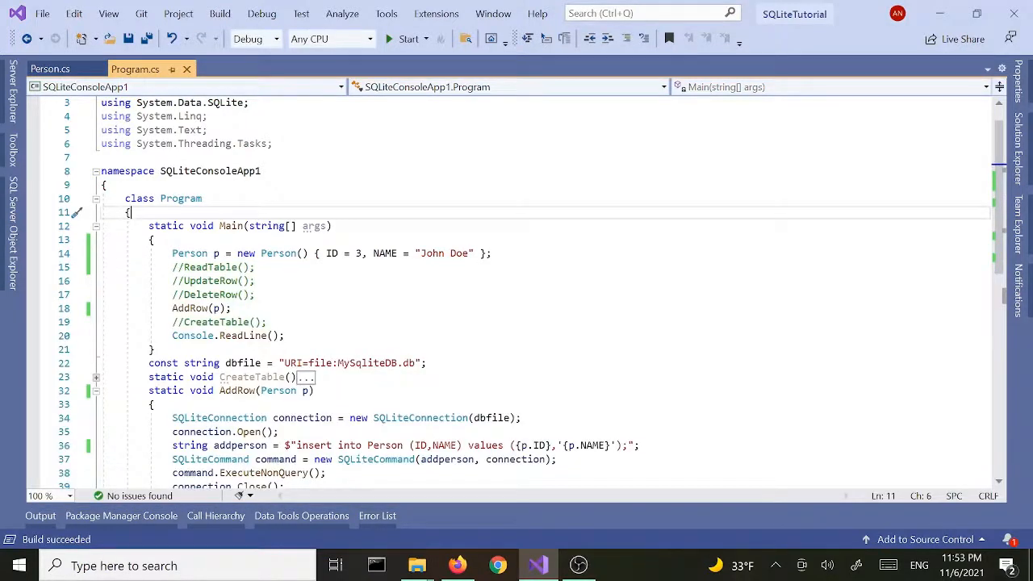
{"action": "left_click", "coordinate": [406, 39]}
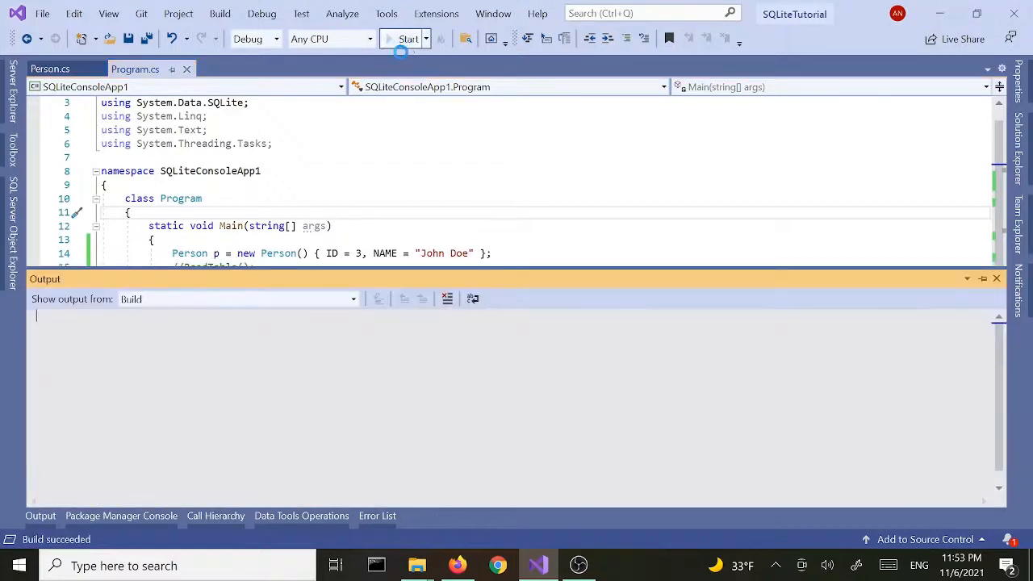
{"action": "left_click", "coordinate": [404, 39]}
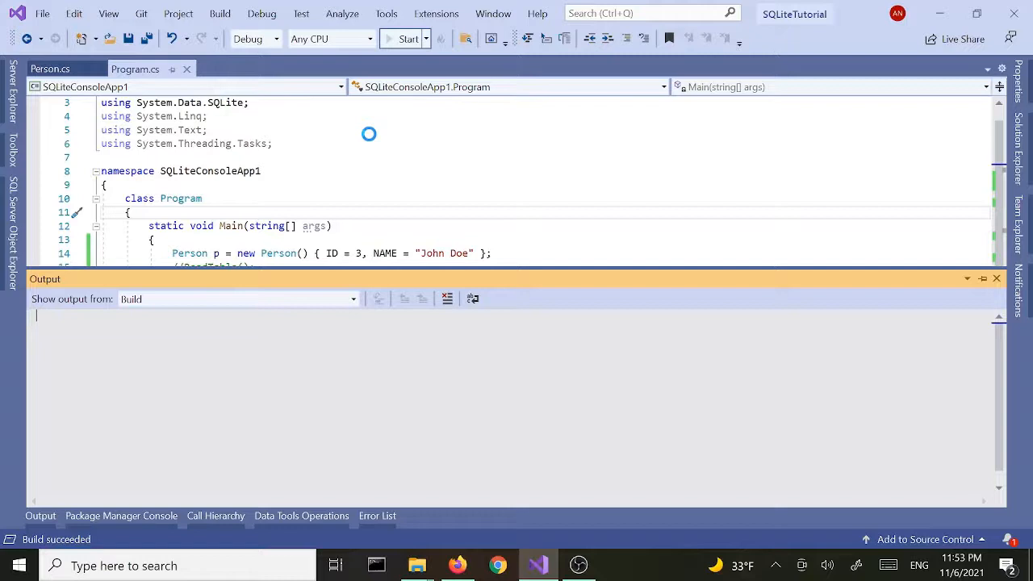
{"action": "left_click", "coordinate": [404, 39]}
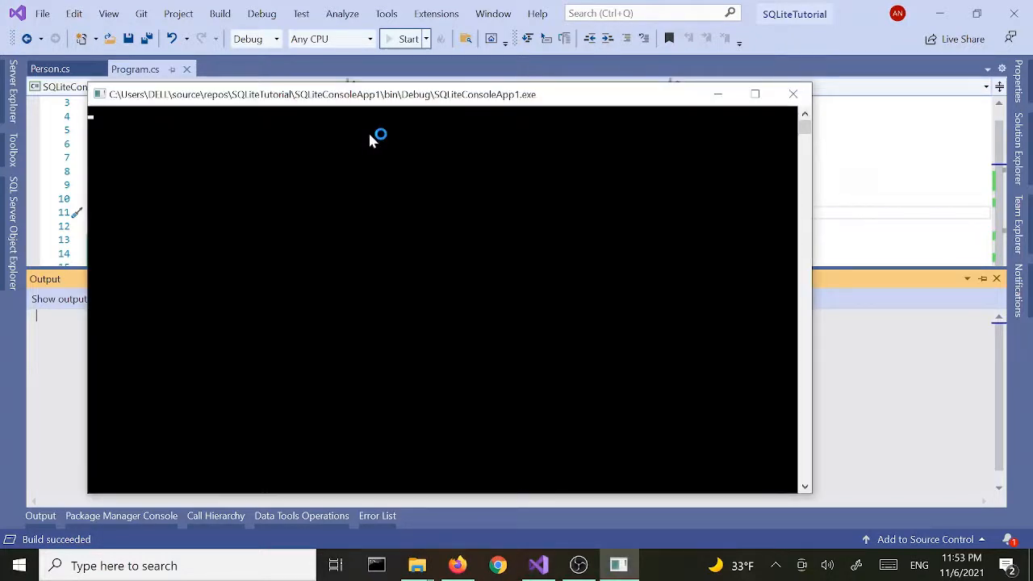
{"action": "left_click", "coordinate": [406, 39]}
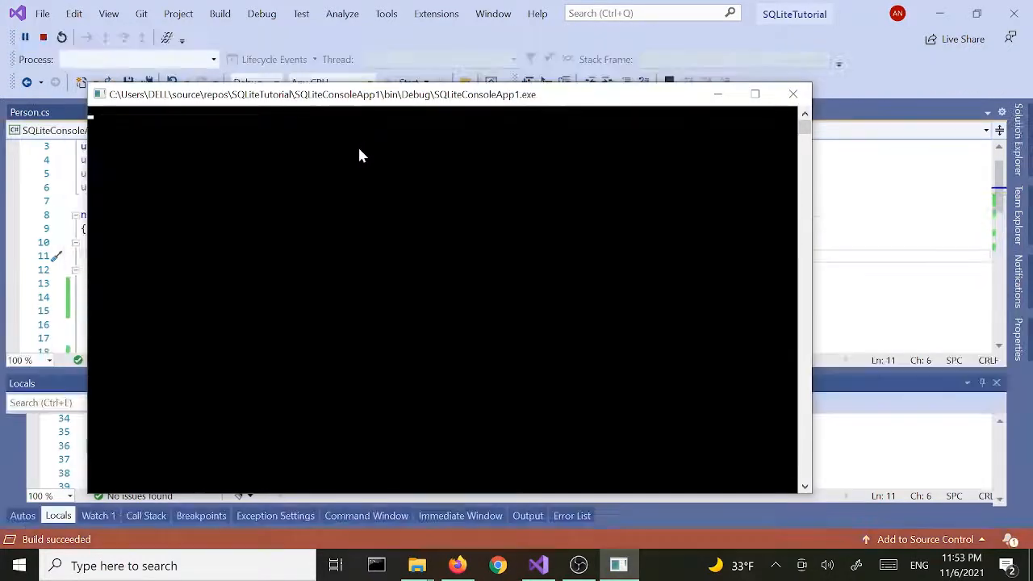
{"action": "left_click", "coordinate": [61, 37]}
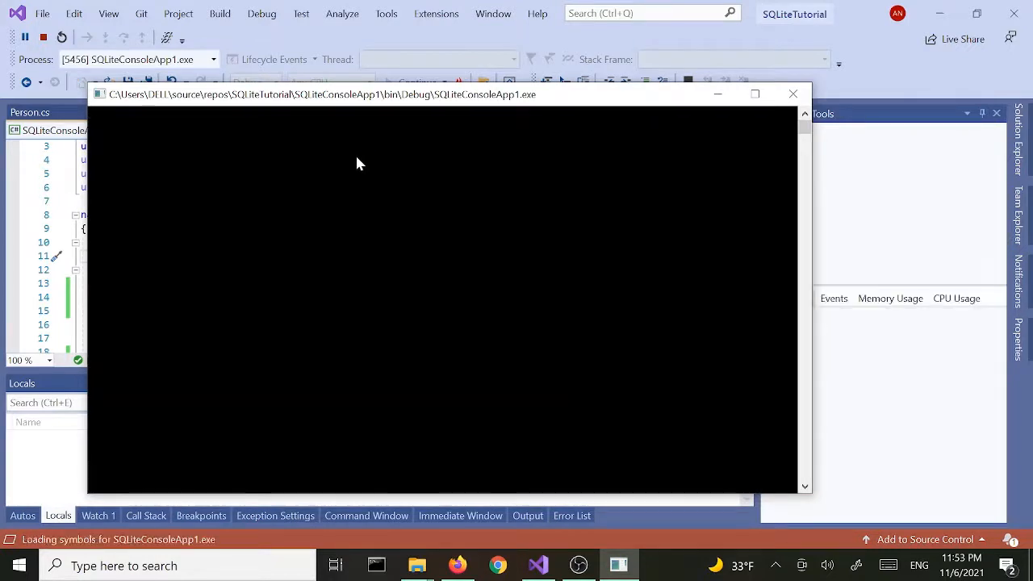
{"action": "mouse_move", "coordinate": [326, 178]}
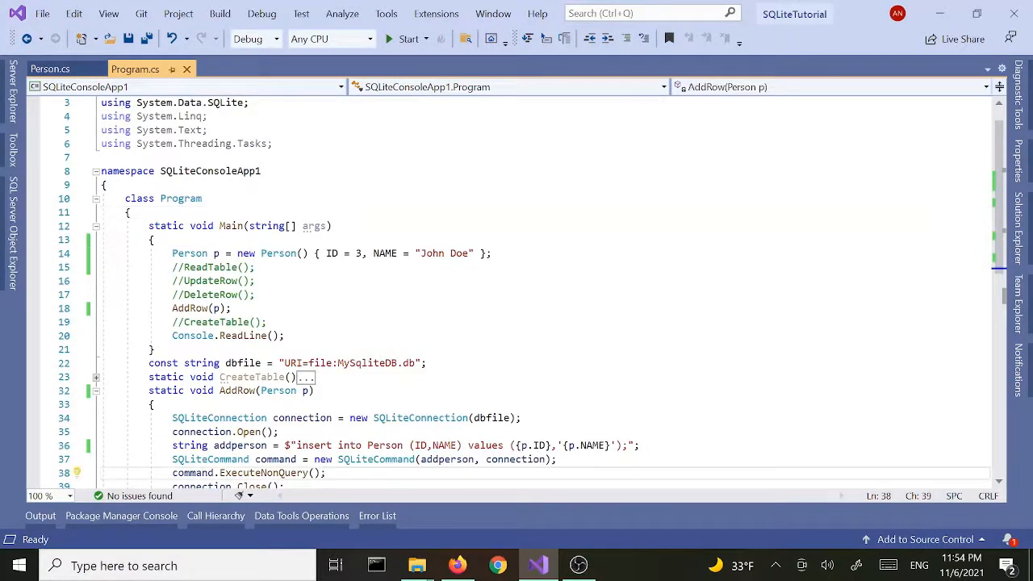
- Inspect AddRow's Console.WriteLine success message and locate MySqliteDB.db in bin\Debug
{"action": "scroll", "scroll_direction": "down", "scroll_amount": 3}
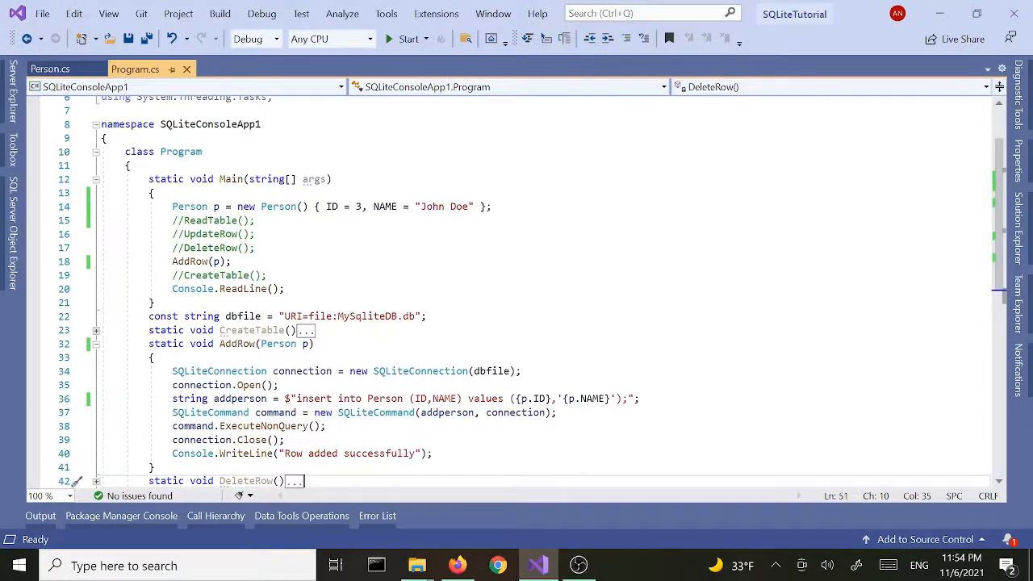
{"action": "left_click", "coordinate": [161, 466]}
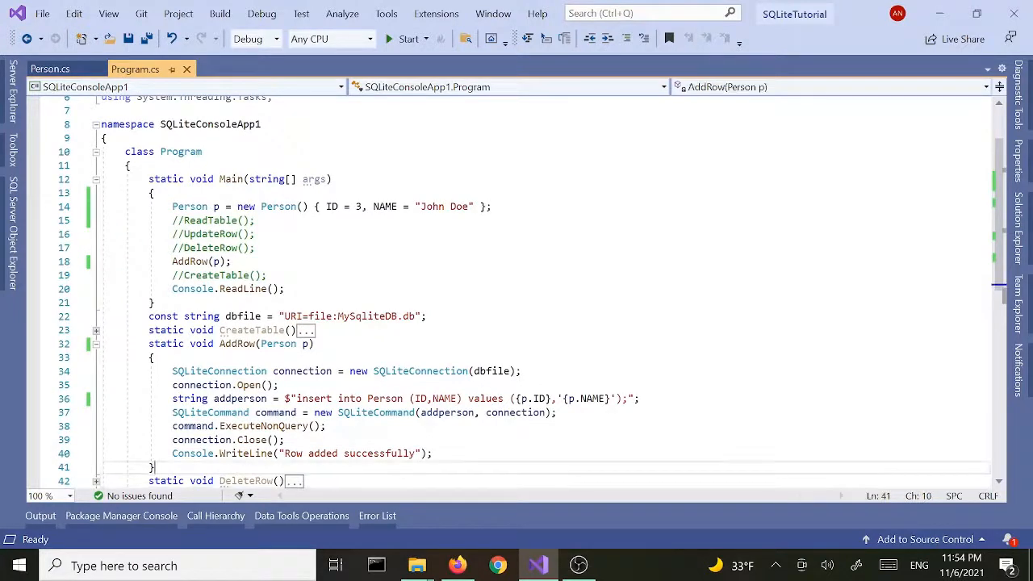
{"action": "left_click", "coordinate": [305, 451]}
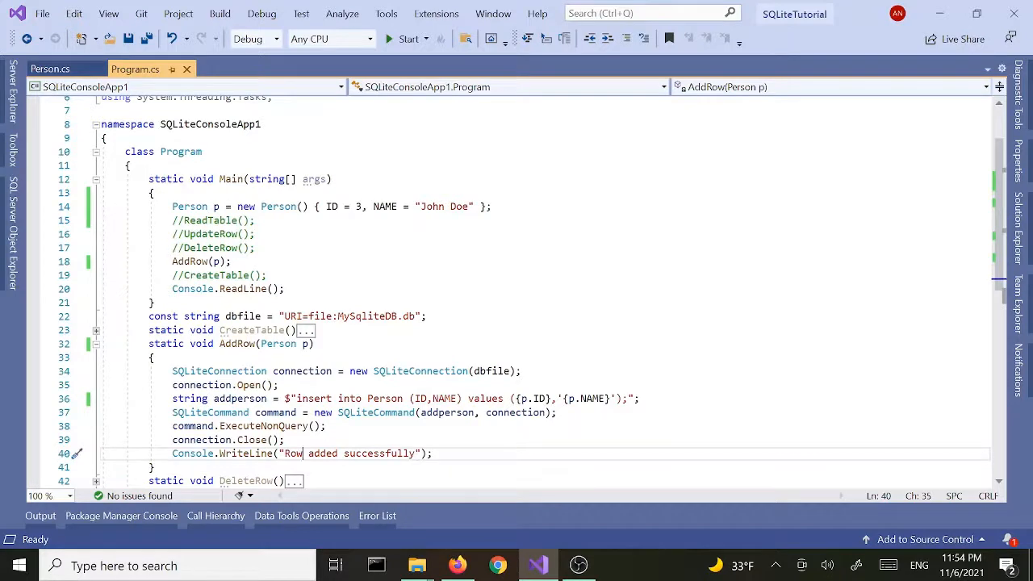
{"action": "left_click", "coordinate": [458, 564]}
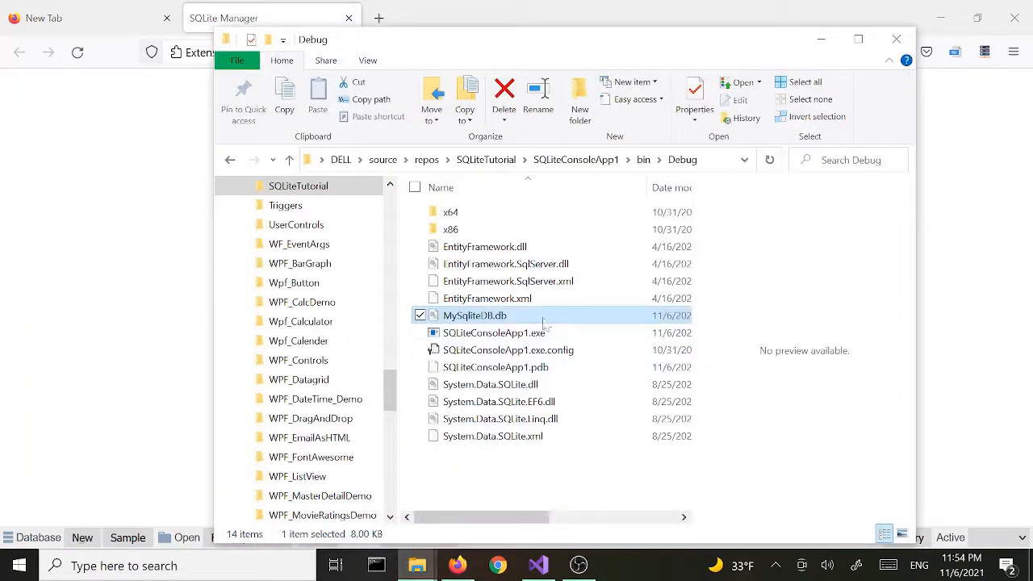
- Reopen MySqliteDB.db in SQLite Manager to see the new ID 3 John Doe row, then return to Visual Studio
{"action": "double_click", "coordinate": [474, 315]}
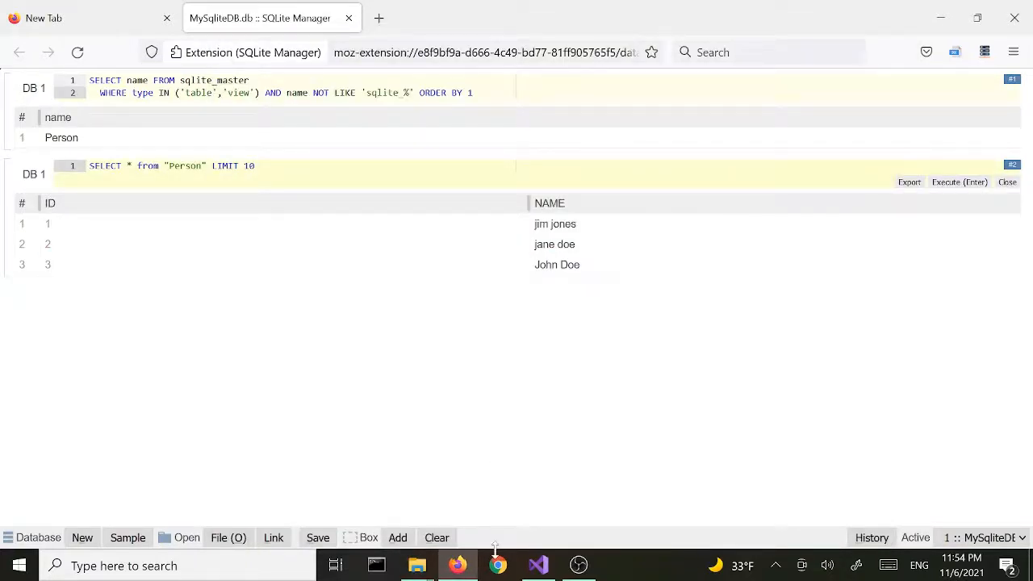
{"action": "left_click", "coordinate": [537, 565]}
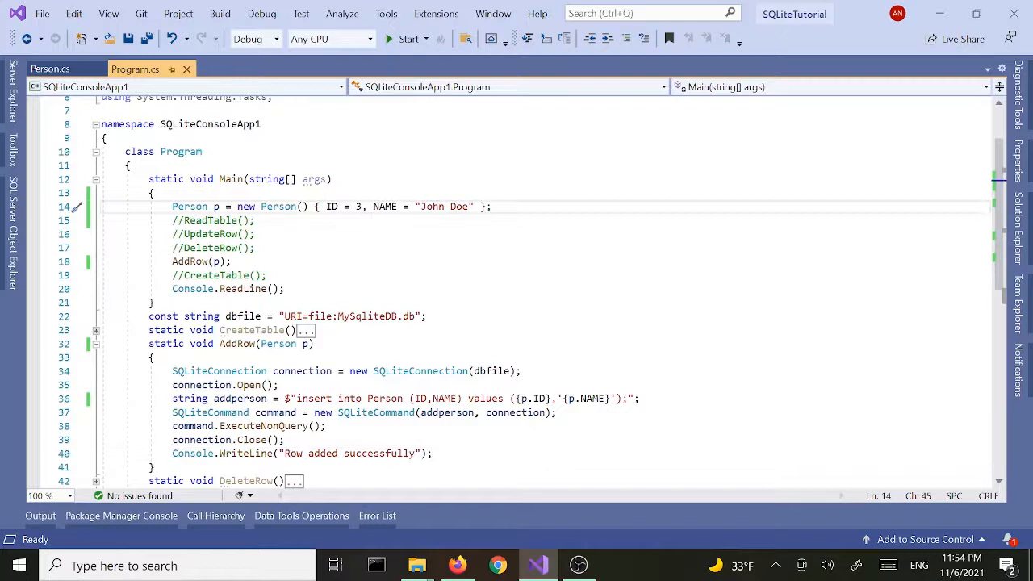
- Replace the Person object's ID value 3 with 4 in Main
{"action": "key", "text": "Backspace"}
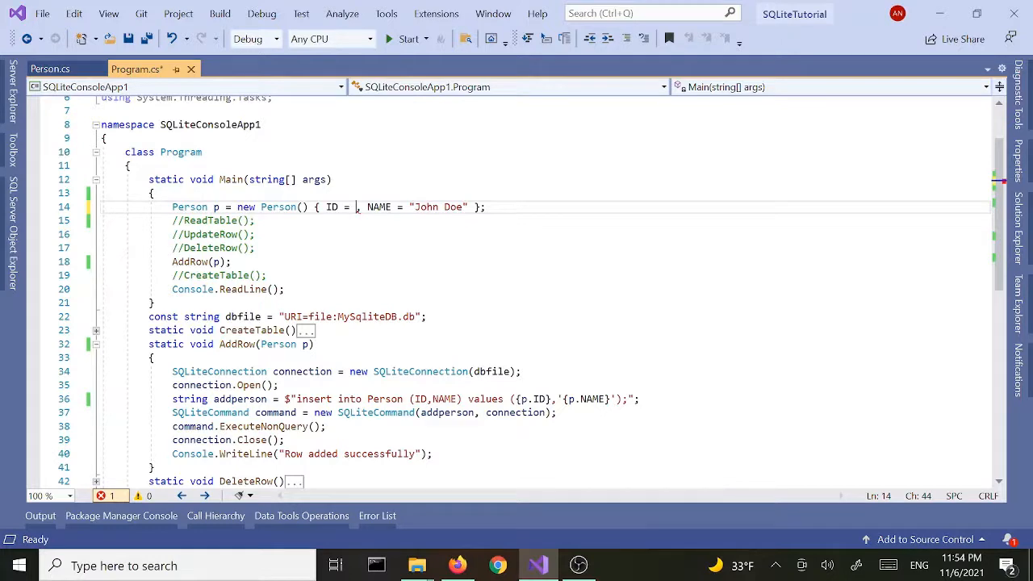
{"action": "type", "text": "4"}
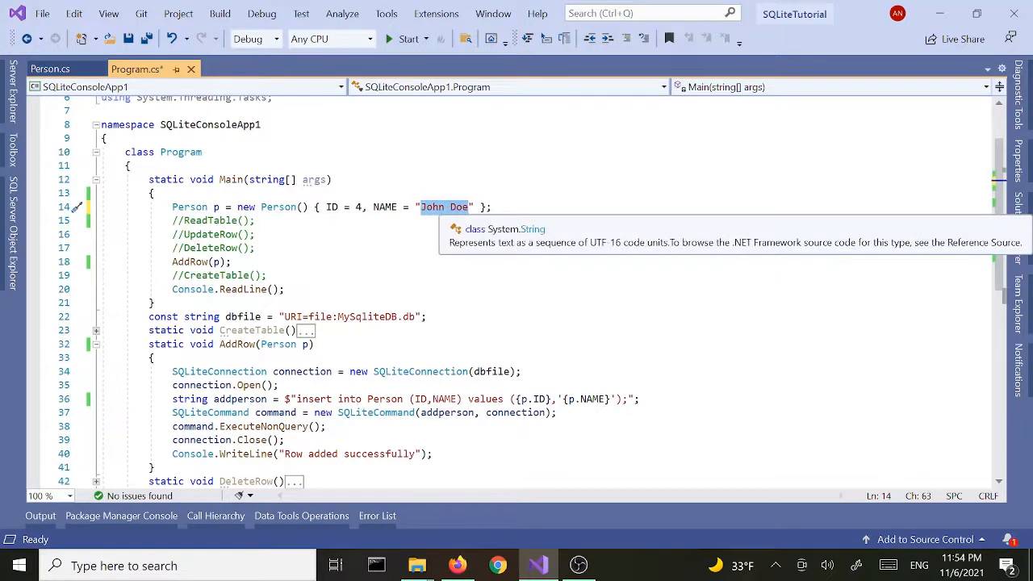
{"action": "mouse_move", "coordinate": [416, 564]}
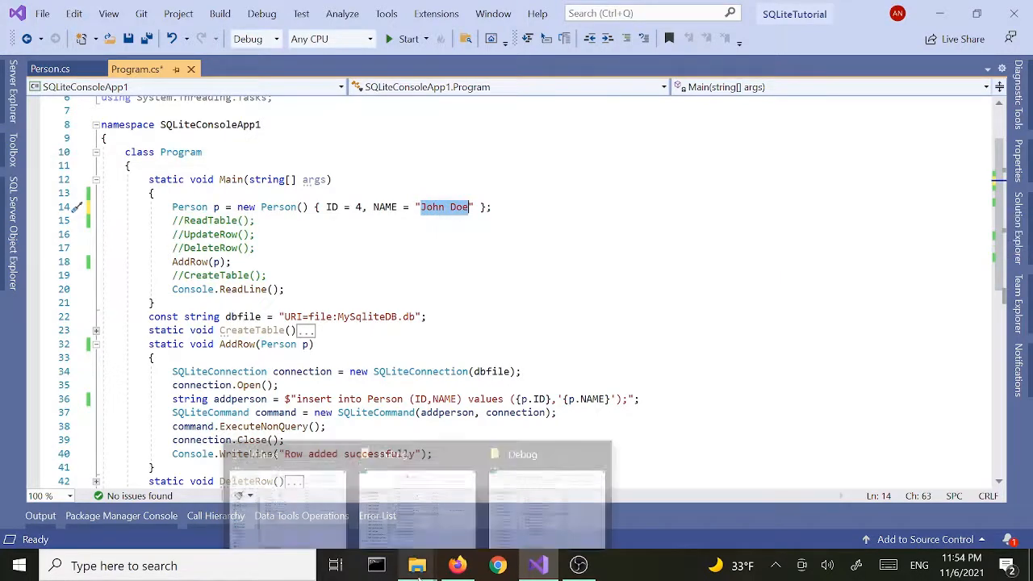
{"action": "left_click", "coordinate": [458, 565]}
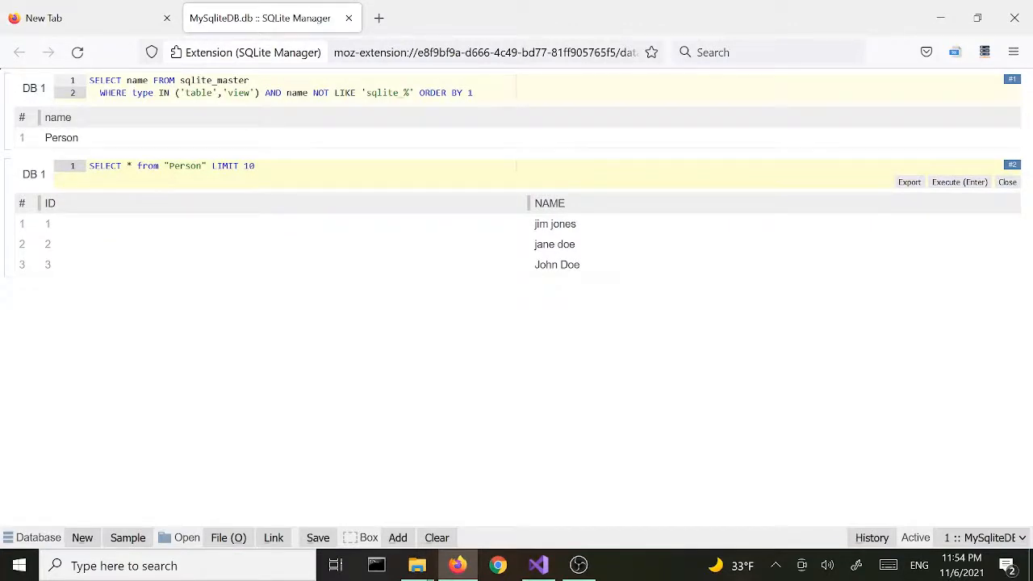
{"action": "mouse_move", "coordinate": [494, 475]}
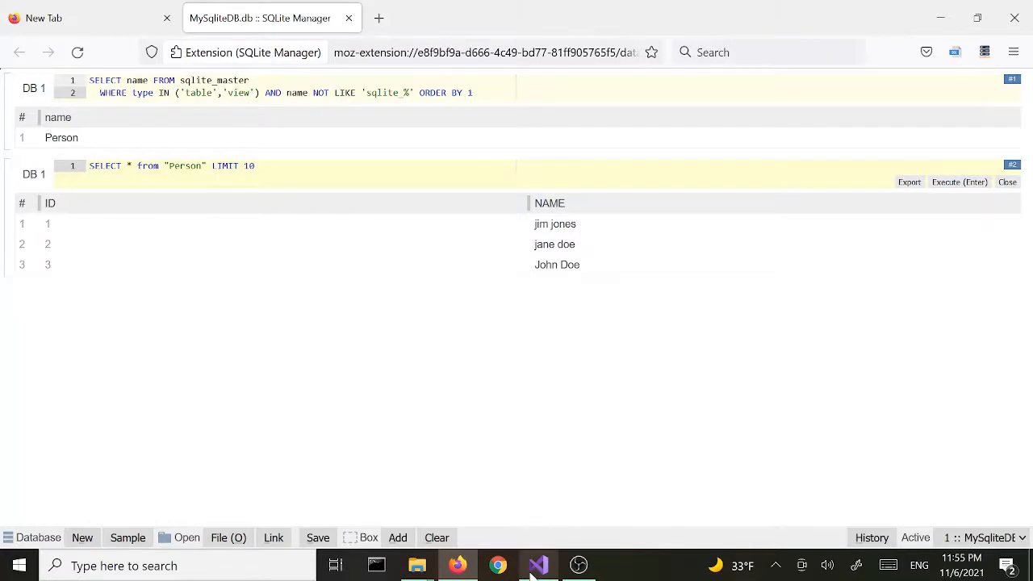
{"action": "left_click", "coordinate": [538, 564]}
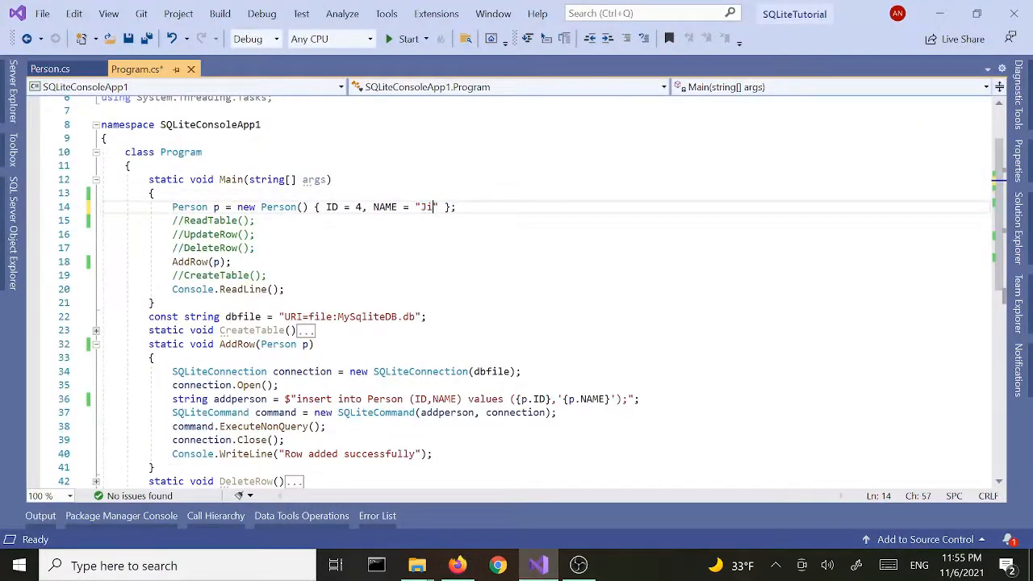
- Finish the new Person's name as "Jill Jones" in the AddRow call
{"action": "type", "text": "ll Jone"}
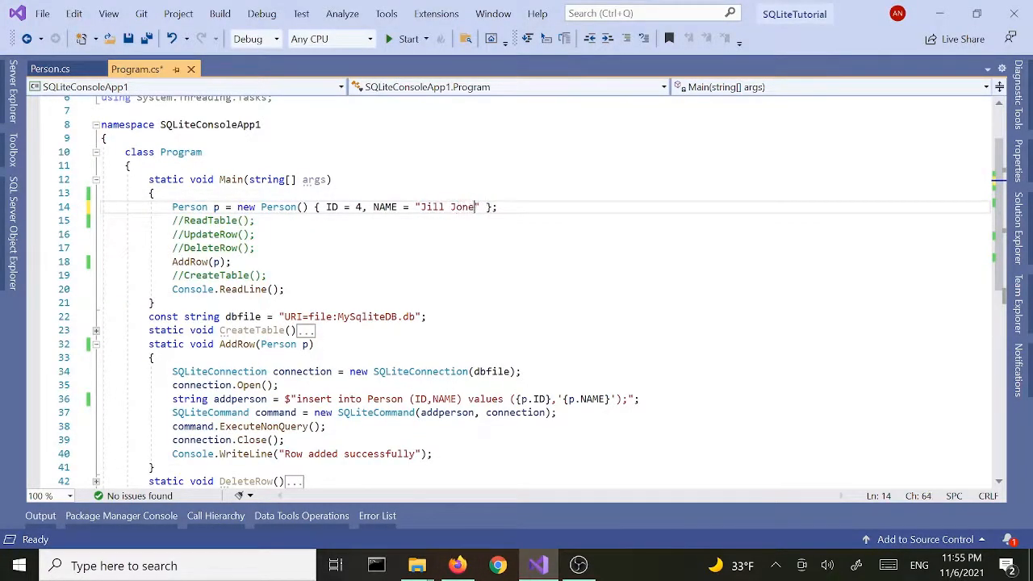
{"action": "type", "text": "s"}
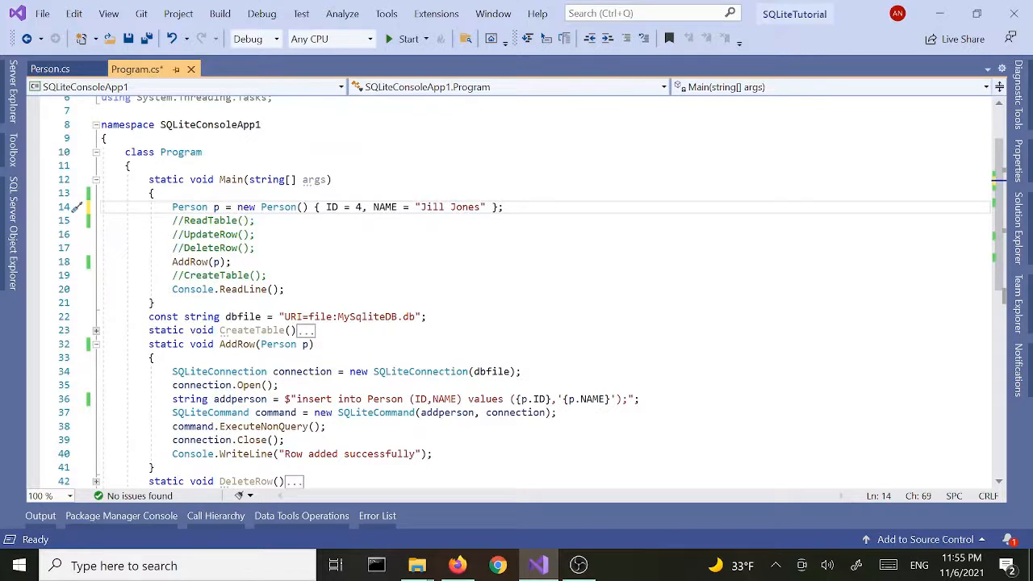
{"action": "left_click", "coordinate": [202, 261]}
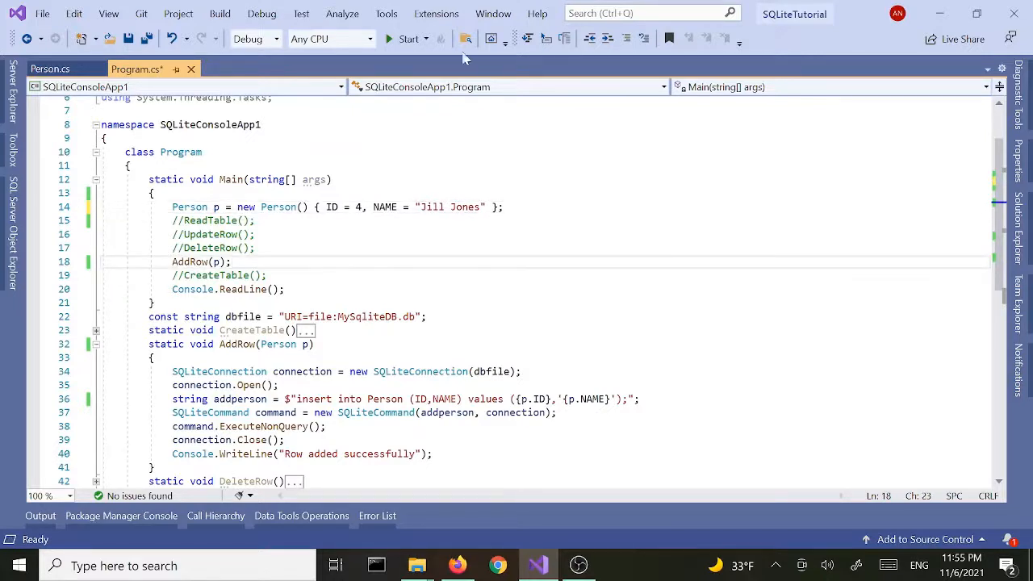
- Build and run the app so it prints 'Row added successfully', then stop debugging
{"action": "left_click", "coordinate": [406, 39]}
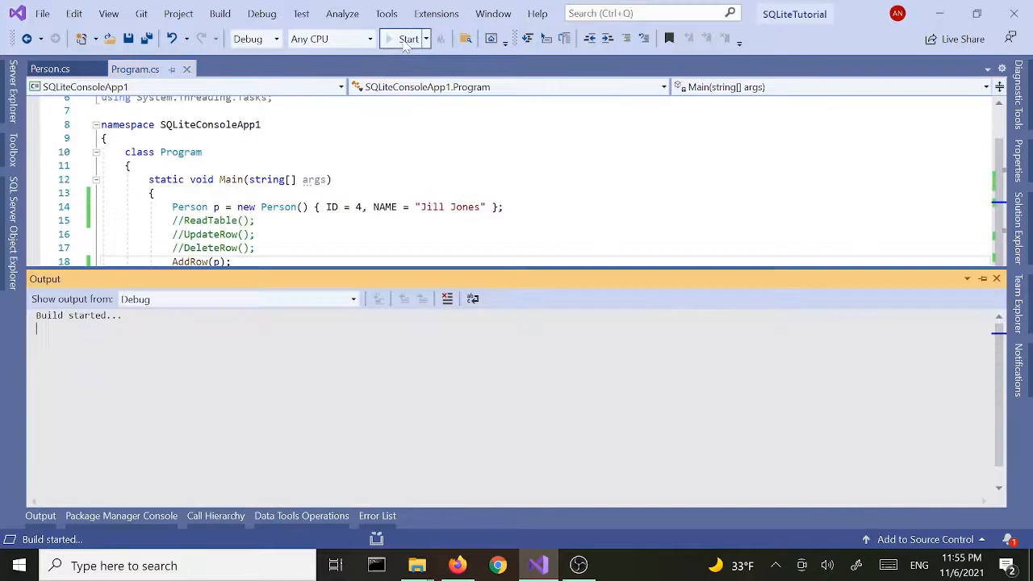
{"action": "left_click", "coordinate": [406, 39]}
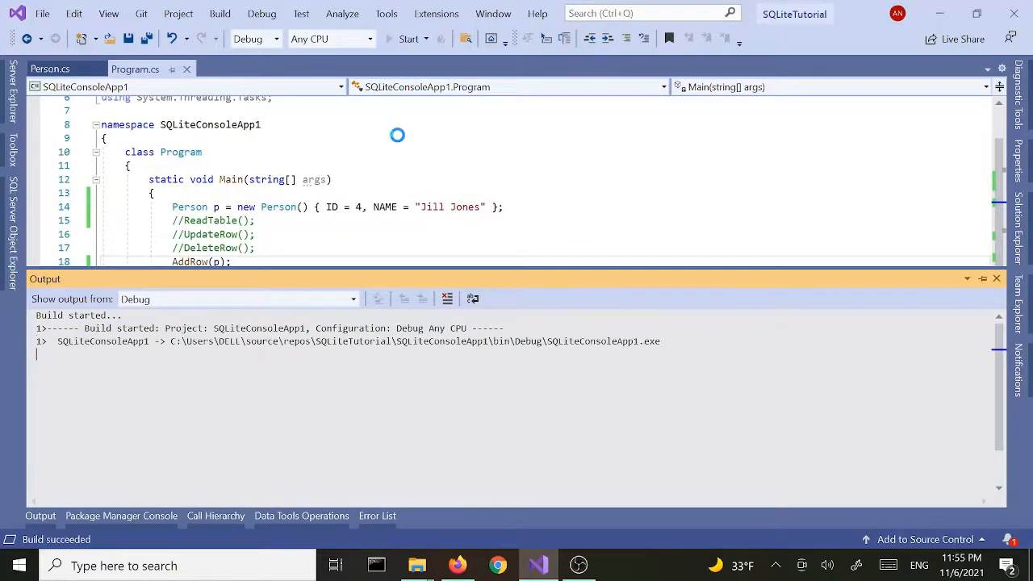
{"action": "left_click", "coordinate": [408, 39]}
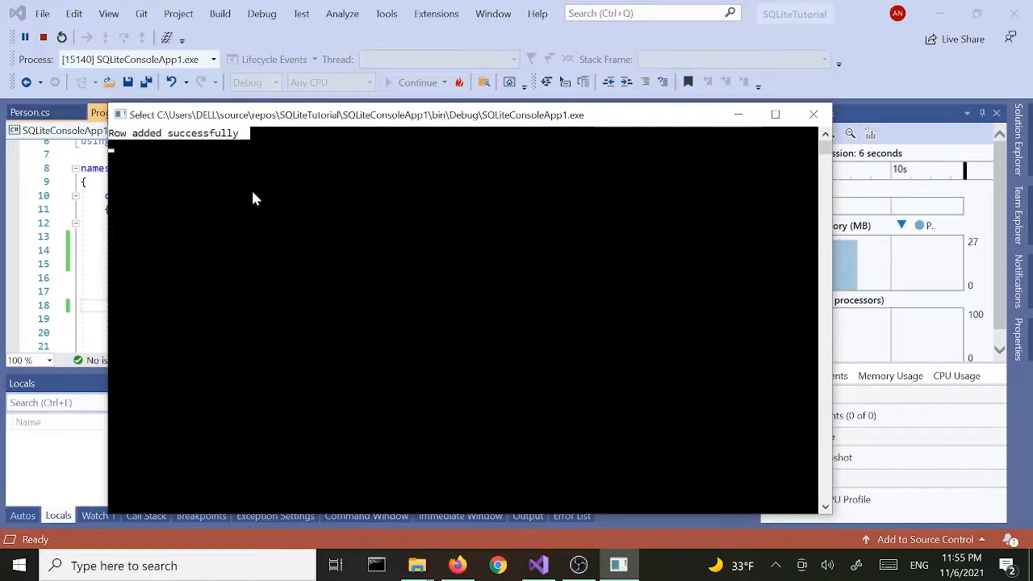
{"action": "mouse_move", "coordinate": [495, 223]}
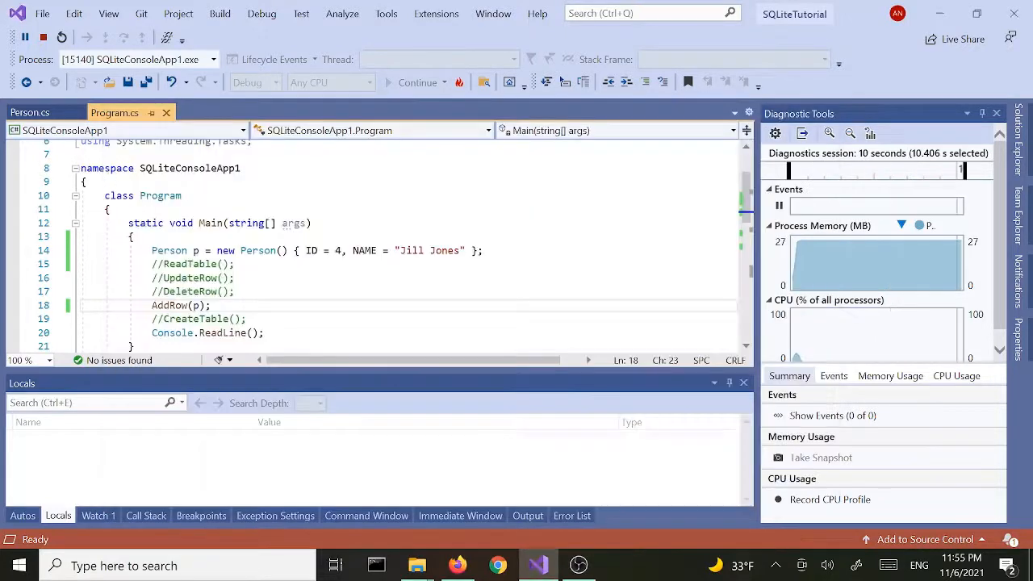
{"action": "left_click", "coordinate": [42, 37]}
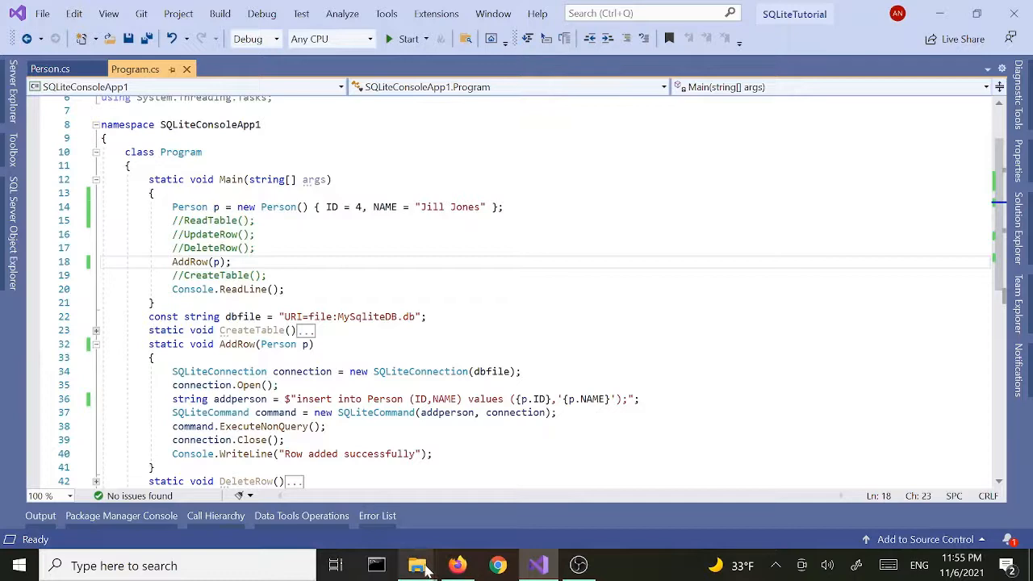
- Reload the Person table in SQLite Manager to see row 4 Jill Jones, then return to the editor
{"action": "left_click", "coordinate": [458, 565]}
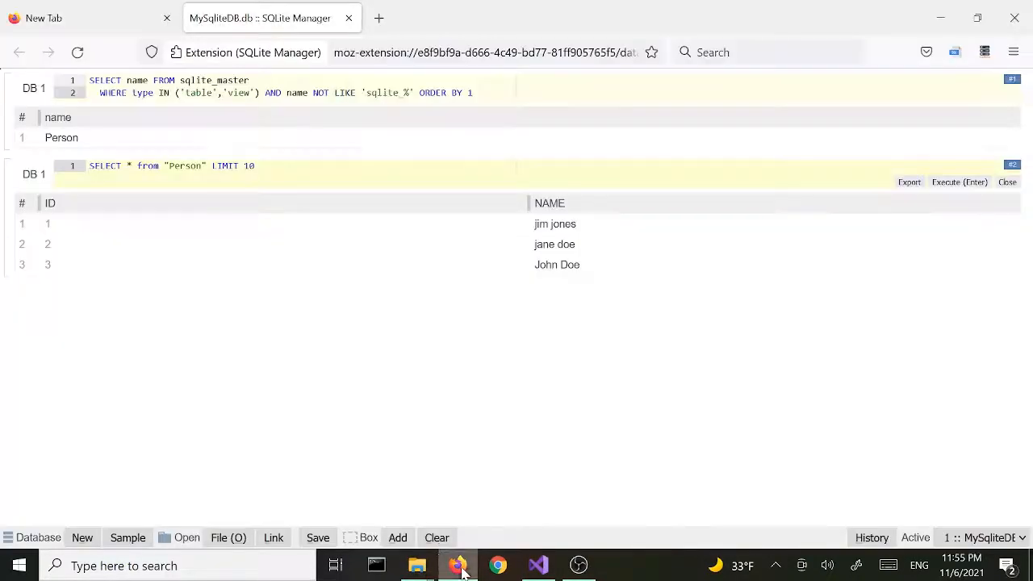
{"action": "mouse_move", "coordinate": [77, 52]}
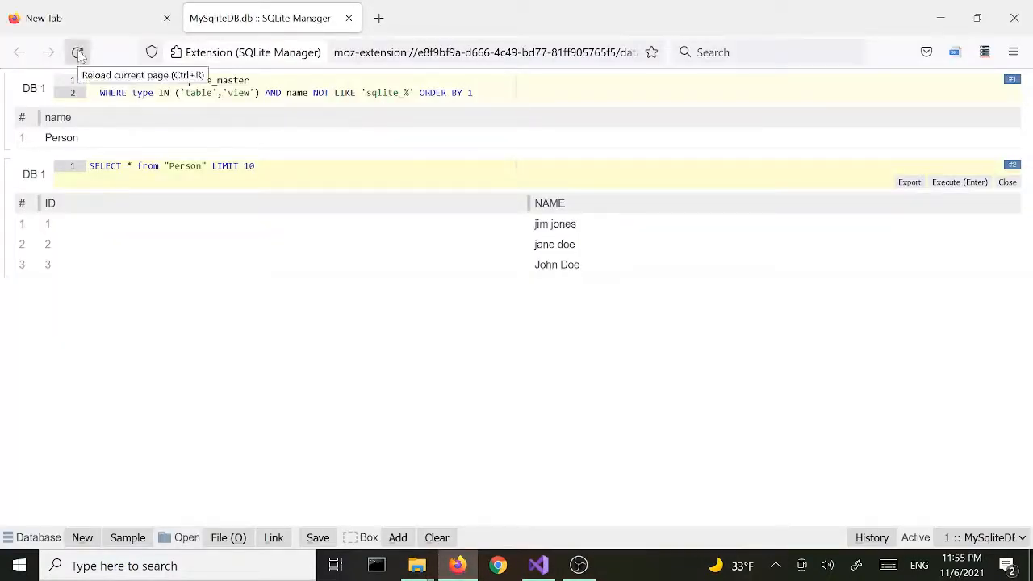
{"action": "mouse_move", "coordinate": [844, 263]}
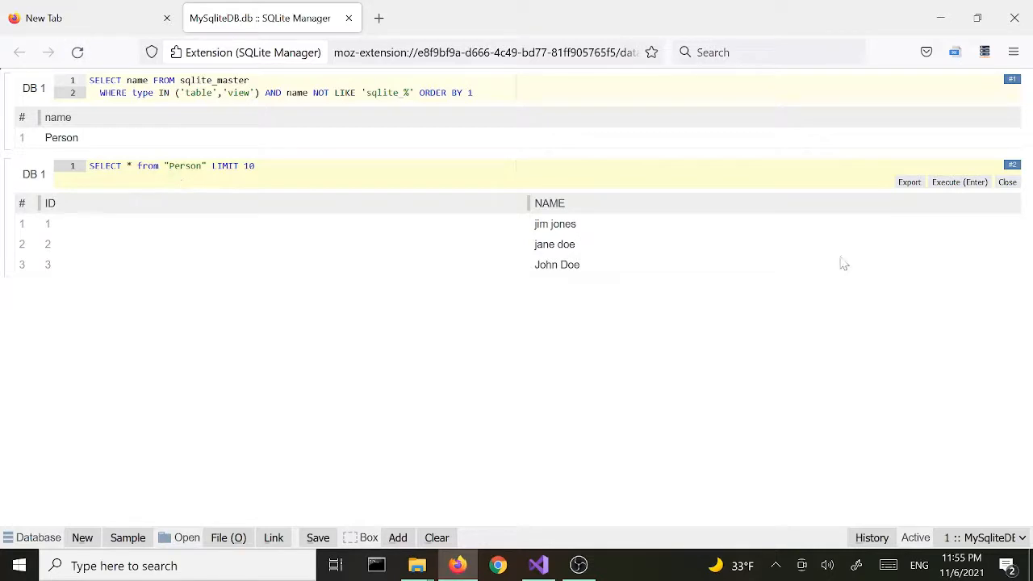
{"action": "mouse_move", "coordinate": [959, 181]}
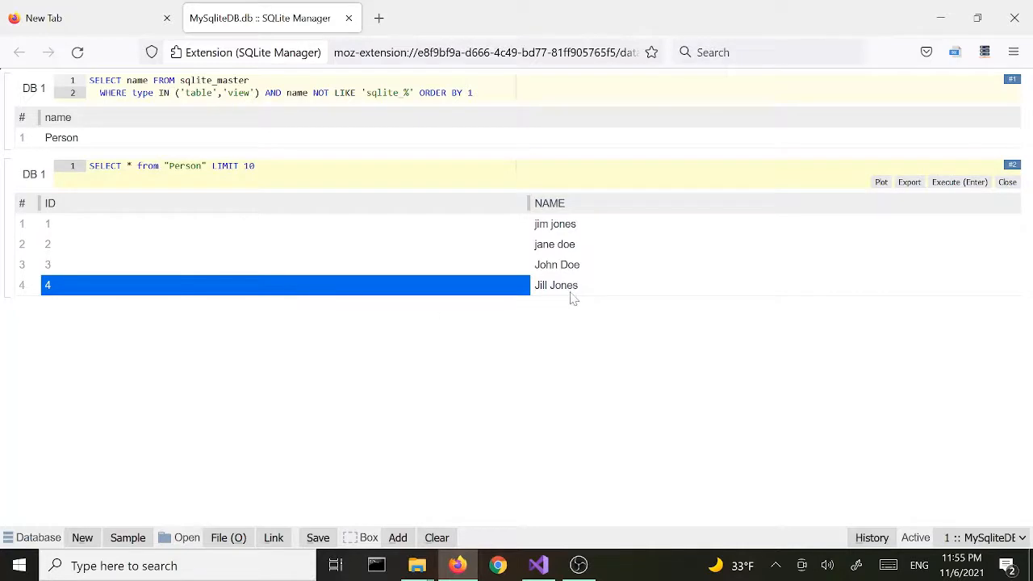
{"action": "left_click", "coordinate": [555, 284]}
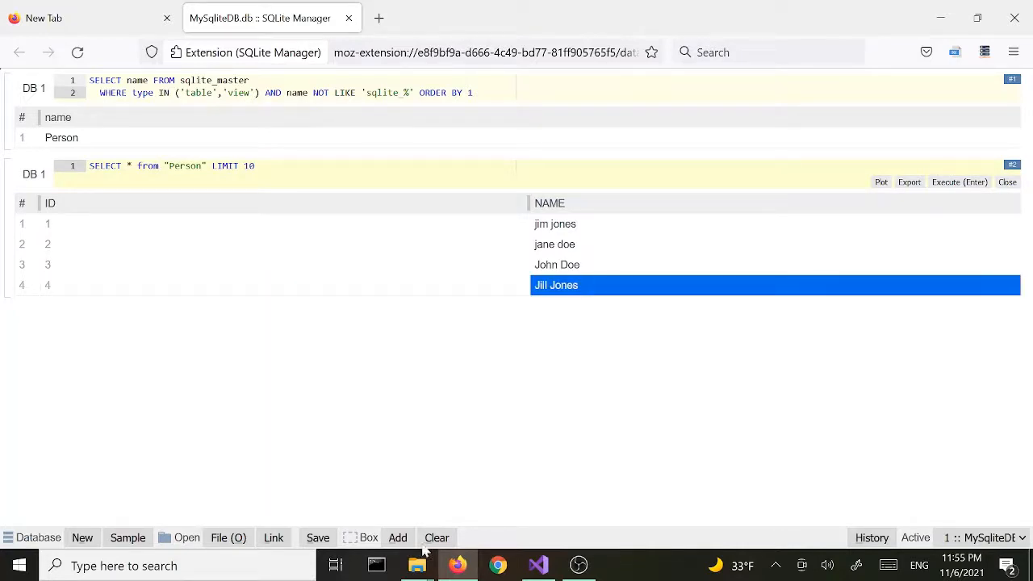
{"action": "left_click", "coordinate": [537, 564]}
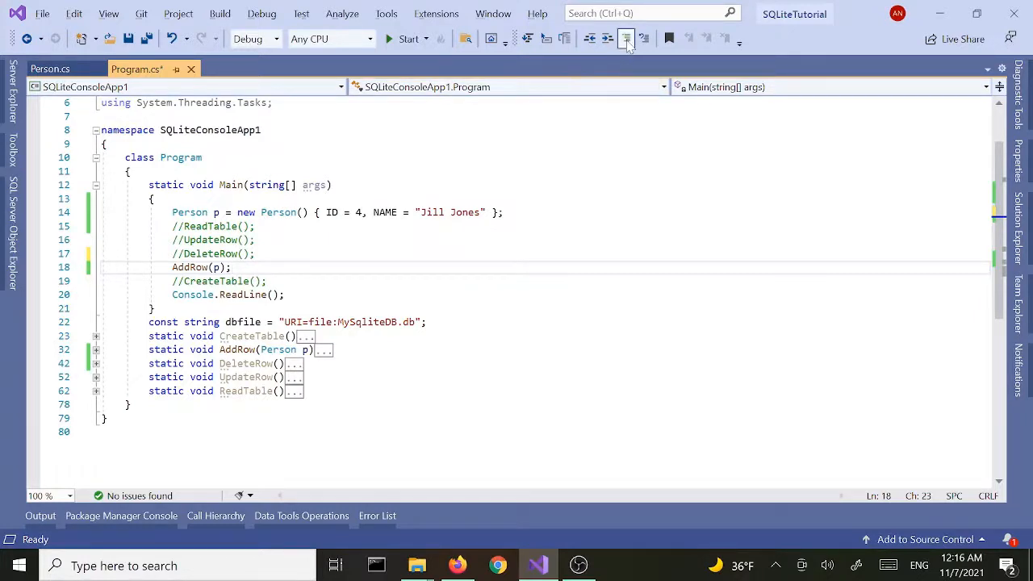
- Comment out the AddRow call and turn DeleteRow's delete query into an interpolated string
{"action": "left_click", "coordinate": [626, 39]}
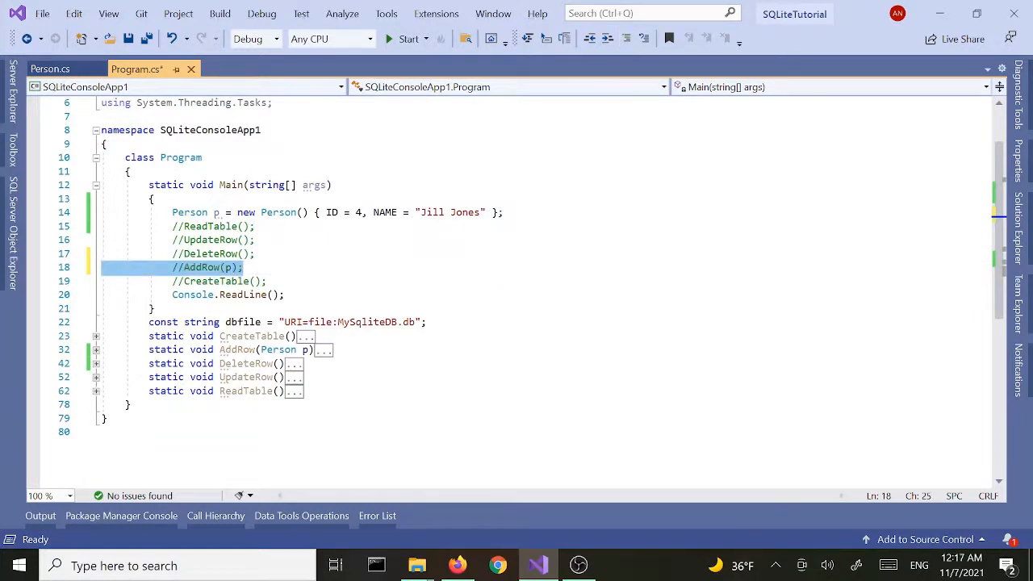
{"action": "left_click", "coordinate": [226, 253]}
{"action": "type", "text": "p"}
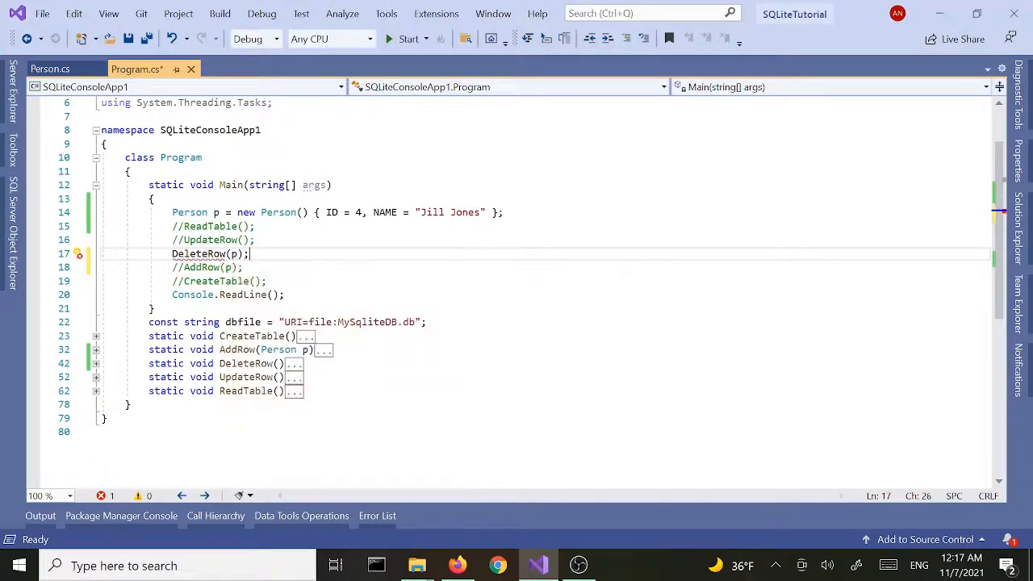
{"action": "left_click", "coordinate": [96, 363]}
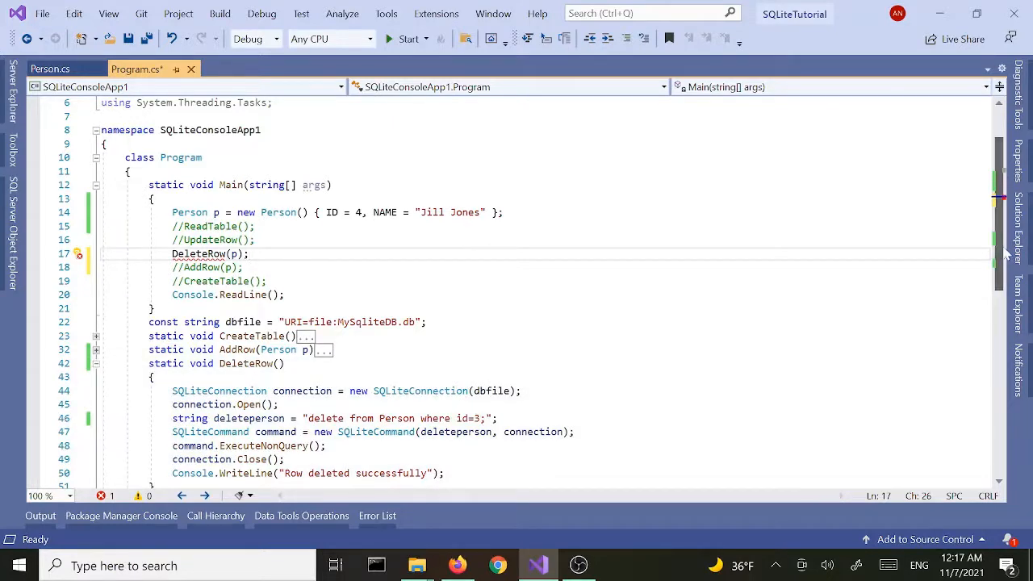
{"action": "scroll", "scroll_direction": "down", "scroll_amount": 3}
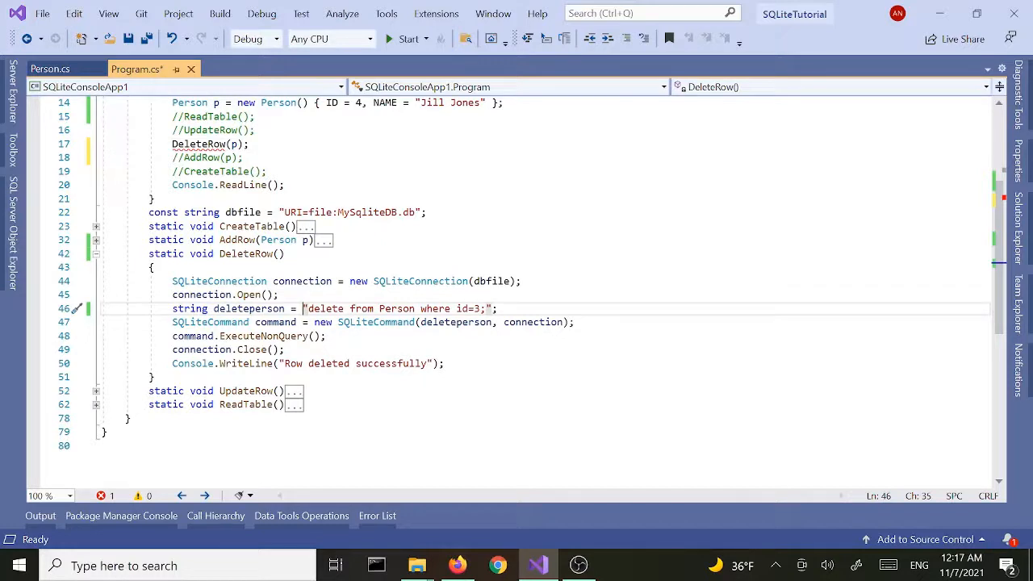
{"action": "type", "text": "$"}
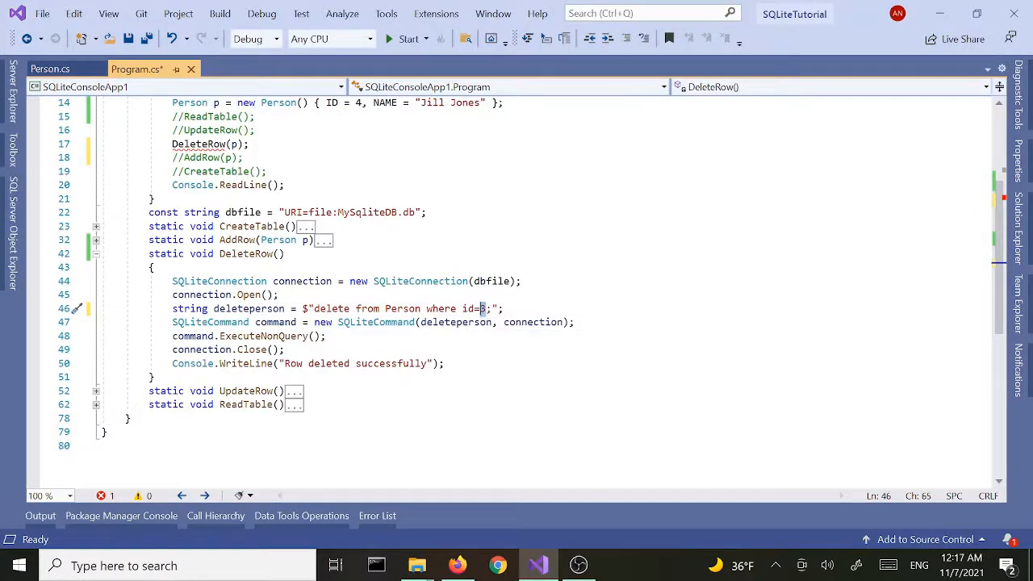
{"action": "type", "text": "{"}
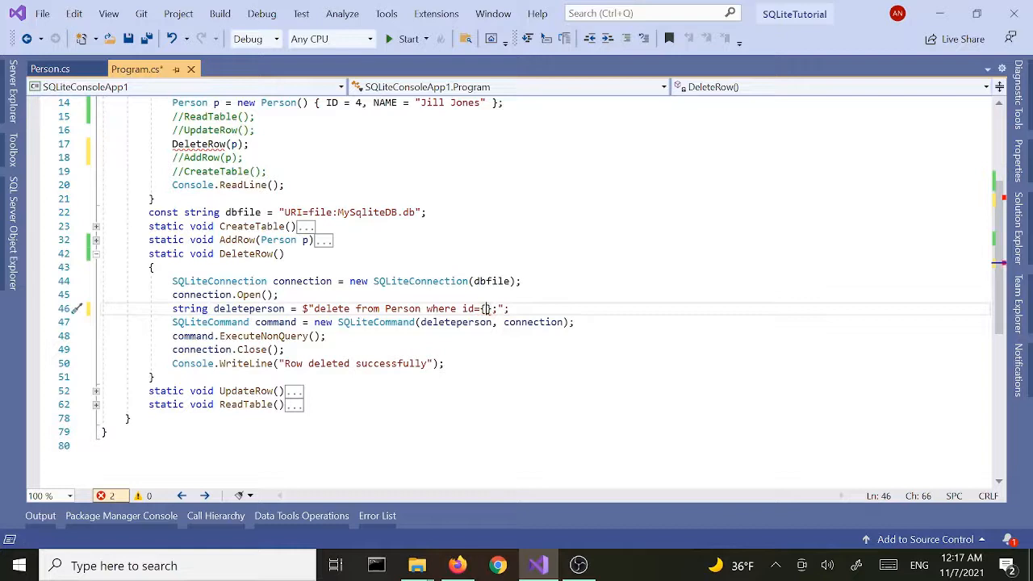
{"action": "type", "text": "prop.i"}
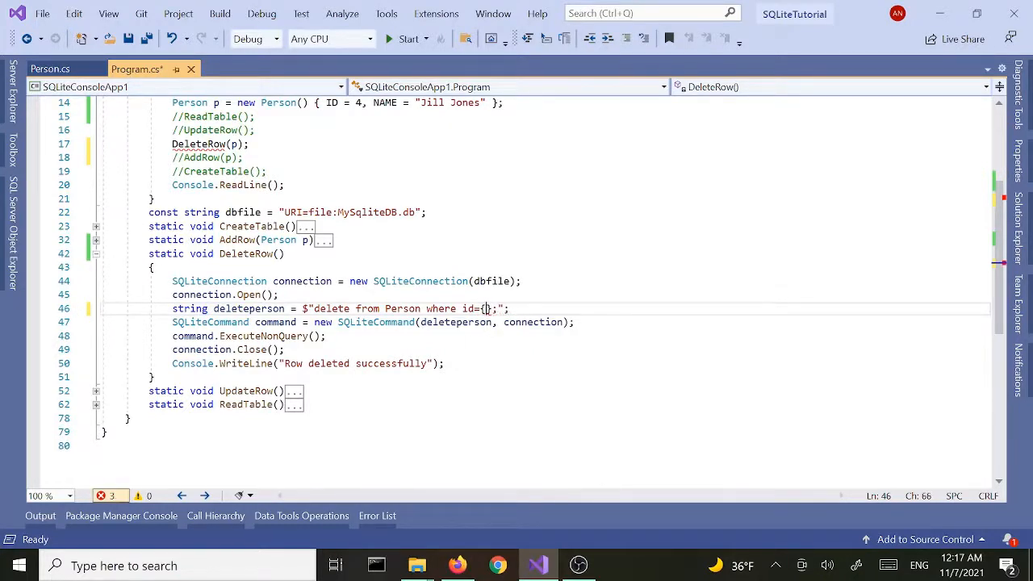
{"action": "type", "text": "prop."}
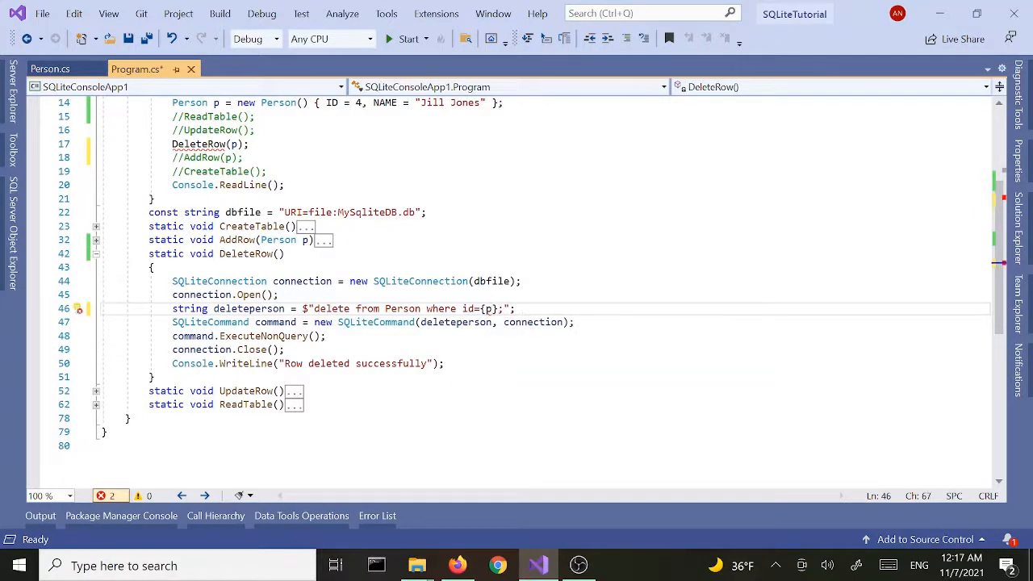
{"action": "key", "text": "Backspace"}
{"action": "type", "text": "p"}
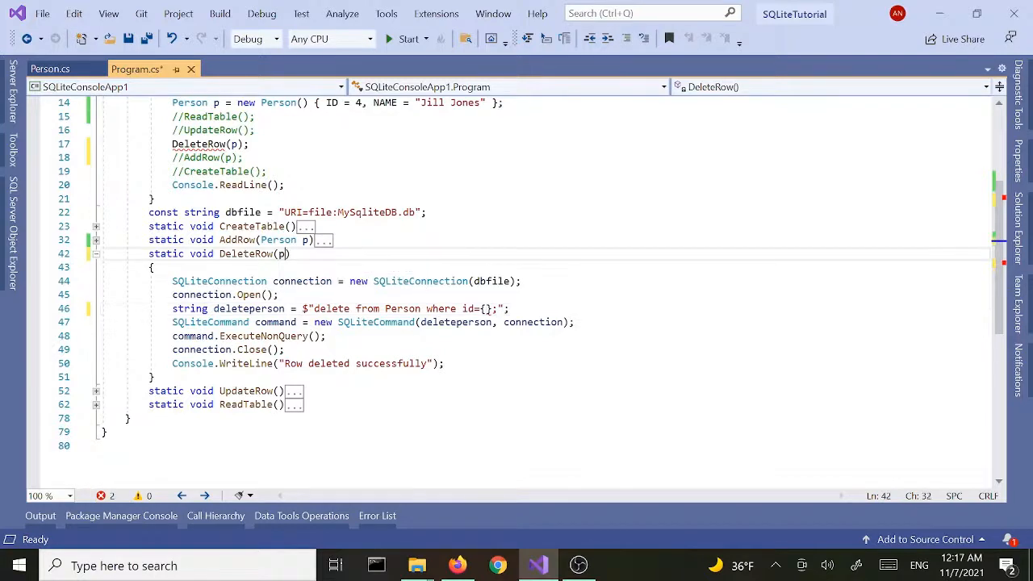
- Give DeleteRow a Person person parameter, delete where id is {person.ID}, and call DeleteRow(p) in Main
{"action": "type", "text": "Person"}
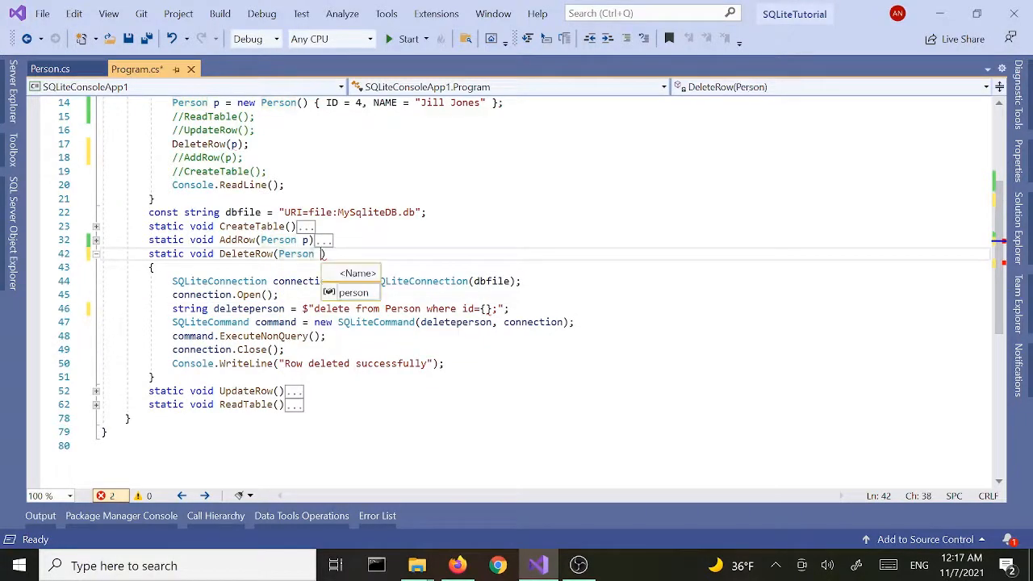
{"action": "type", "text": "per"}
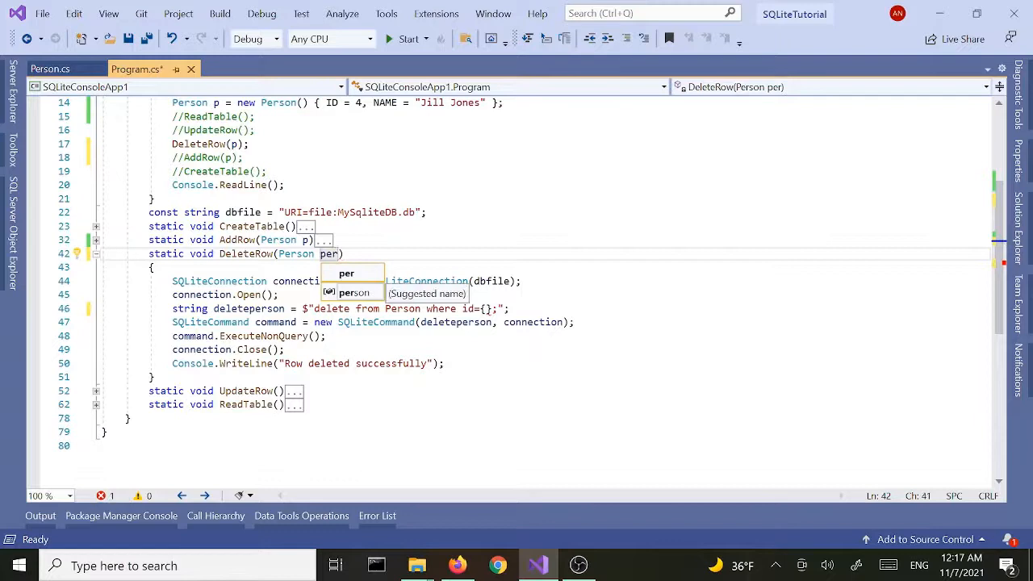
{"action": "left_click", "coordinate": [354, 292]}
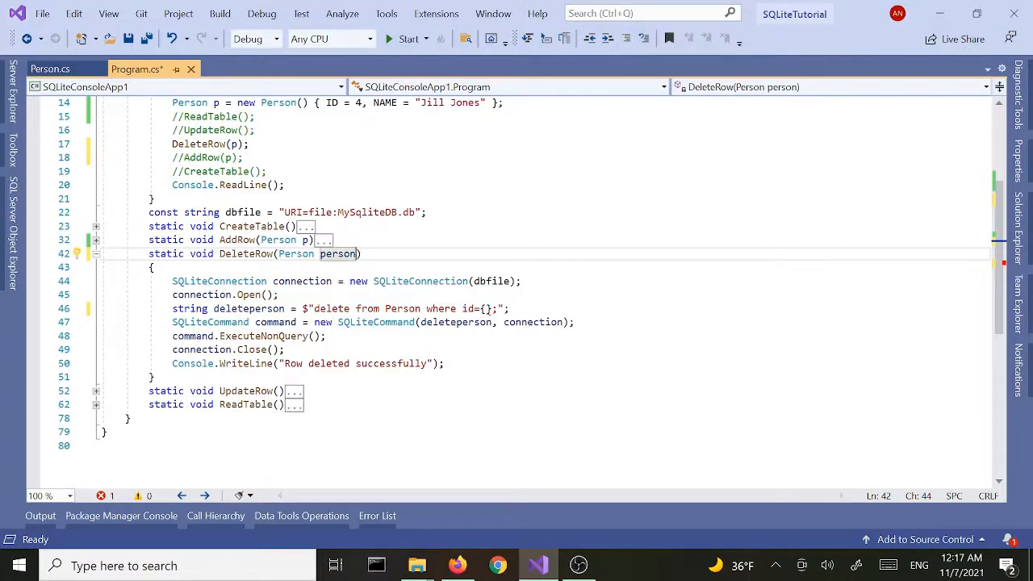
{"action": "left_click", "coordinate": [487, 309]}
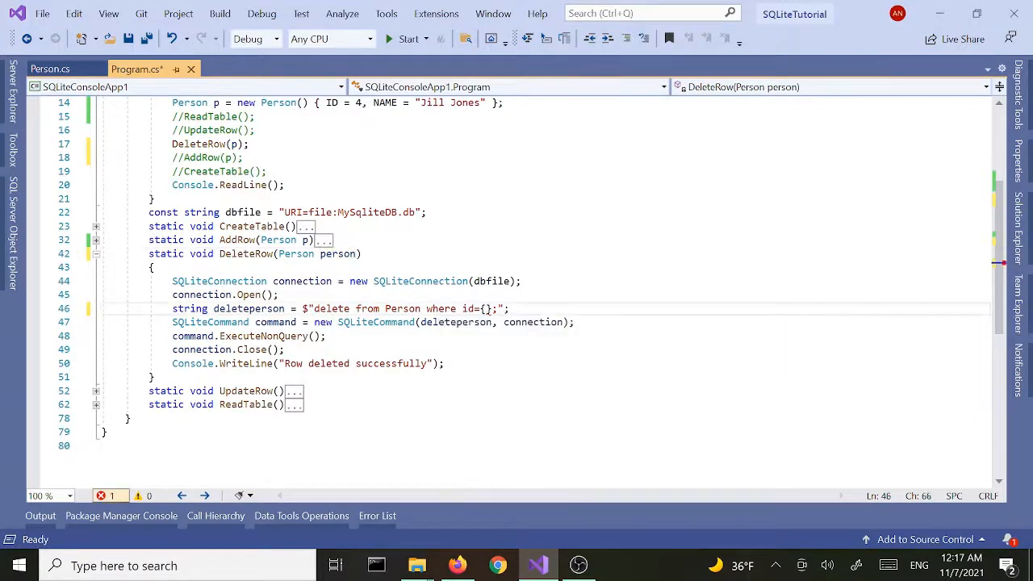
{"action": "type", "text": "person.ID"}
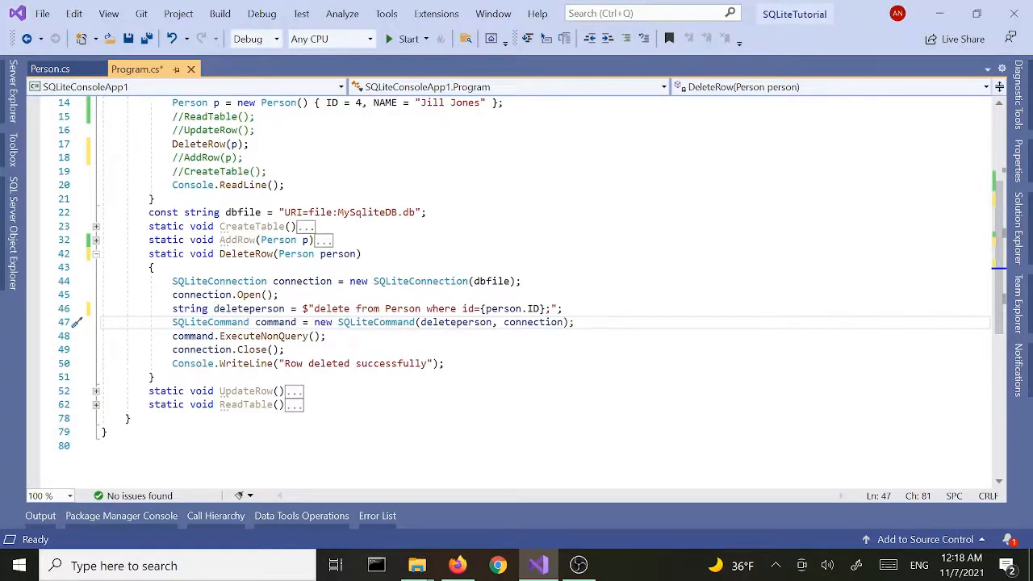
{"action": "left_click", "coordinate": [348, 103]}
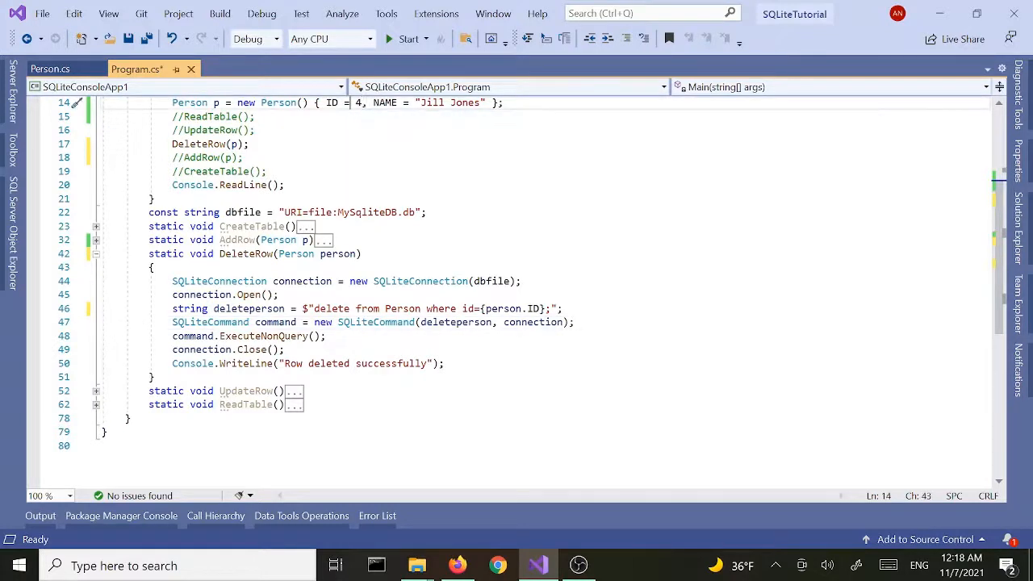
{"action": "left_click", "coordinate": [266, 171]}
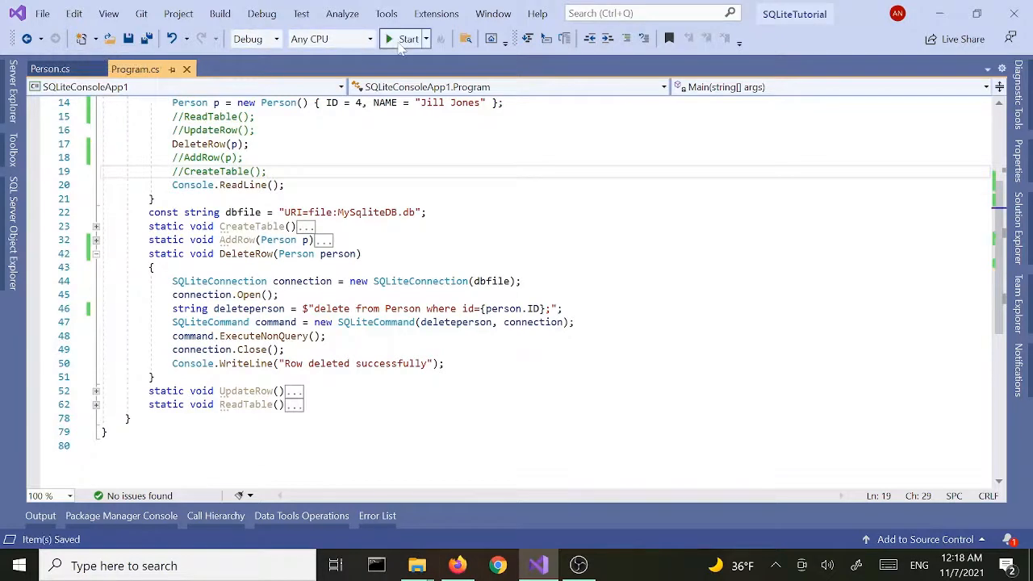
- Run the app with DeleteRow(p) to delete person 4, then switch to SQLite Manager
{"action": "left_click", "coordinate": [403, 39]}
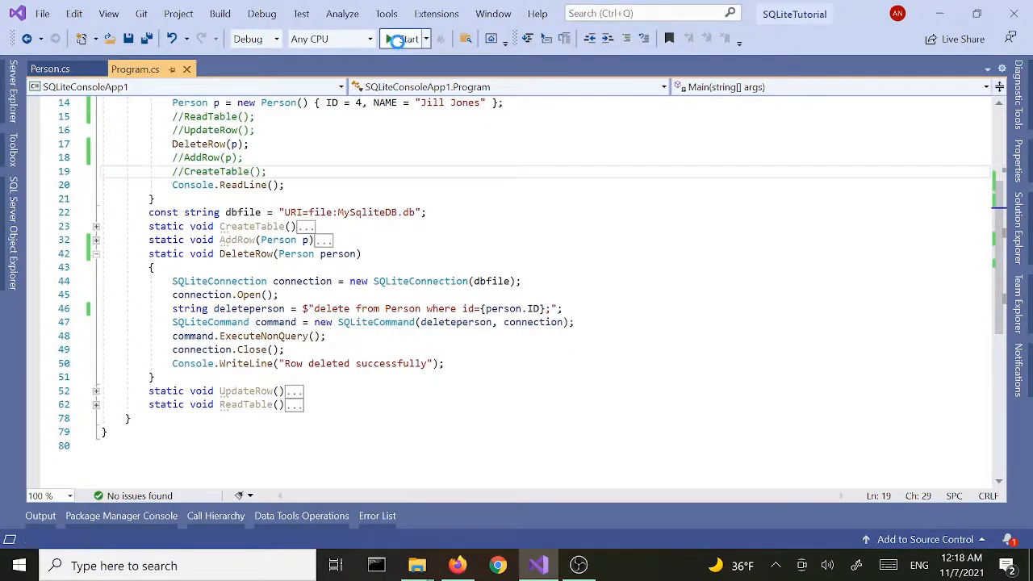
{"action": "left_click", "coordinate": [407, 39]}
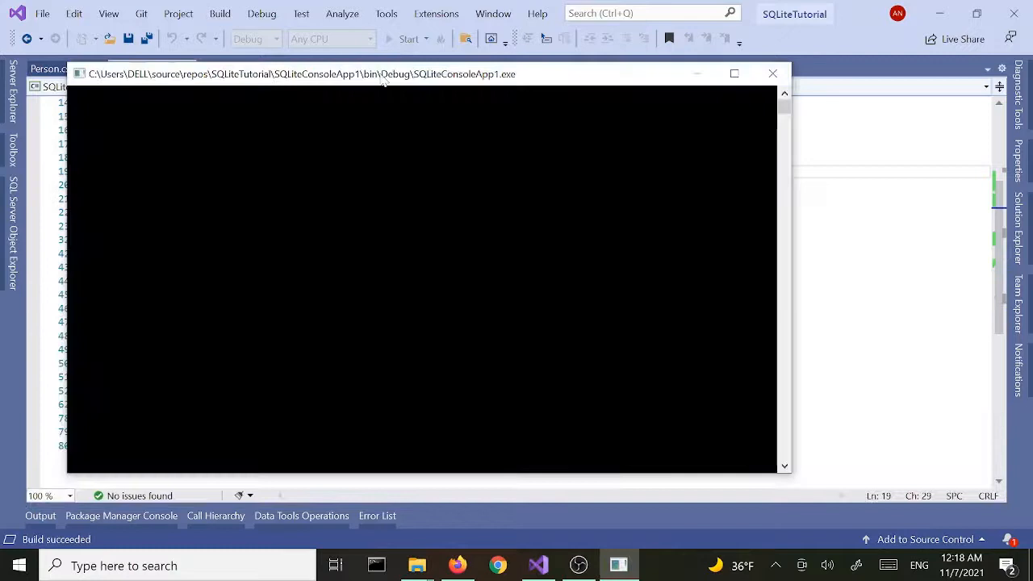
{"action": "left_click", "coordinate": [407, 39]}
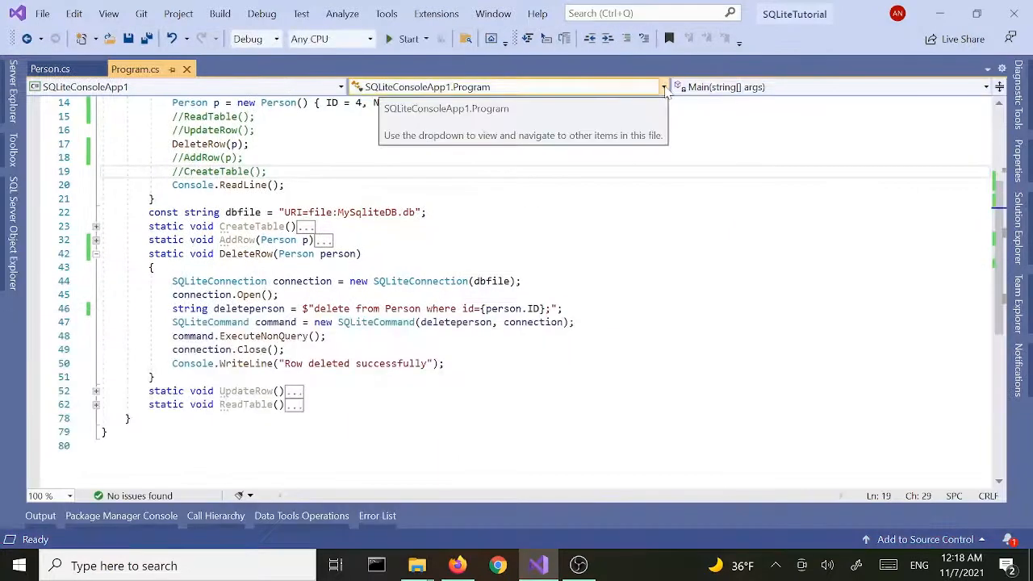
{"action": "left_click", "coordinate": [458, 565]}
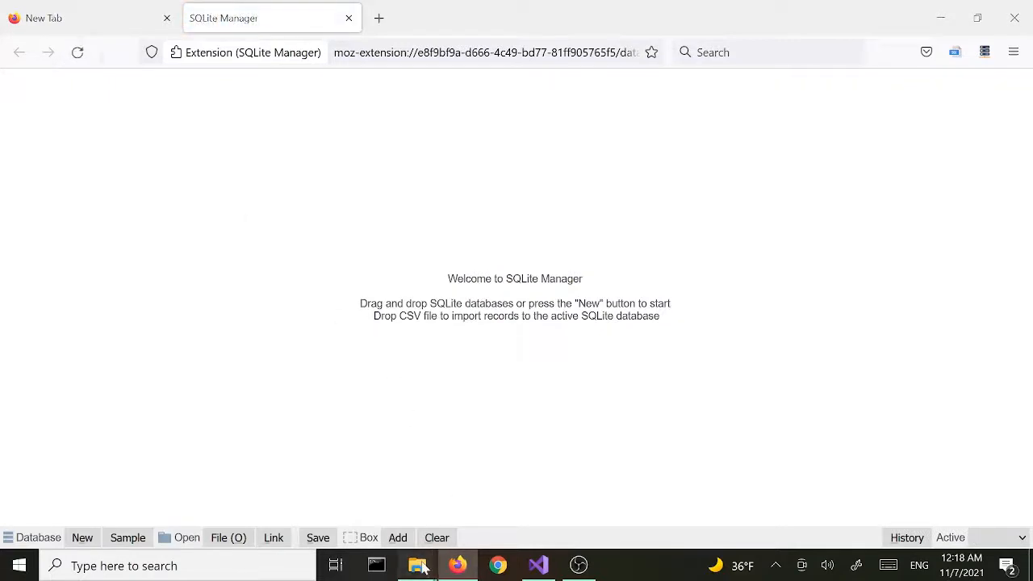
- Open MySqliteDB.db to see Person rows 1 to 3 only, then return to Visual Studio
{"action": "left_click", "coordinate": [416, 565]}
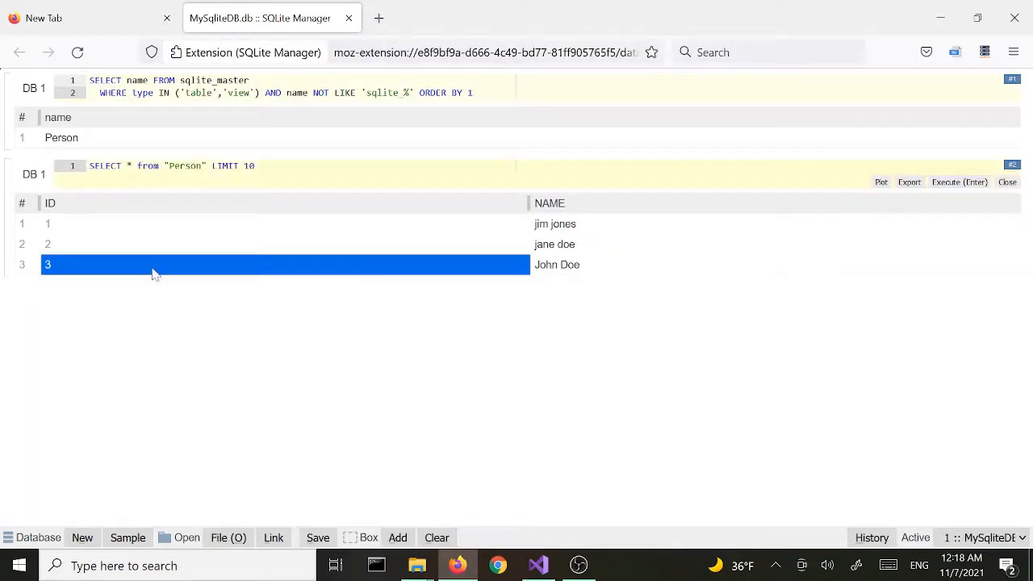
{"action": "mouse_move", "coordinate": [562, 352]}
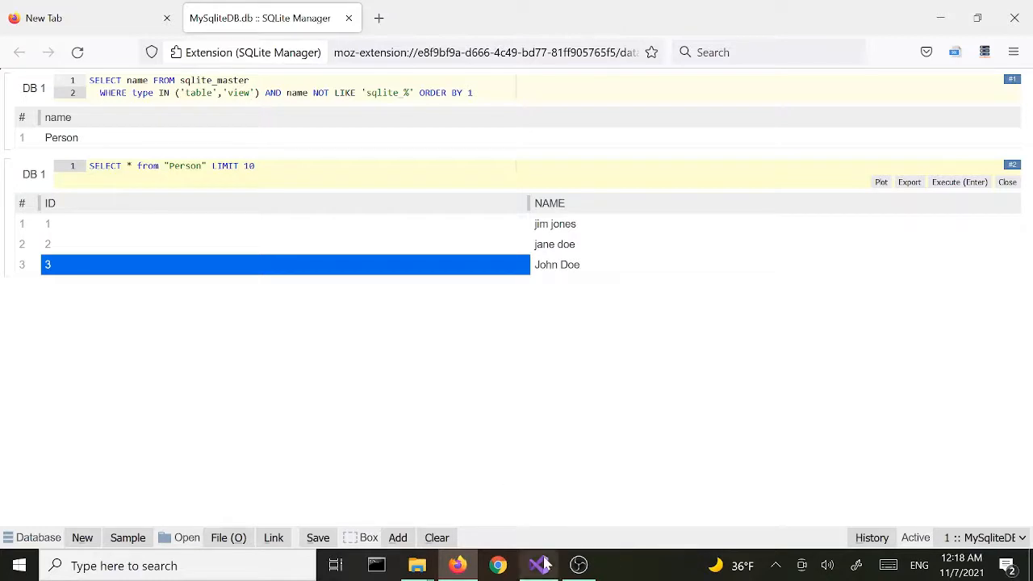
{"action": "left_click", "coordinate": [535, 564]}
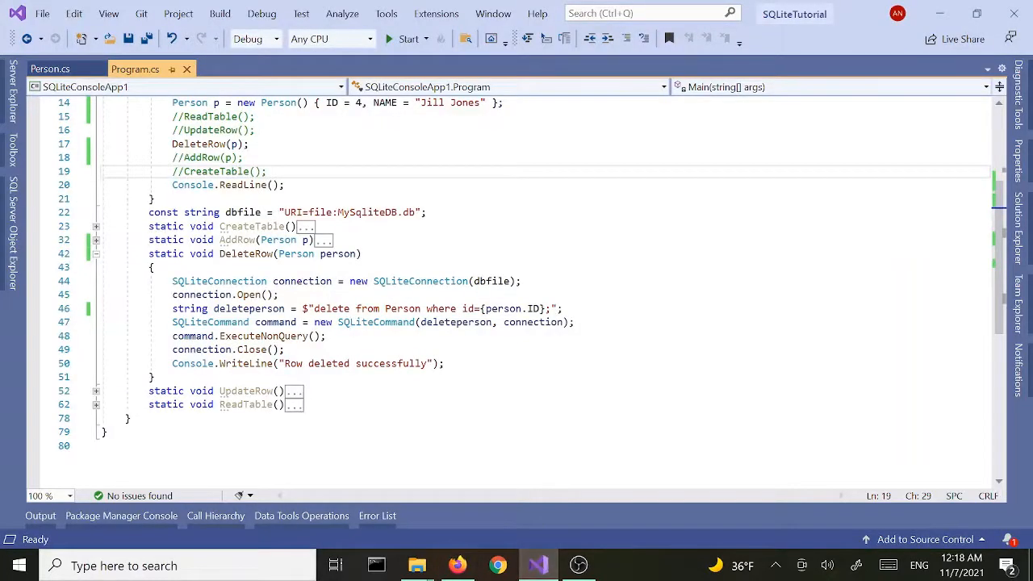
- Comment out DeleteRow(p) and make UpdateRow(Person p) set NAME to {p.NAME} where id is {p.ID}
{"action": "left_click", "coordinate": [97, 254]}
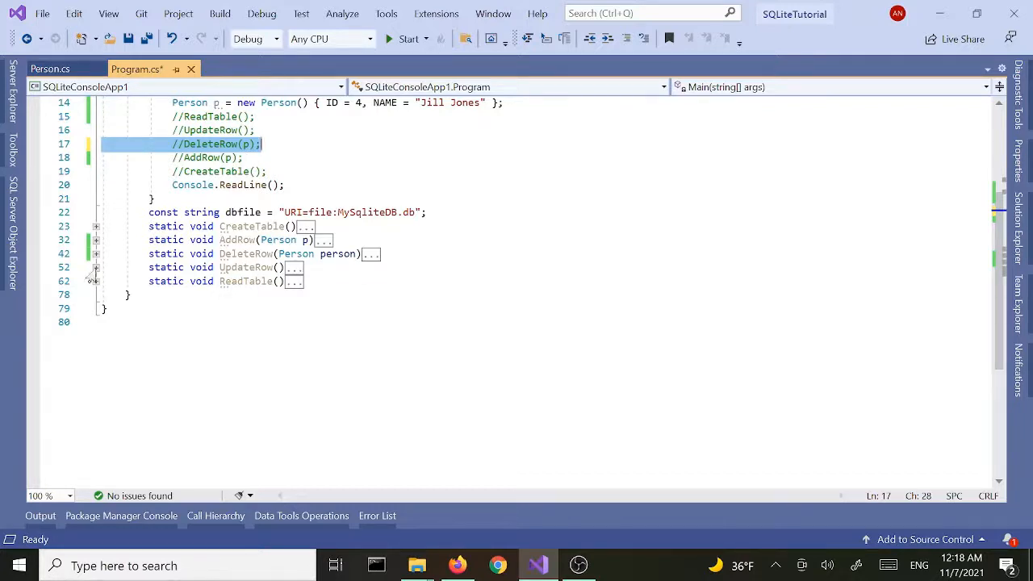
{"action": "left_click", "coordinate": [95, 268]}
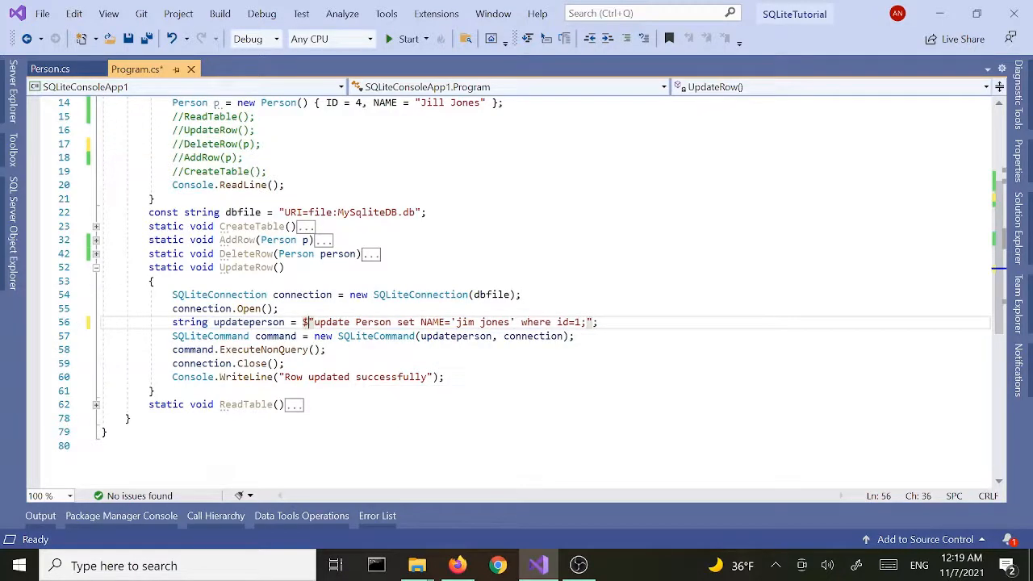
{"action": "left_click", "coordinate": [455, 322]}
{"action": "type", "text": "Person "}
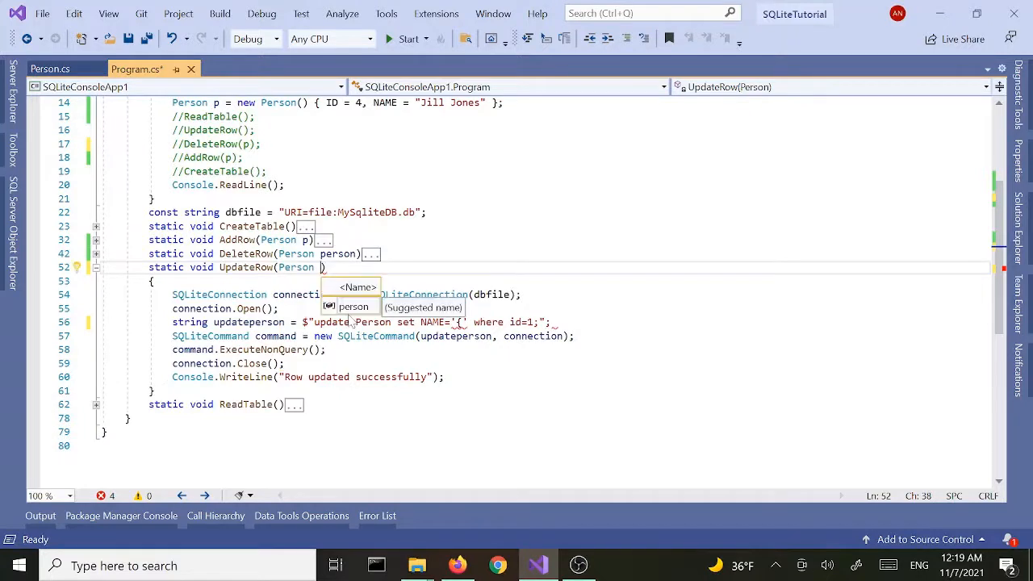
{"action": "type", "text": "p"}
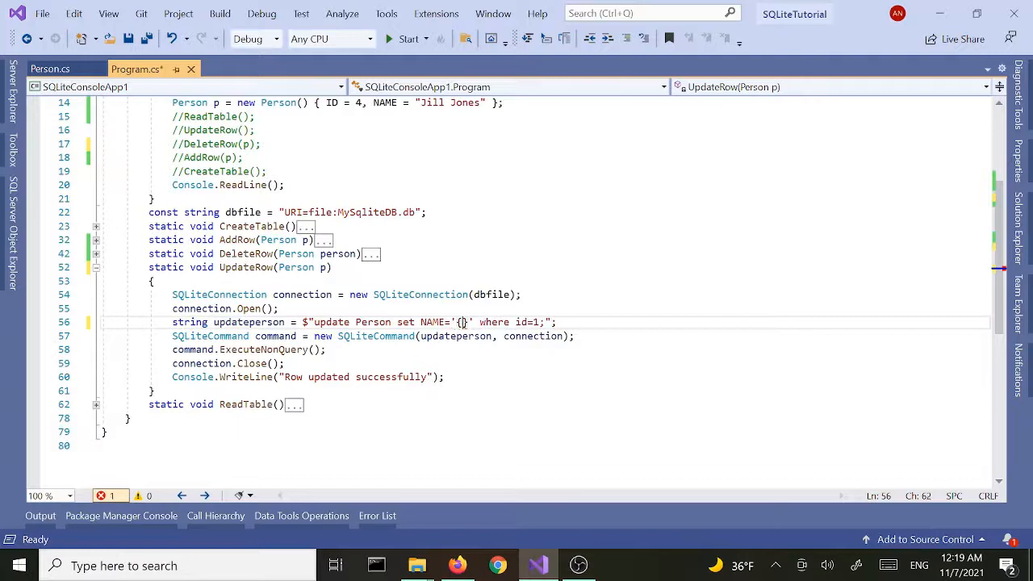
{"action": "type", "text": "p."}
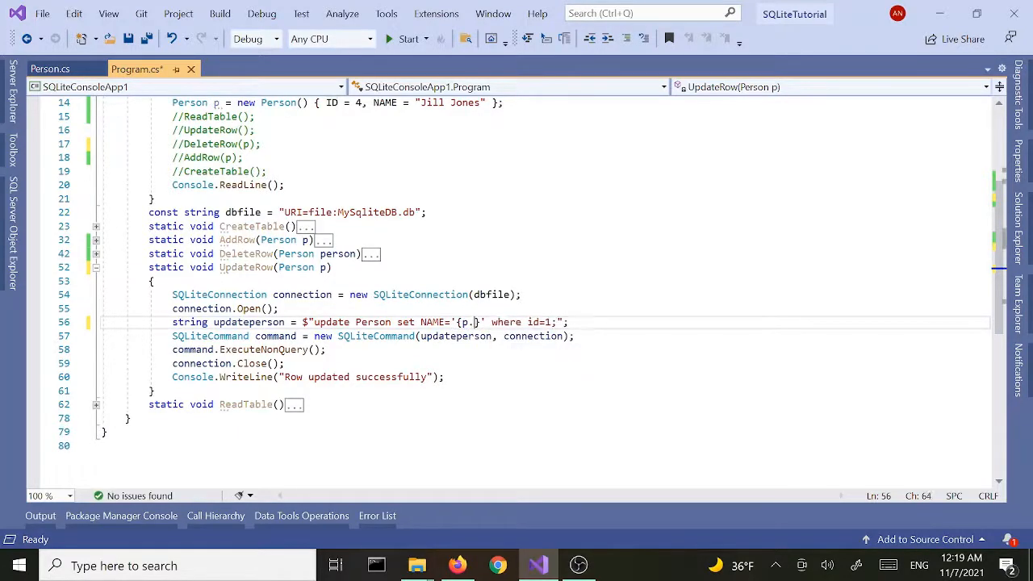
{"action": "type", "text": "NAME"}
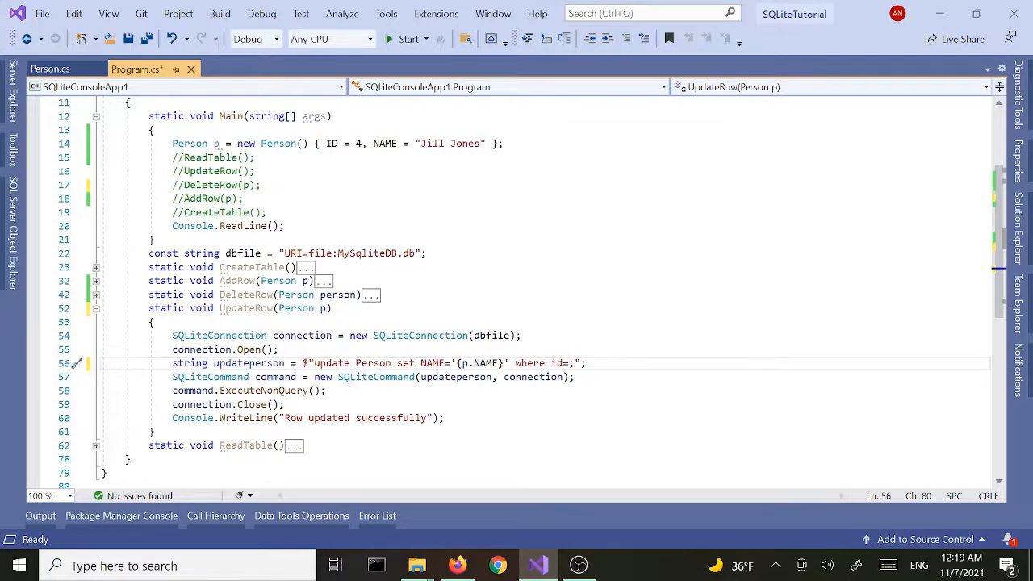
{"action": "type", "text": "p.ID}"}
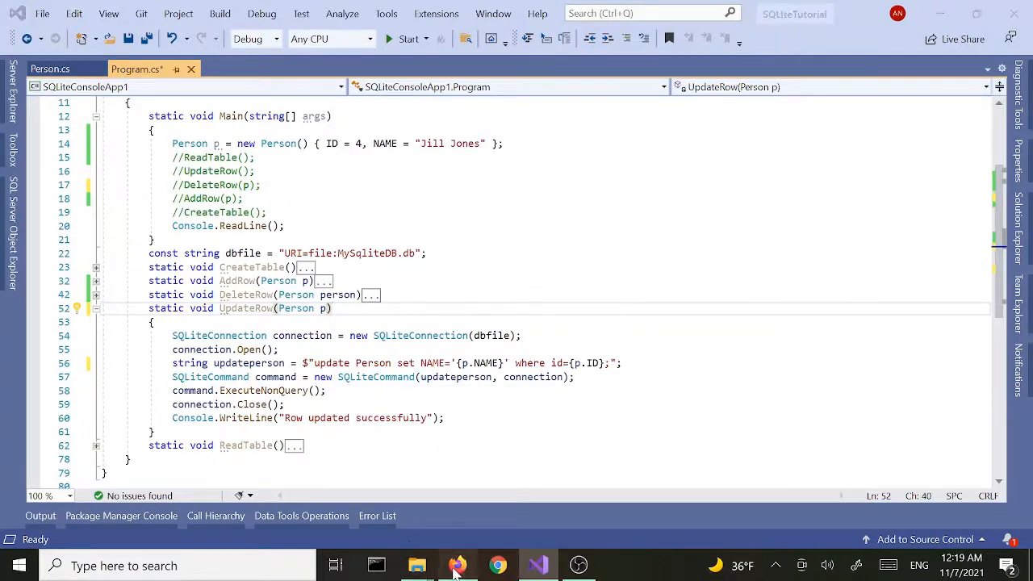
{"action": "left_click", "coordinate": [459, 564]}
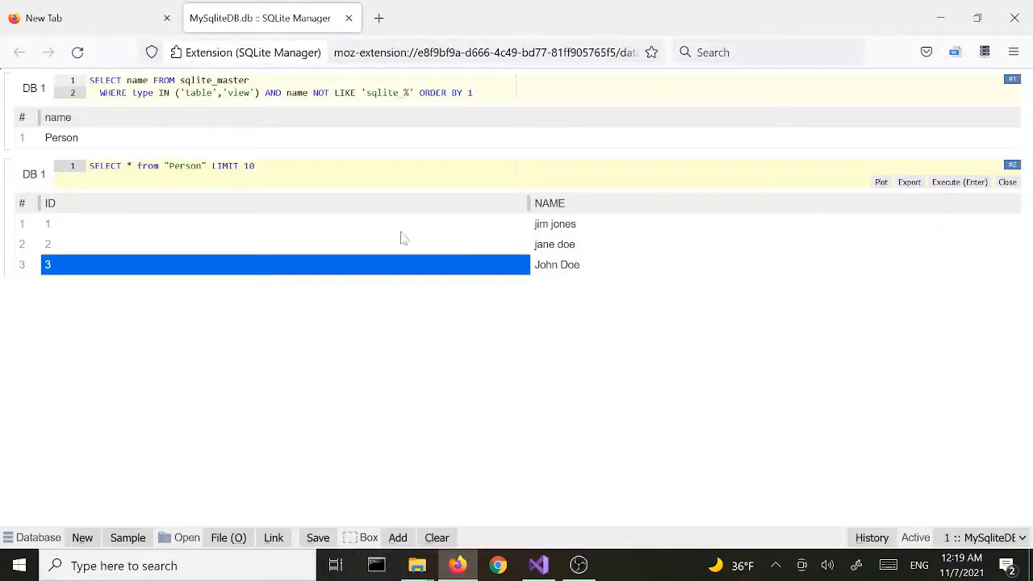
{"action": "mouse_move", "coordinate": [536, 232]}
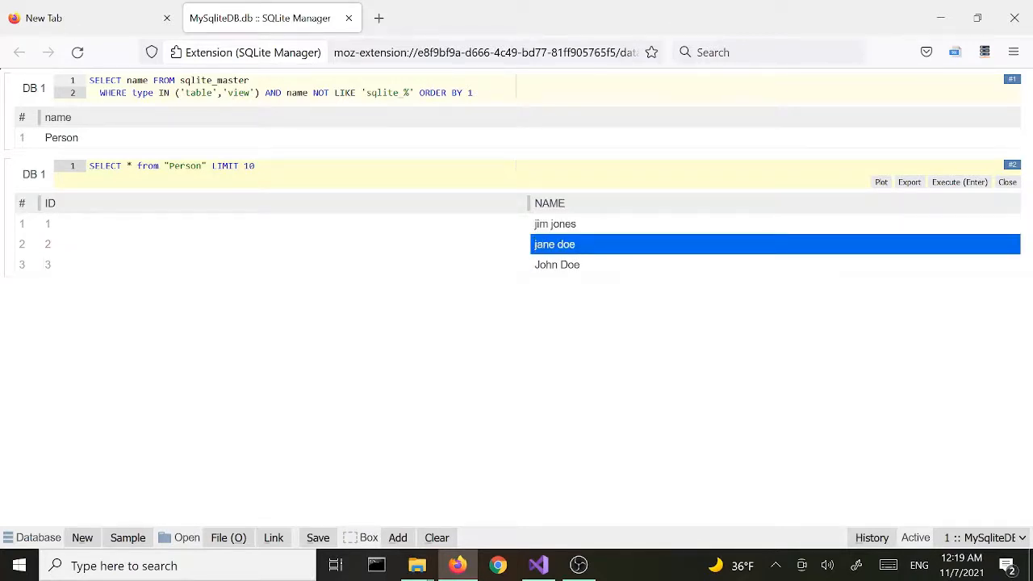
{"action": "left_click", "coordinate": [555, 223]}
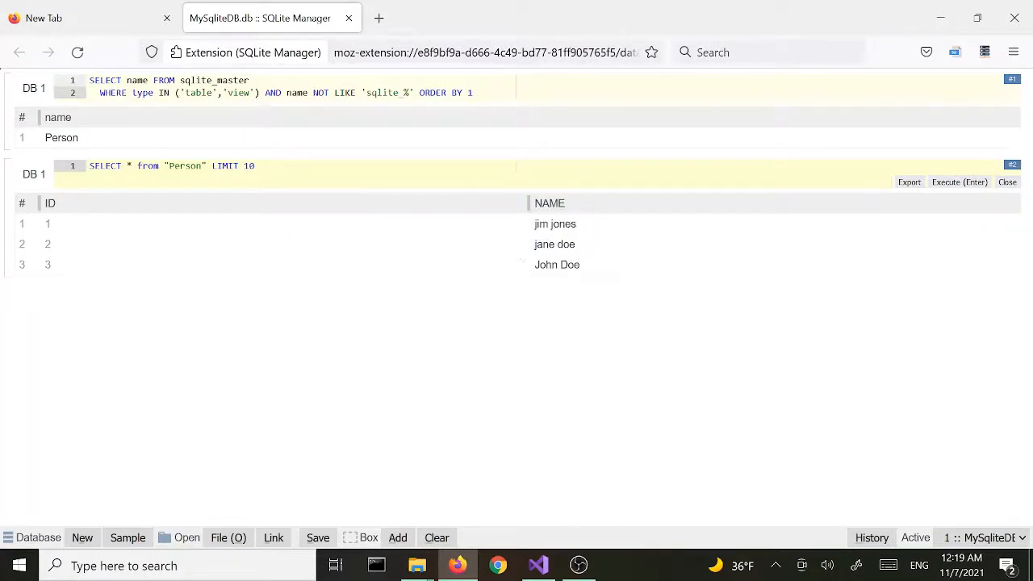
{"action": "mouse_move", "coordinate": [445, 313]}
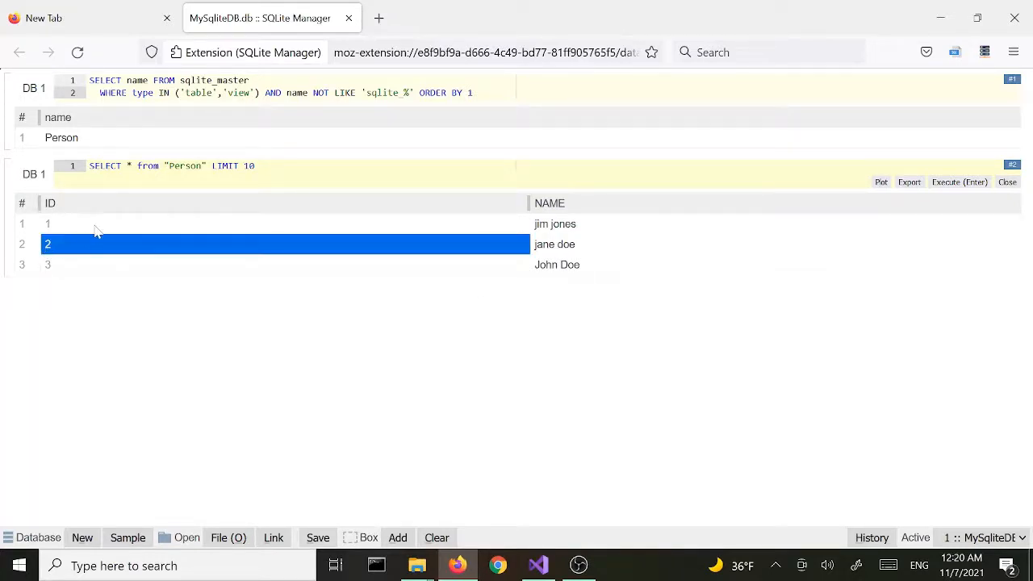
{"action": "left_click", "coordinate": [537, 565]}
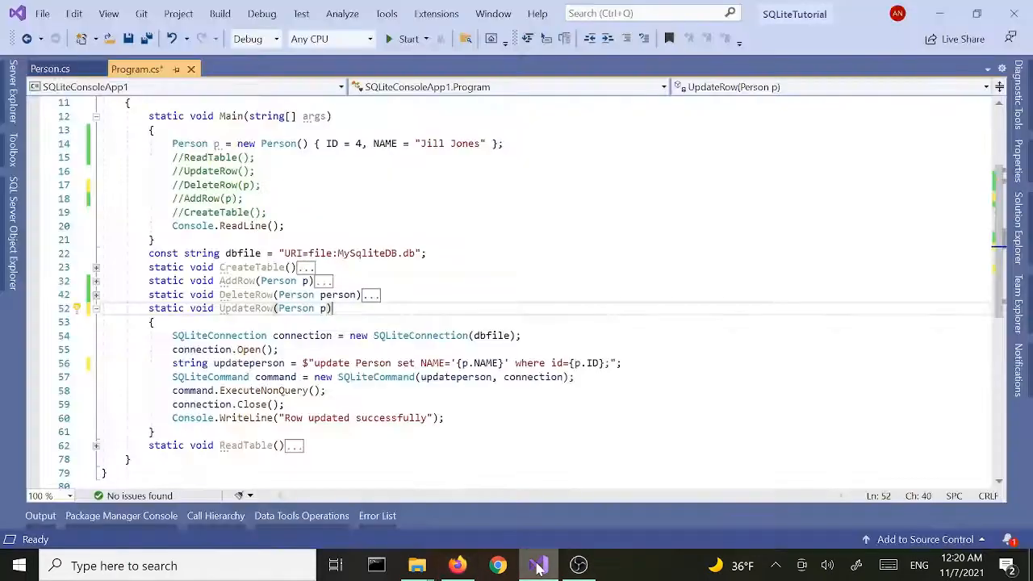
- Set the Person to ID 1 named "Jim Jones", uncomment UpdateRow(p), and start the app
{"action": "left_click", "coordinate": [419, 142]}
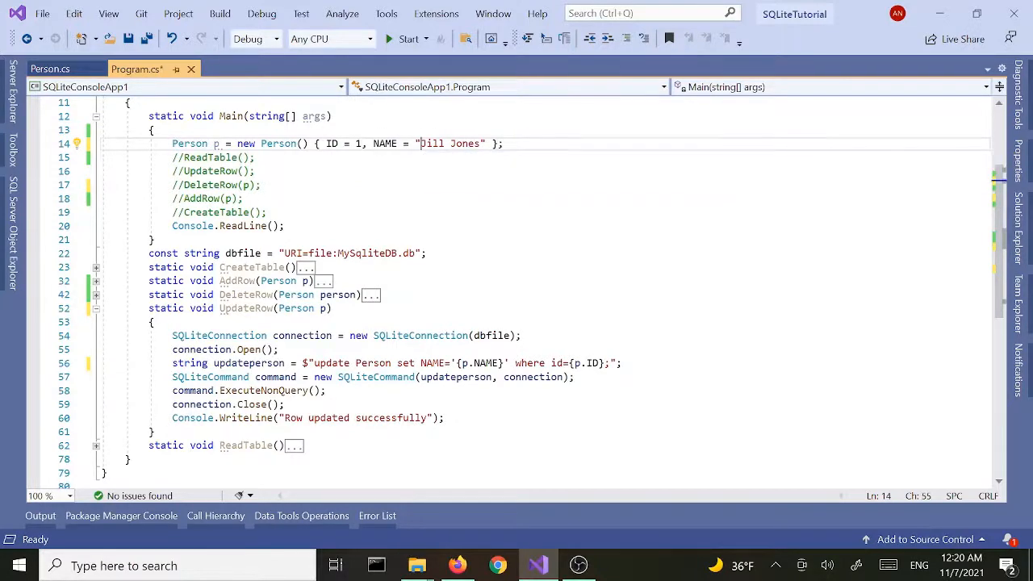
{"action": "left_click", "coordinate": [458, 565]}
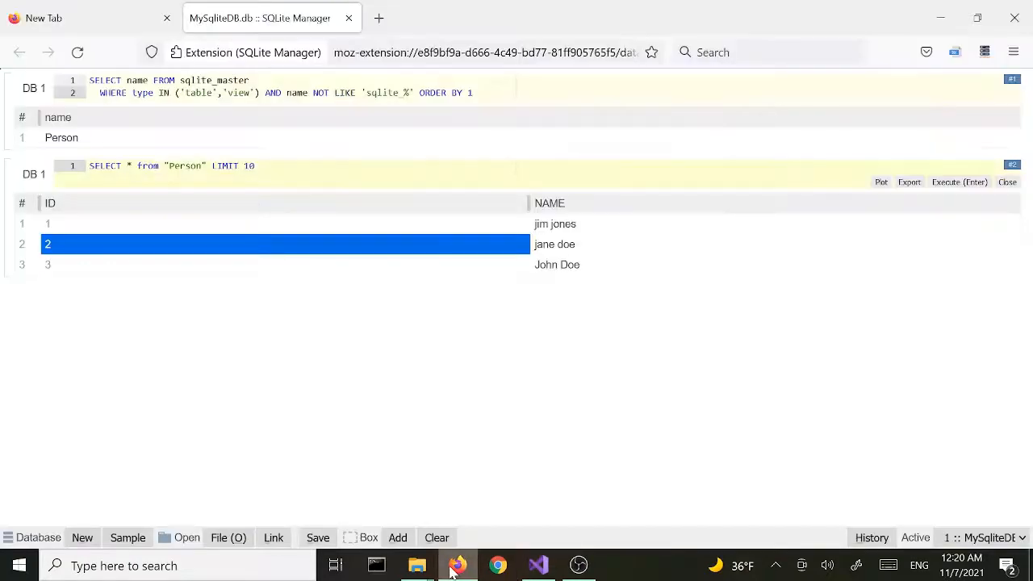
{"action": "left_click", "coordinate": [537, 565]}
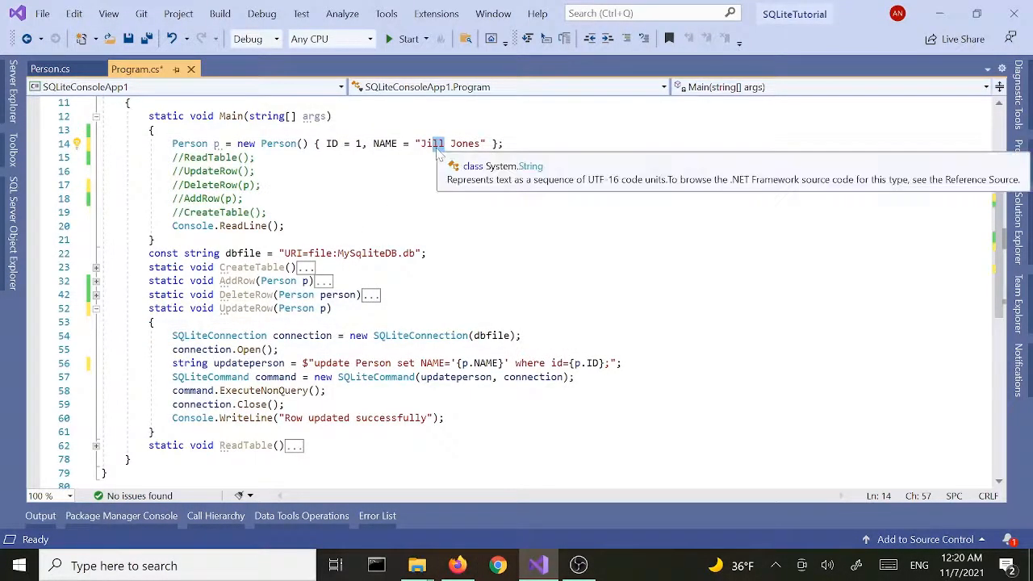
{"action": "key", "text": "BackSpace"}
{"action": "type", "text": "m"}
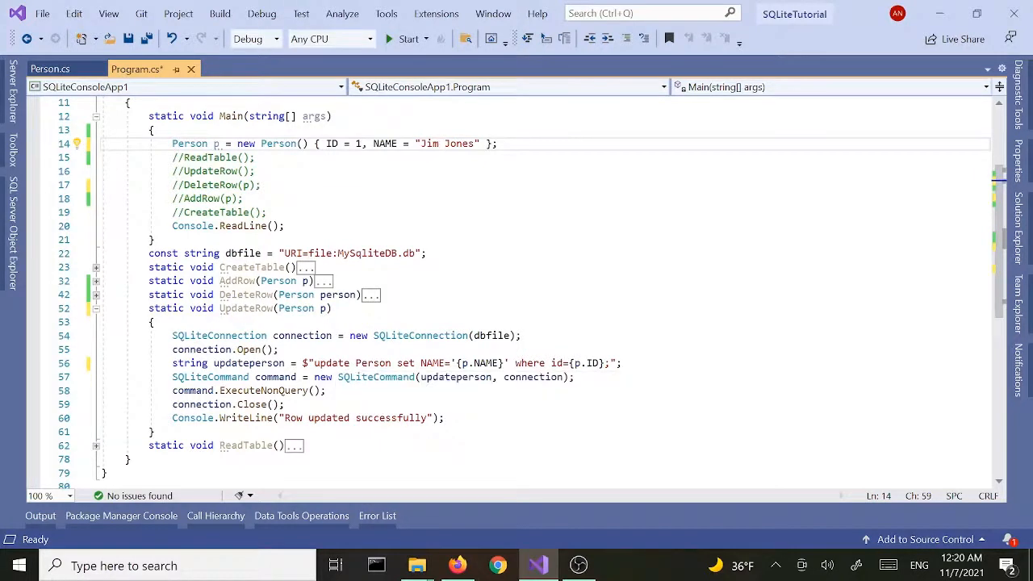
{"action": "left_click", "coordinate": [178, 171]}
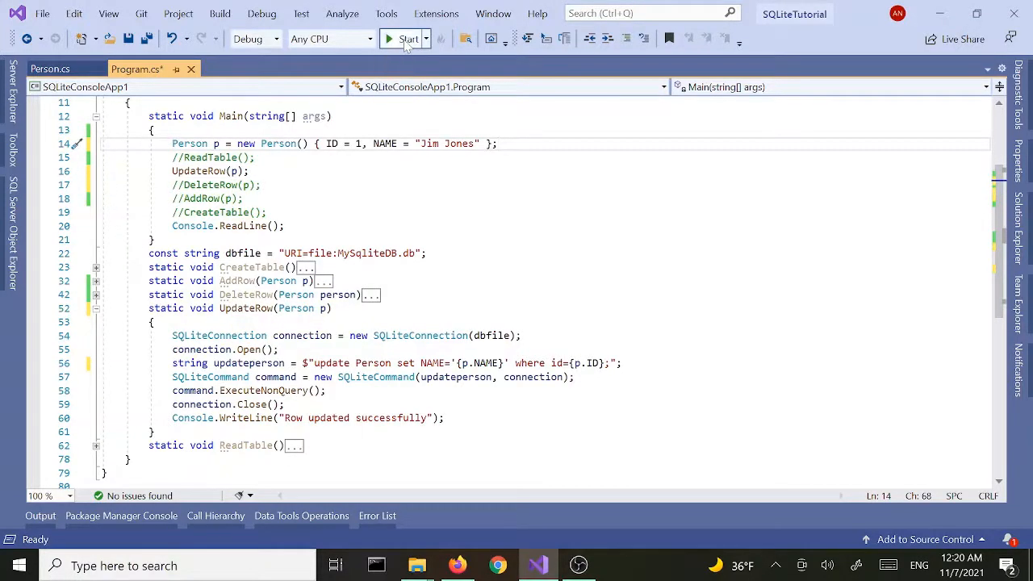
{"action": "left_click", "coordinate": [403, 39]}
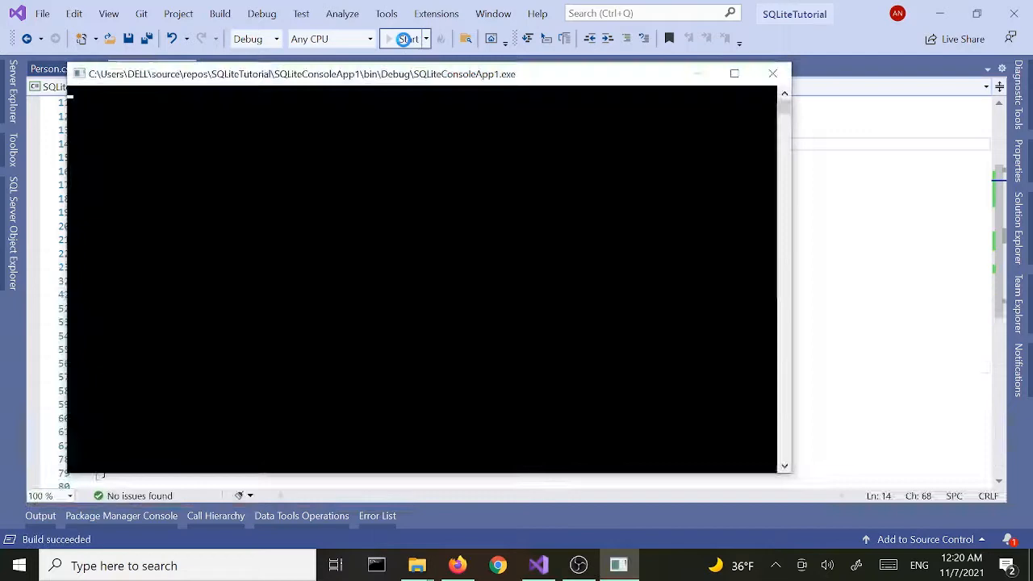
- Let the update run, stop debugging, and switch to SQLite Manager to check row 1
{"action": "left_click", "coordinate": [407, 39]}
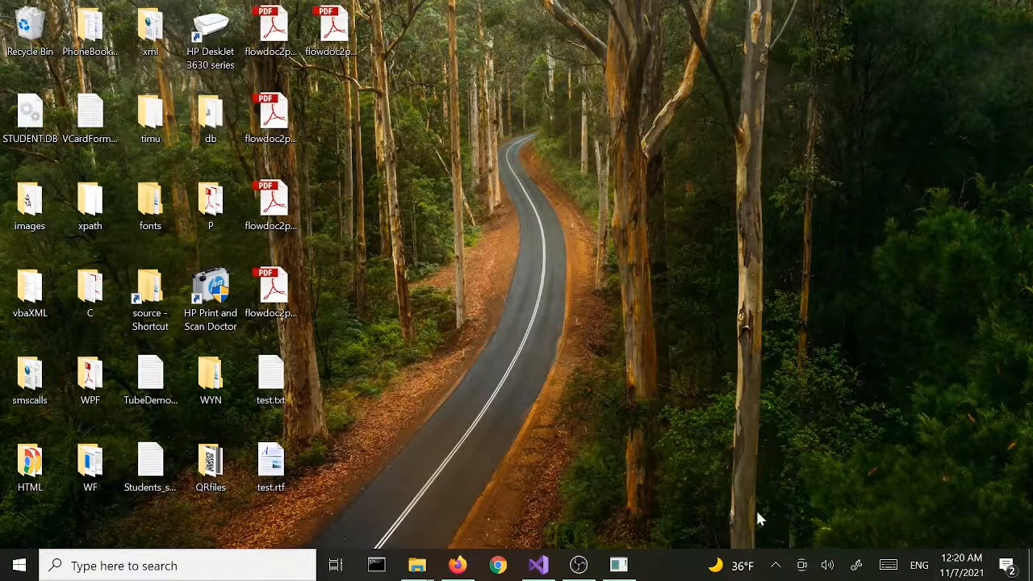
{"action": "left_click", "coordinate": [537, 565]}
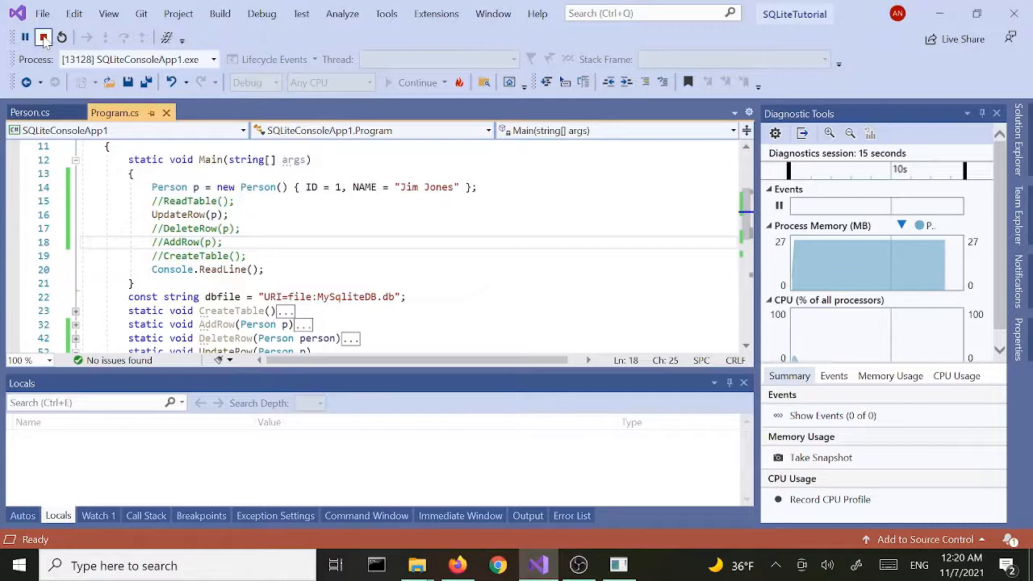
{"action": "left_click", "coordinate": [43, 39]}
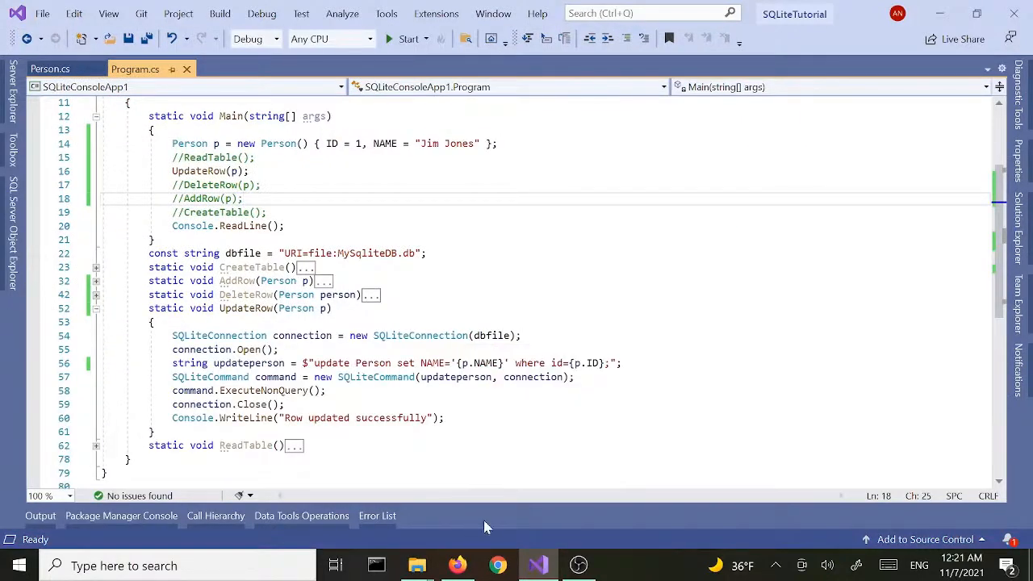
{"action": "left_click", "coordinate": [458, 565]}
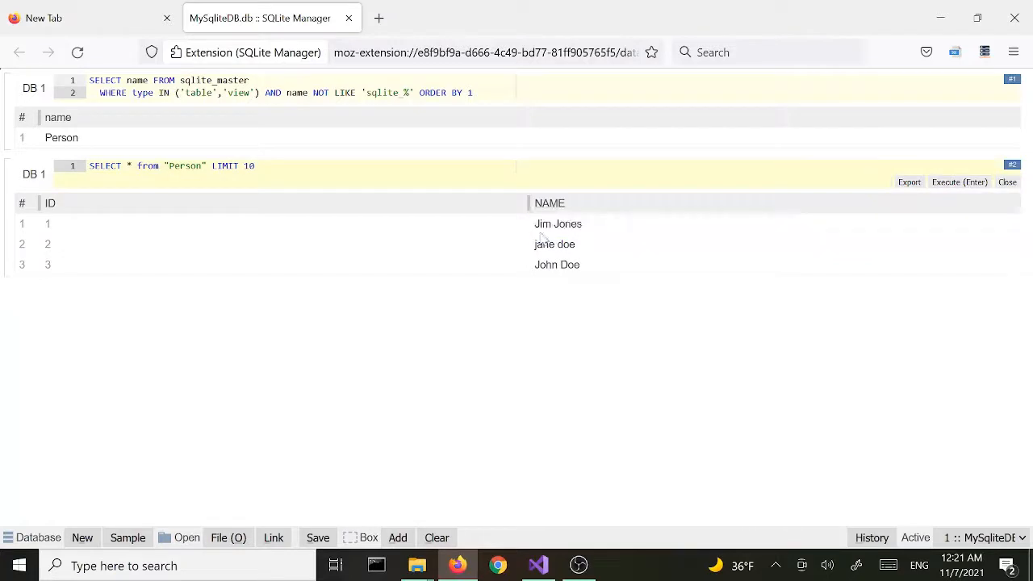
{"action": "mouse_move", "coordinate": [542, 452]}
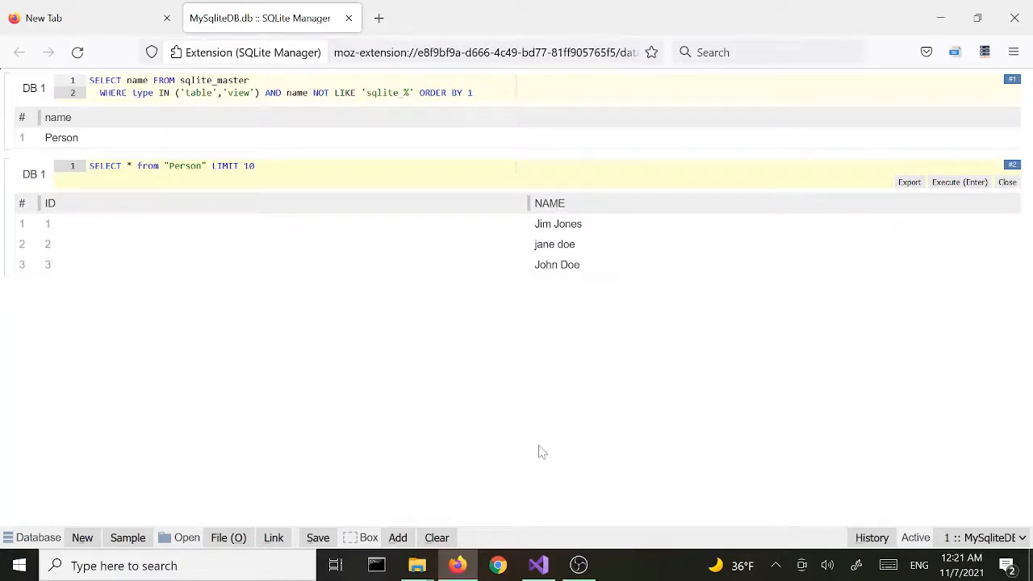
{"action": "mouse_move", "coordinate": [116, 256]}
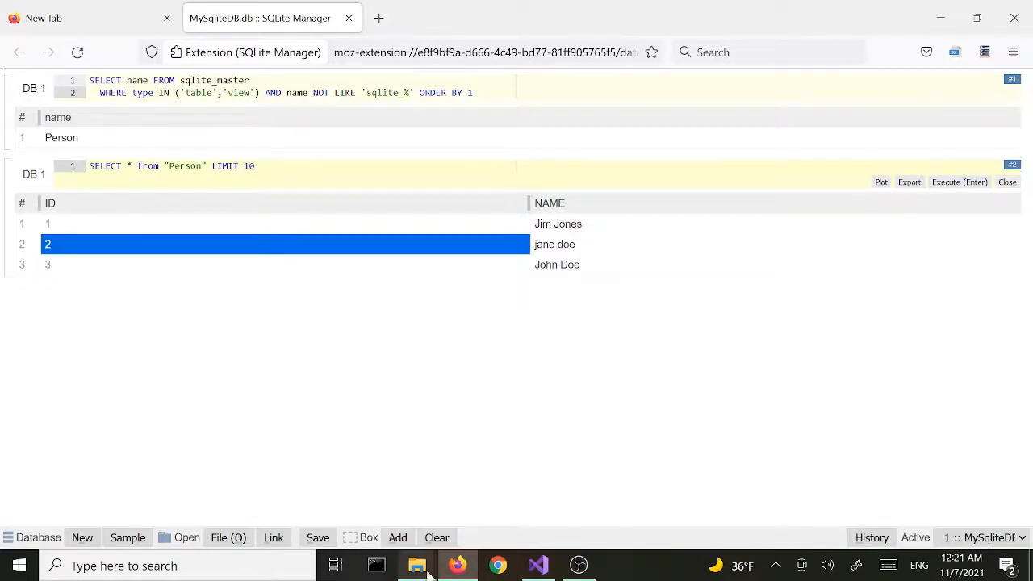
- After confirming row 1 reads Jim Jones, return to Program.cs in Visual Studio
{"action": "left_click", "coordinate": [539, 564]}
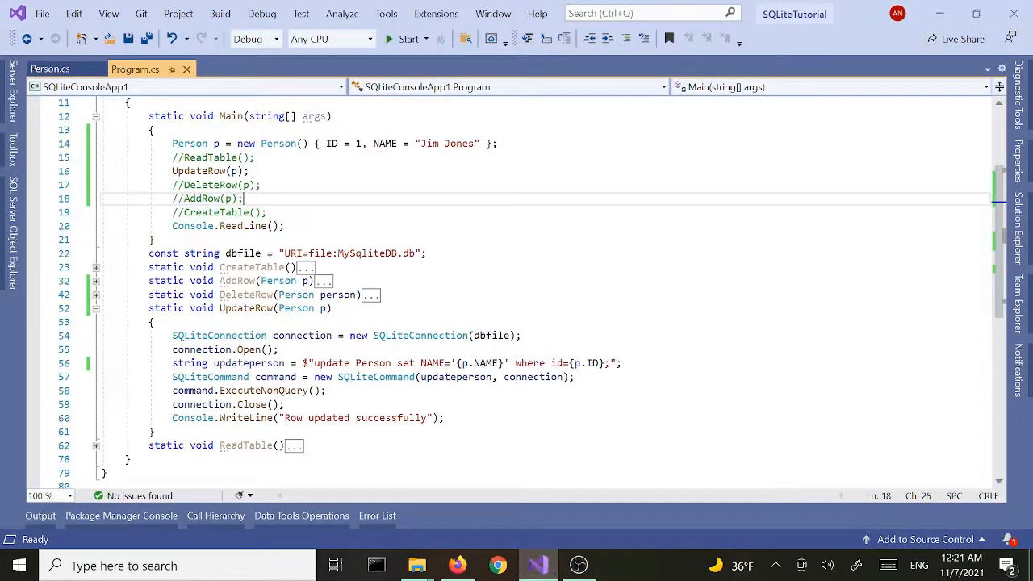
- Edit Main's Person initializer to ID 2 with NAME "Jane Doe", still passed to UpdateRow(p)
{"action": "type", "text": "2"}
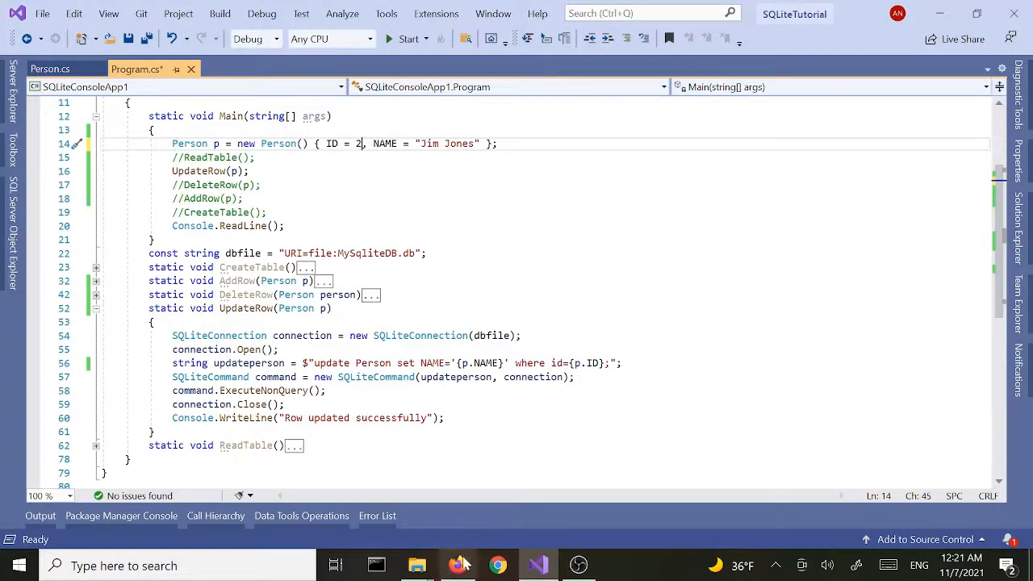
{"action": "left_click", "coordinate": [458, 564]}
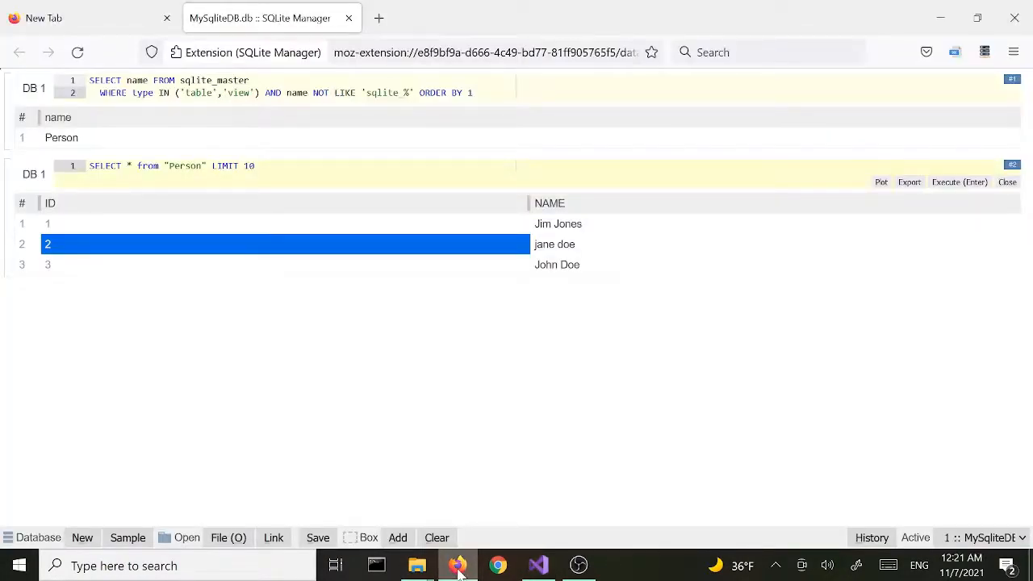
{"action": "left_click", "coordinate": [537, 564]}
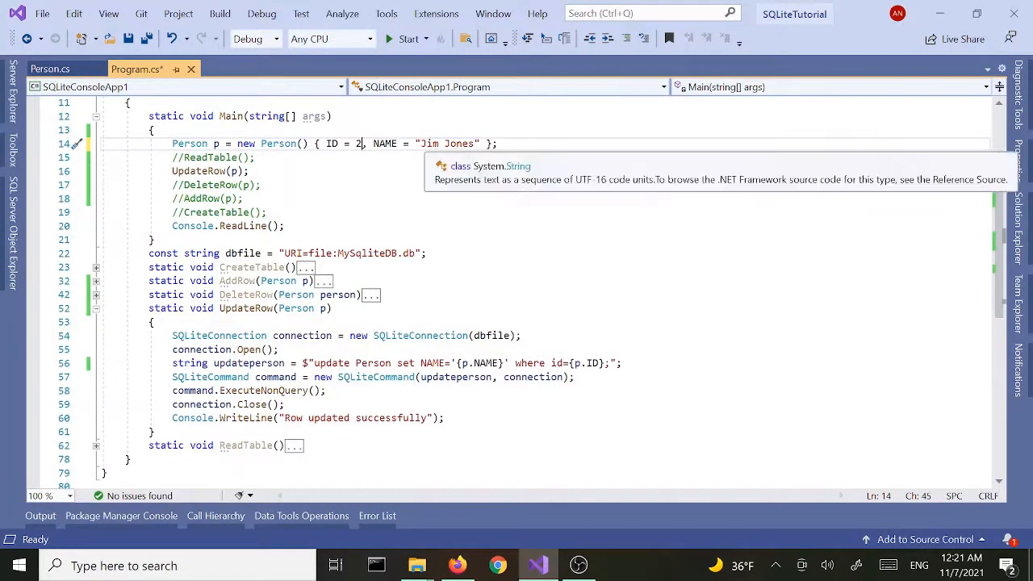
{"action": "left_click", "coordinate": [442, 142]}
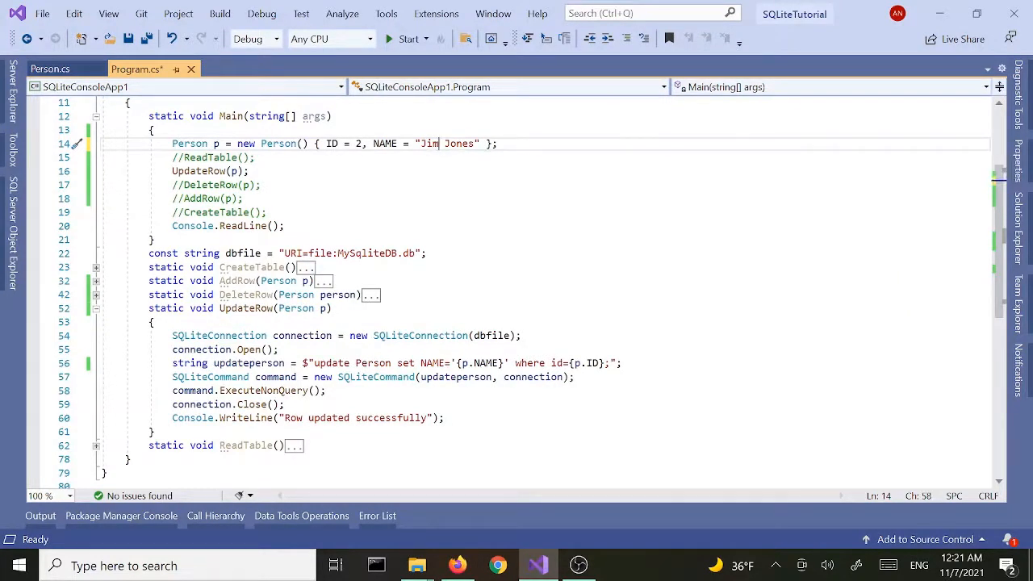
{"action": "type", "text": "Jane"}
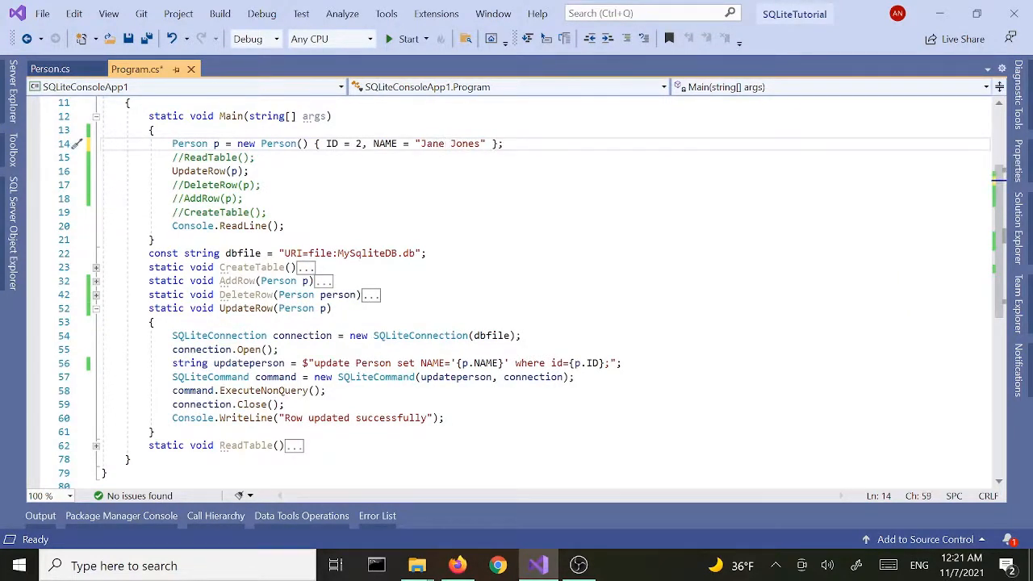
{"action": "double_click", "coordinate": [465, 143]}
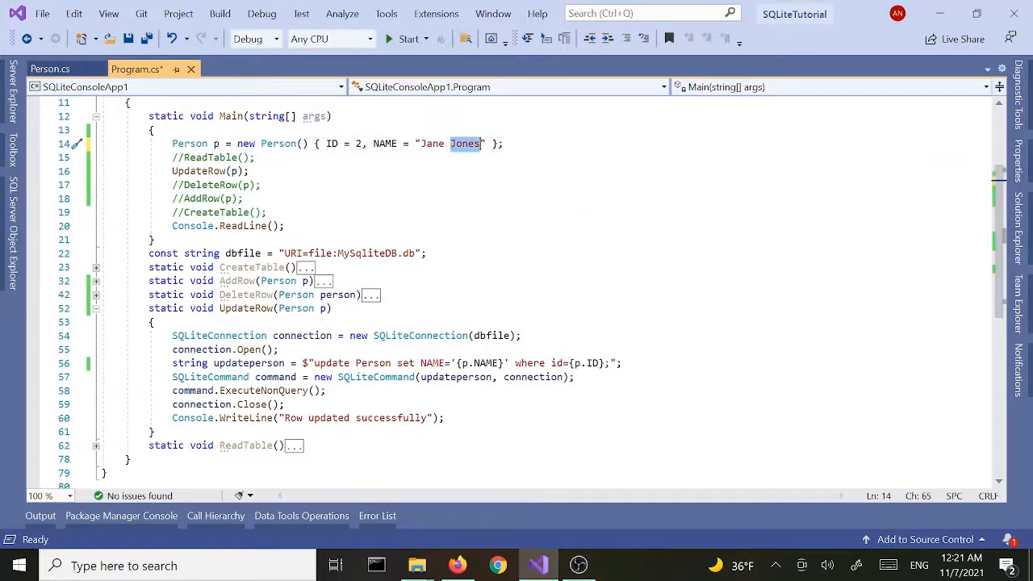
{"action": "type", "text": "Doe"}
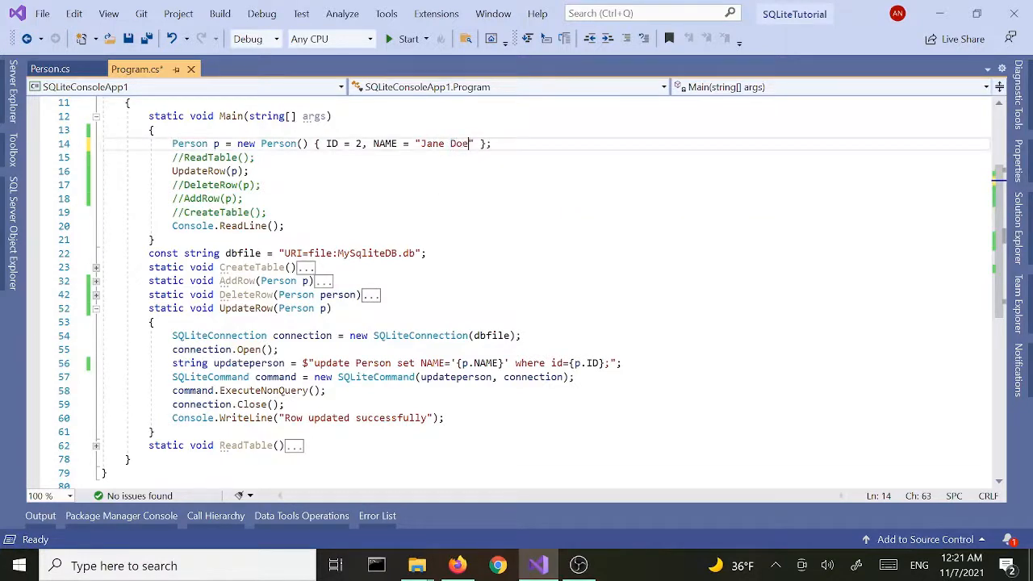
{"action": "left_click", "coordinate": [260, 184]}
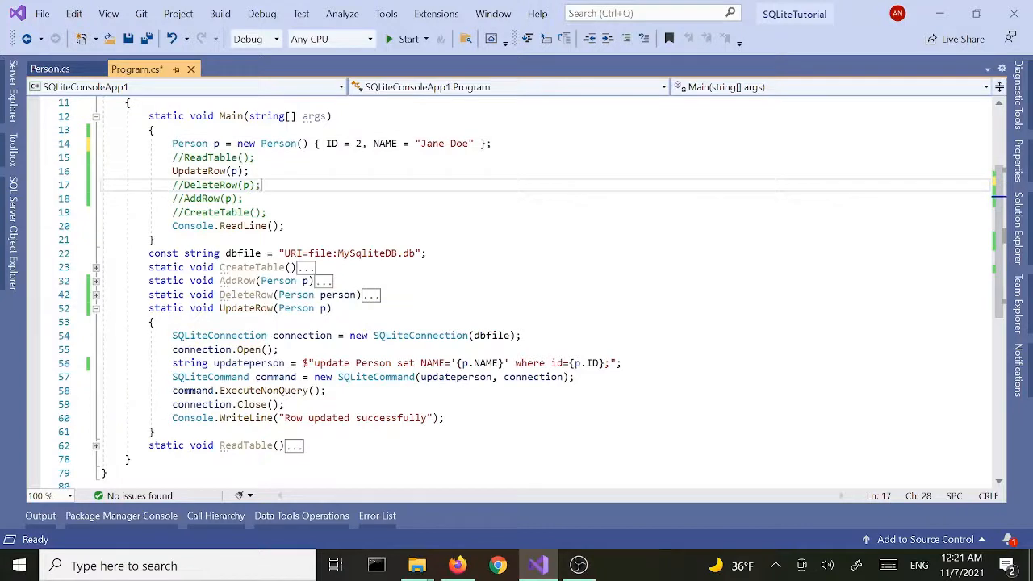
- Build and run the app, read "Row updated successfully" in the console, then close it
{"action": "left_click", "coordinate": [407, 39]}
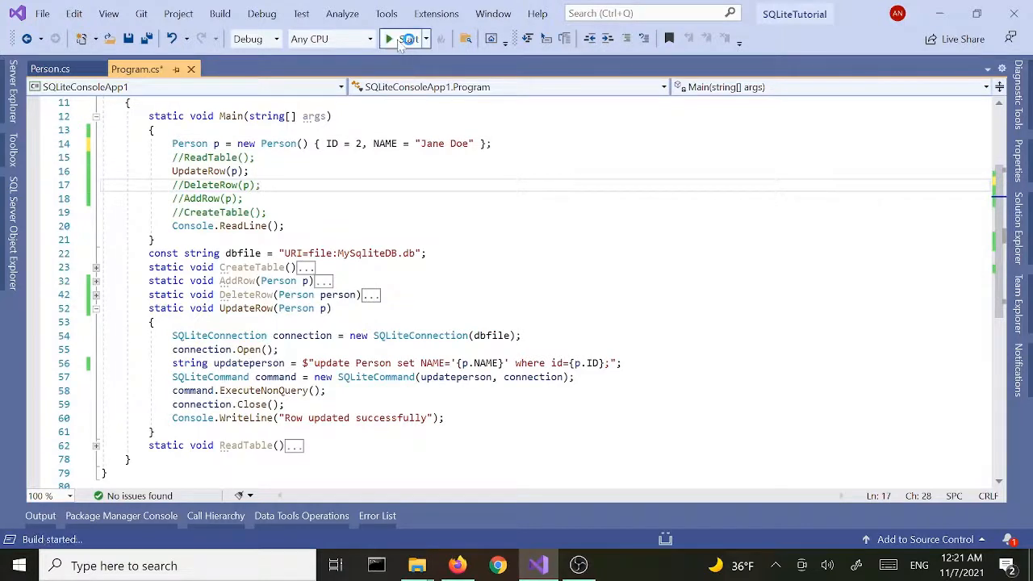
{"action": "left_click", "coordinate": [387, 39]}
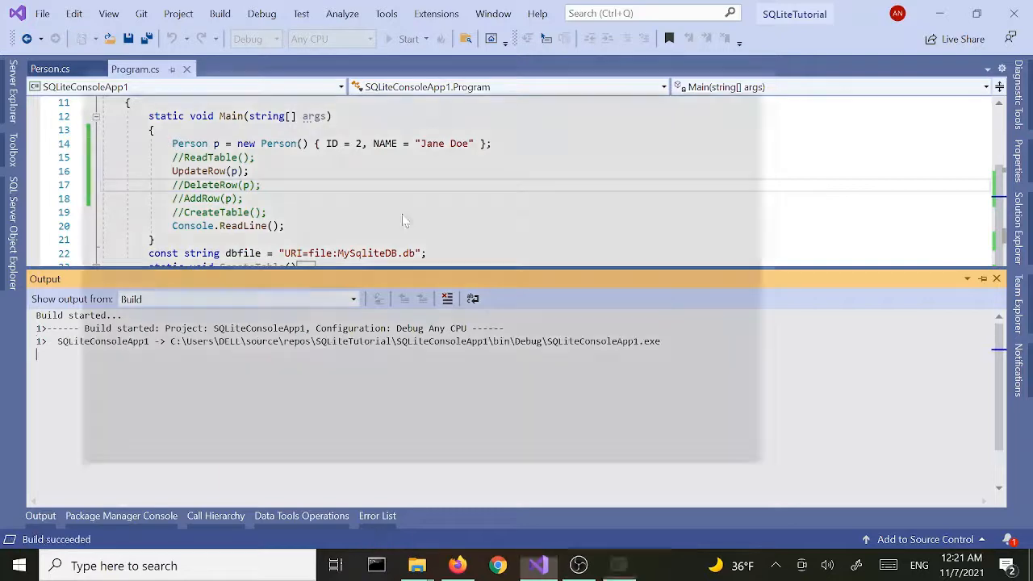
{"action": "left_click", "coordinate": [407, 38]}
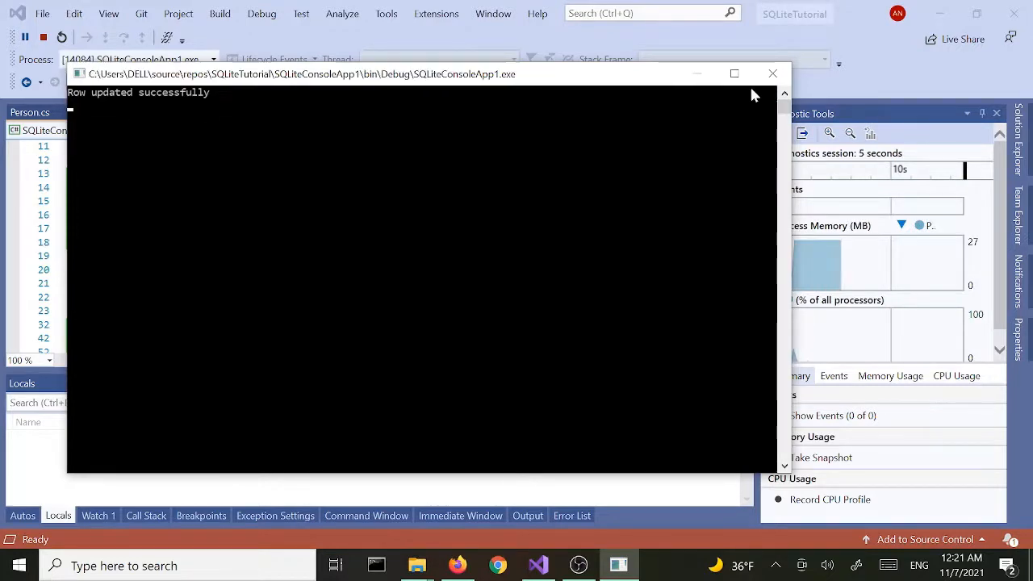
{"action": "left_click", "coordinate": [771, 74]}
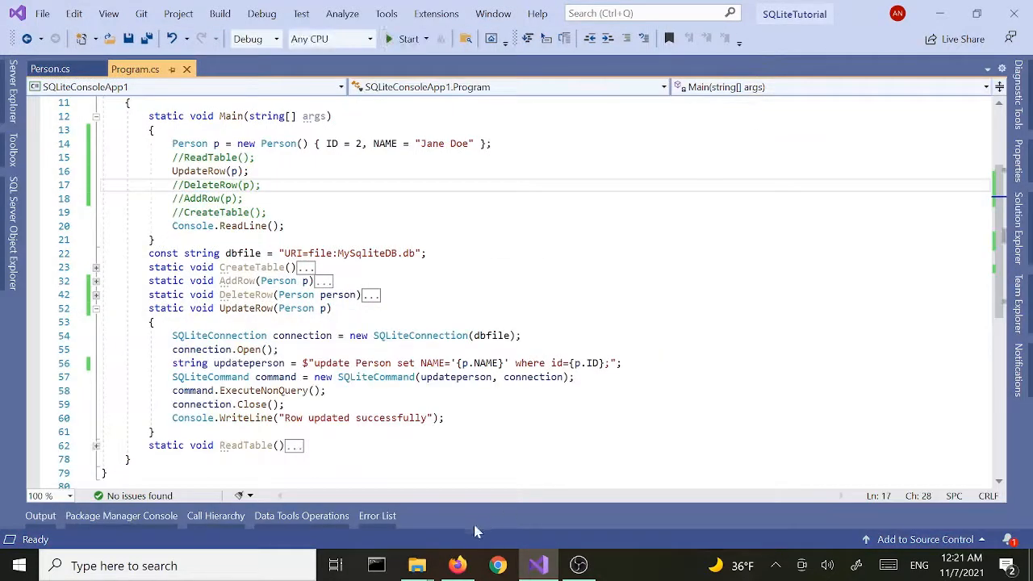
- Check in SQLite Manager that Person row 2 reads Jane Doe, then return to Visual Studio
{"action": "left_click", "coordinate": [458, 565]}
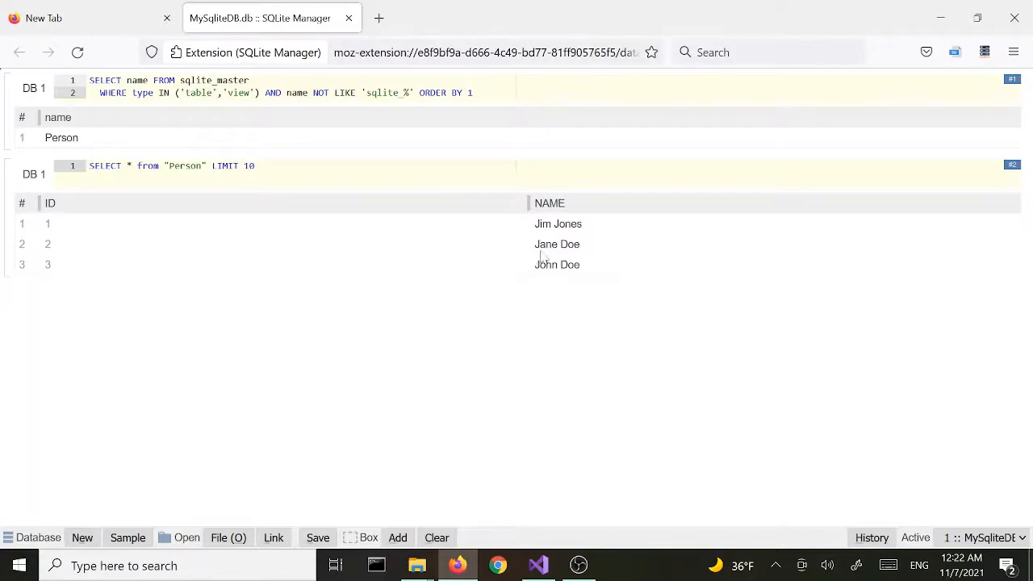
{"action": "left_click", "coordinate": [558, 244]}
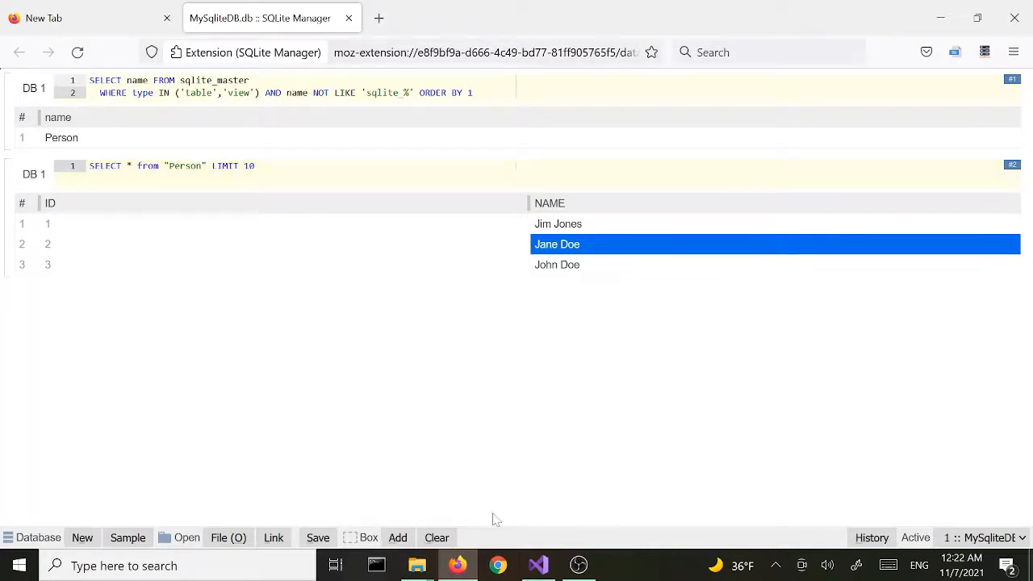
{"action": "left_click", "coordinate": [537, 565]}
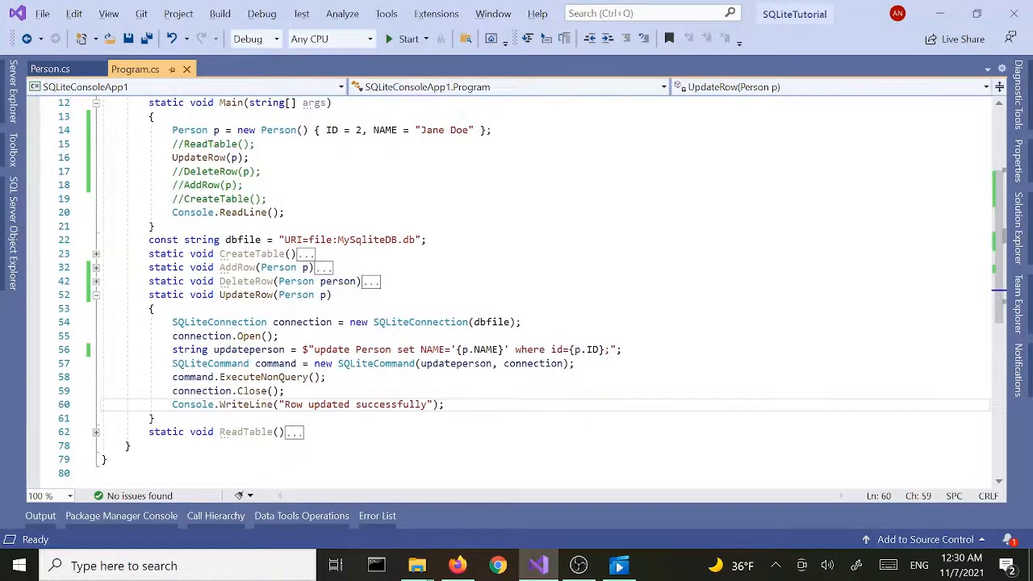
{"action": "left_click", "coordinate": [323, 129]}
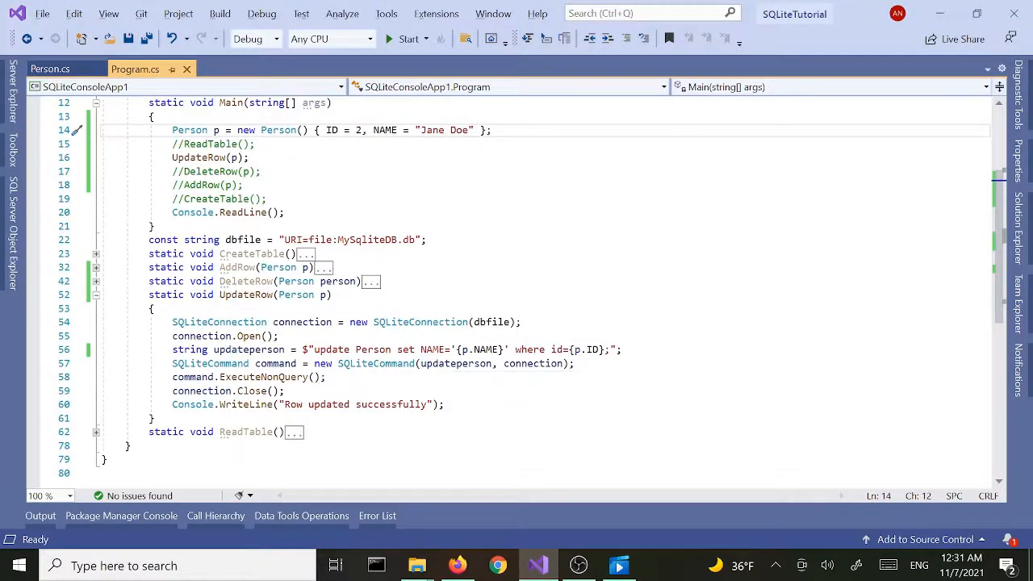
{"action": "mouse_move", "coordinate": [245, 293]}
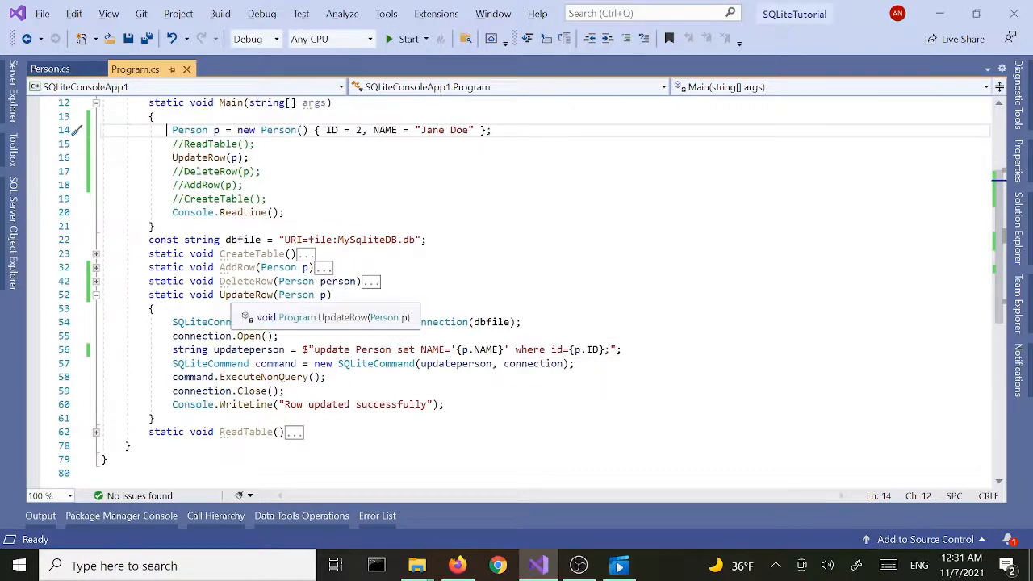
{"action": "mouse_move", "coordinate": [455, 363]}
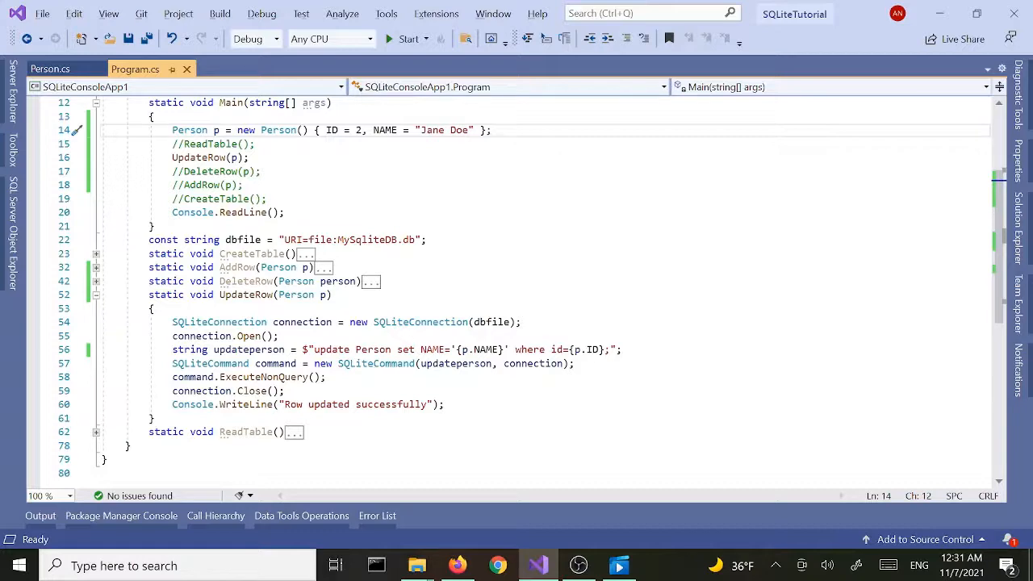
{"action": "left_click", "coordinate": [169, 129]}
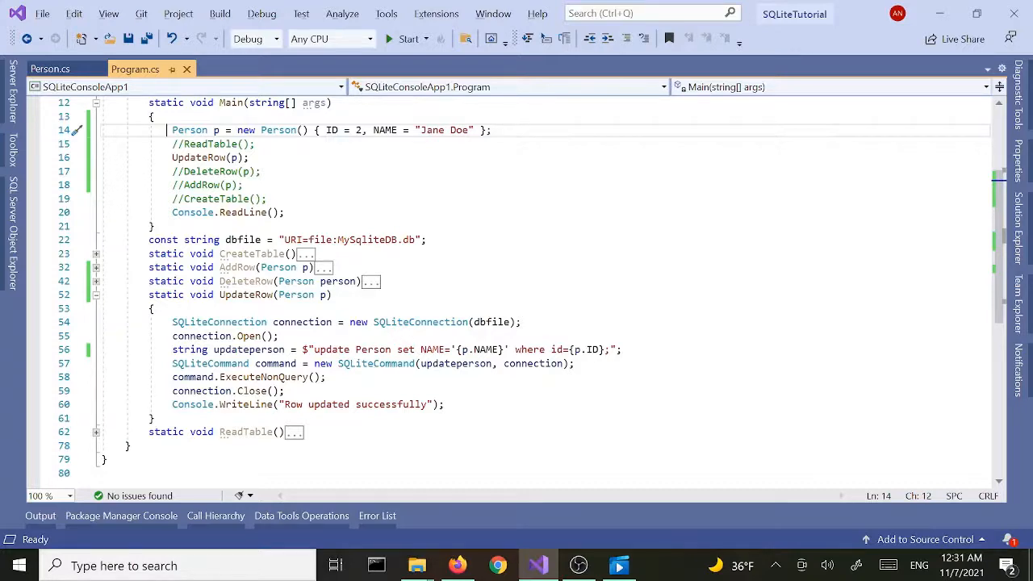